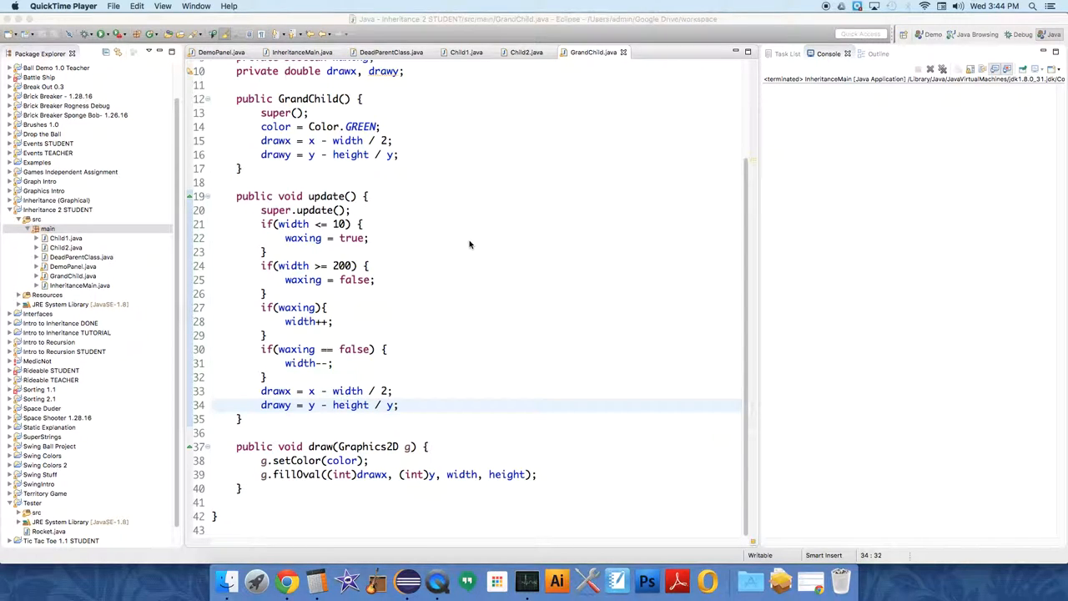
mouse_move(439, 322)
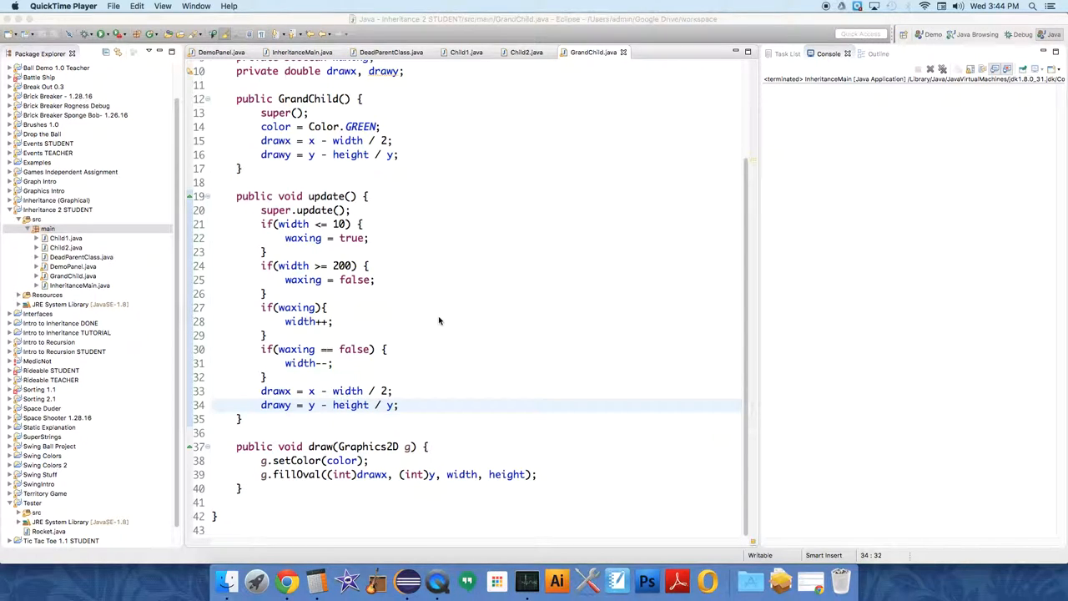
mouse_move(400, 347)
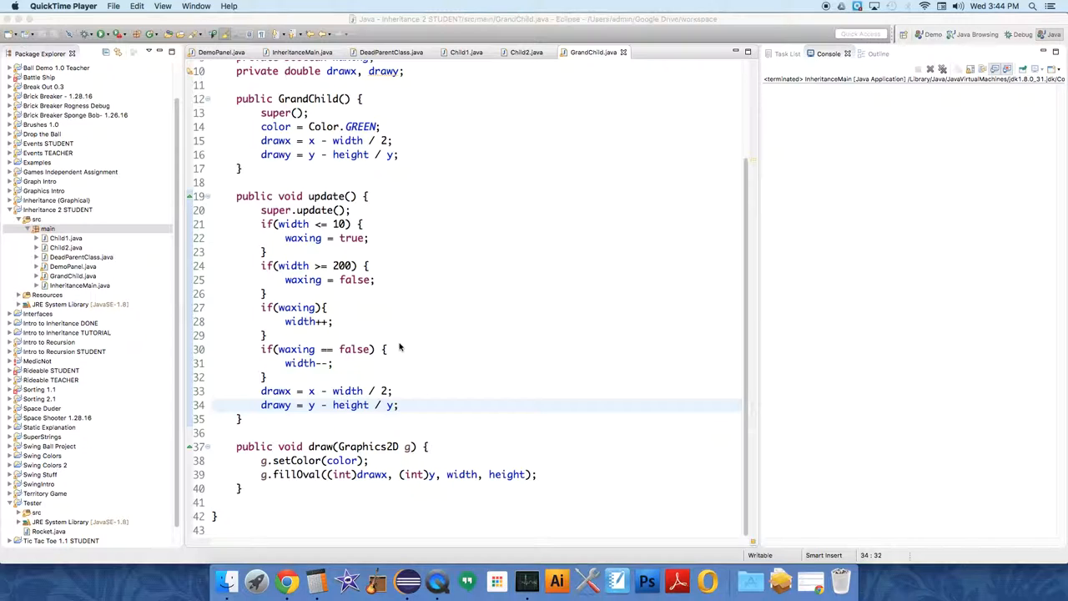
mouse_move(96, 240)
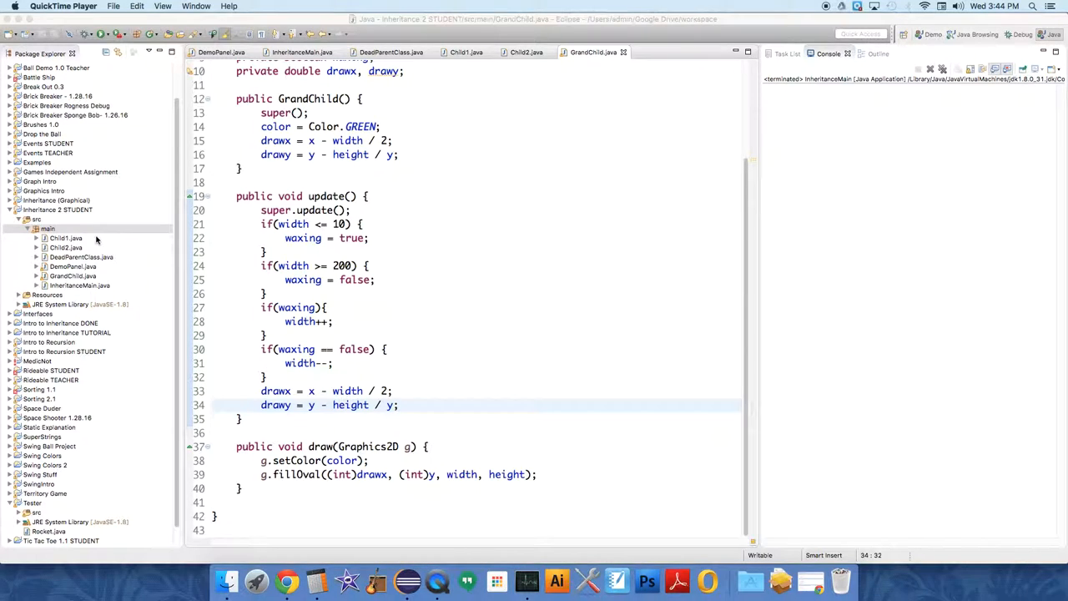
Step: Create a new class named Rocket in the main package using New > Class
right_click(47, 228)
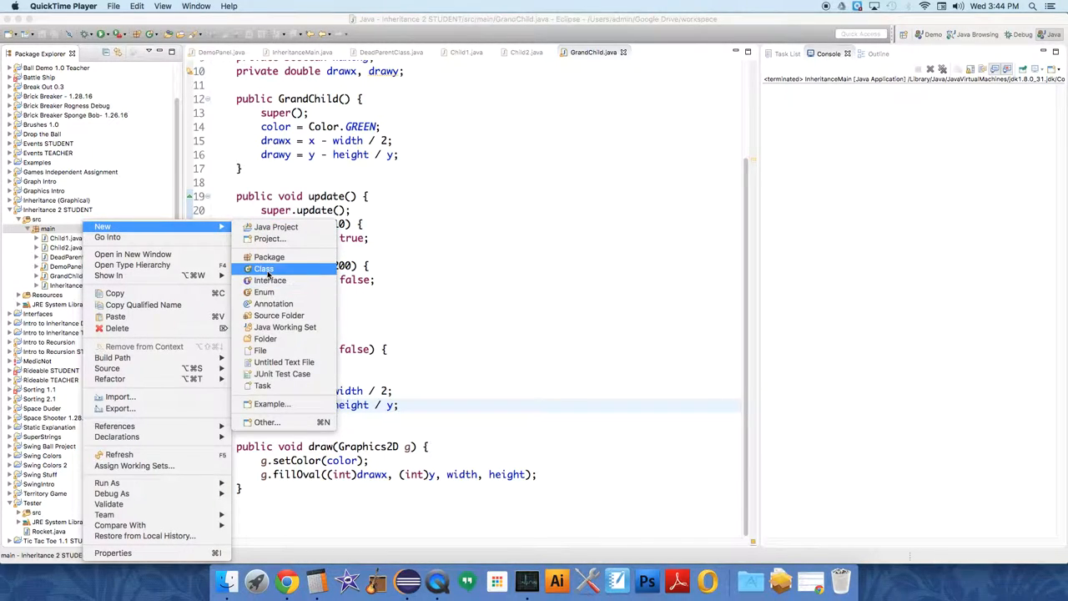
left_click(264, 268)
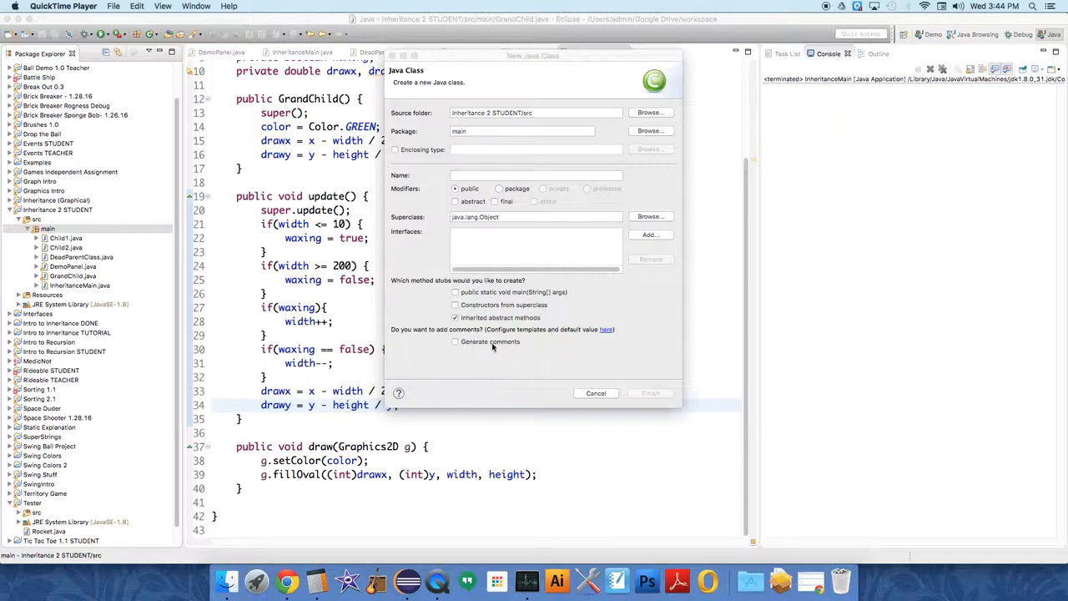
type("Ro")
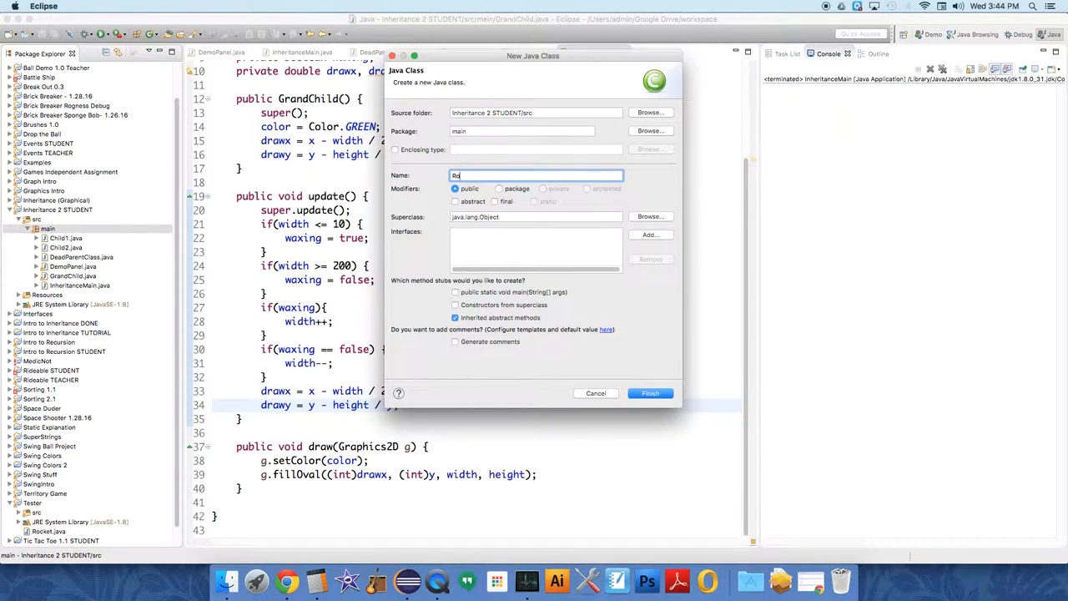
left_click(650, 393)
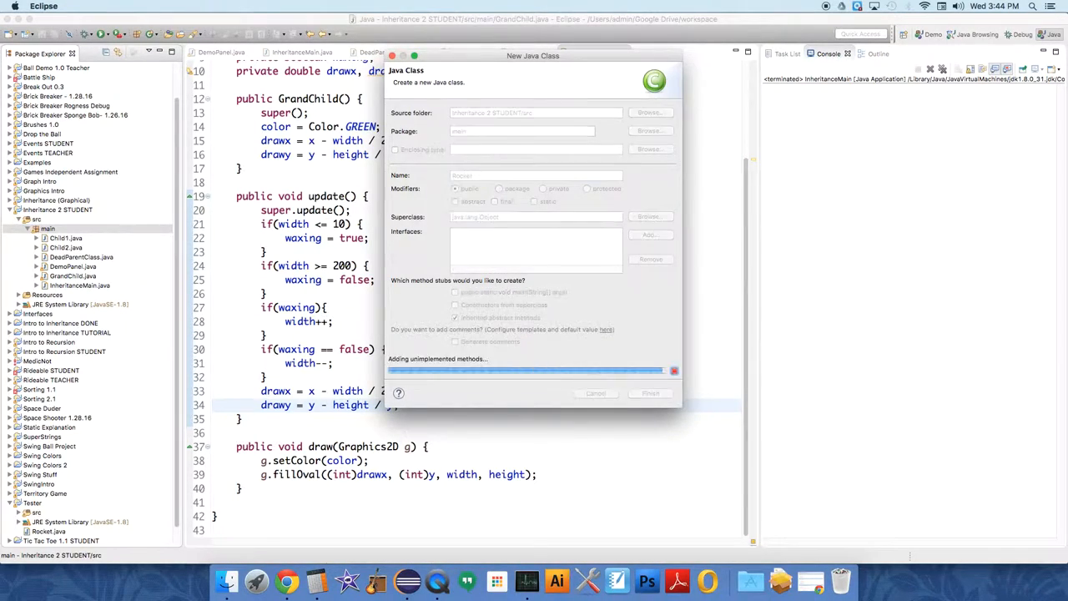
left_click(650, 393)
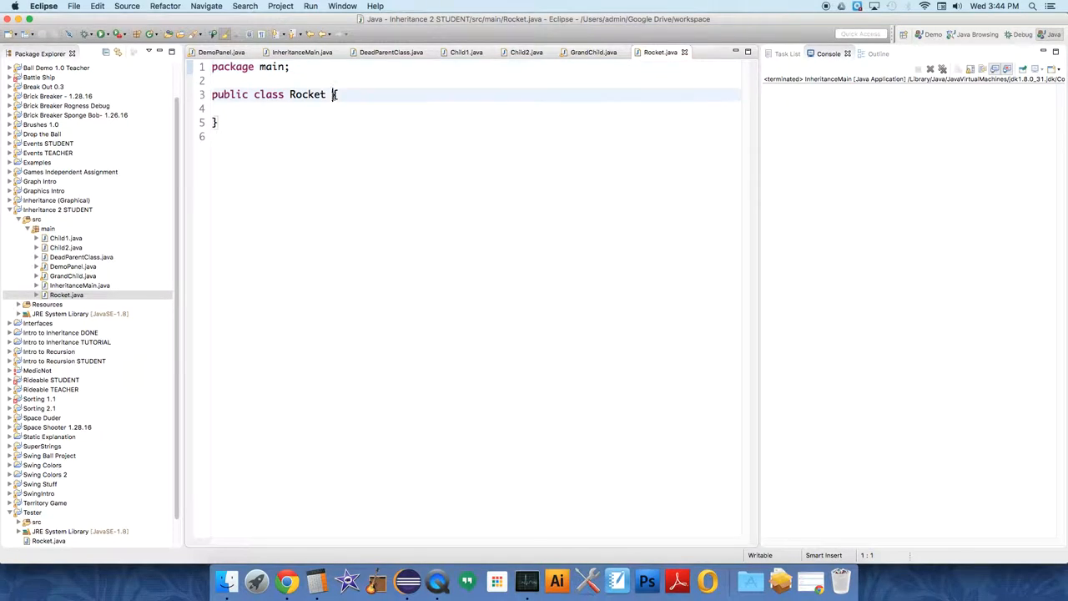
Step: Make Rocket extend DeadParentClass and add 'private double acceleration' under an additional-fields comment
type("extends De")
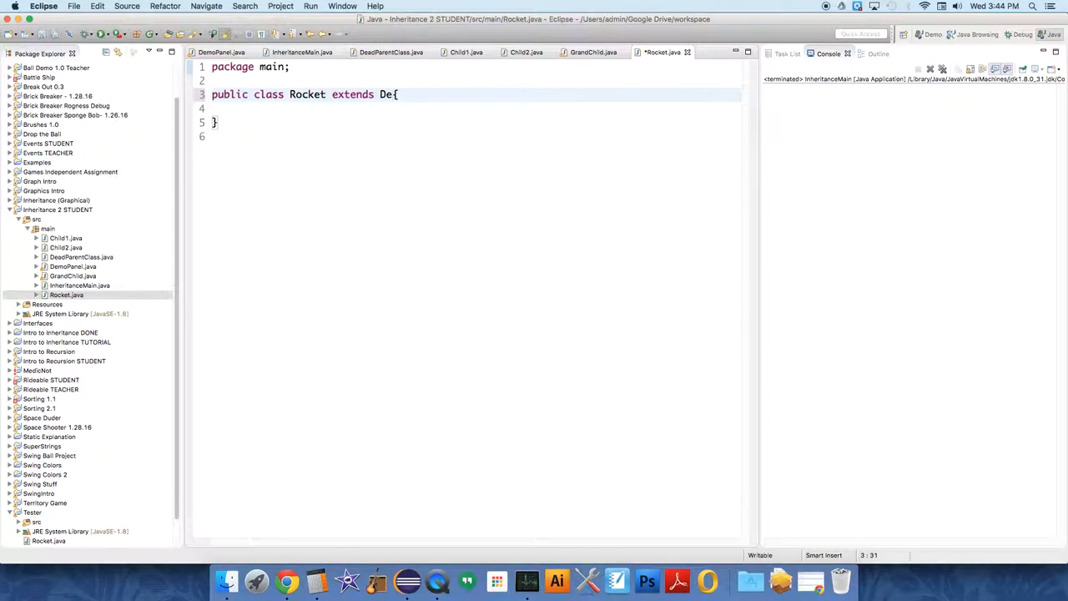
type("adParentClass")
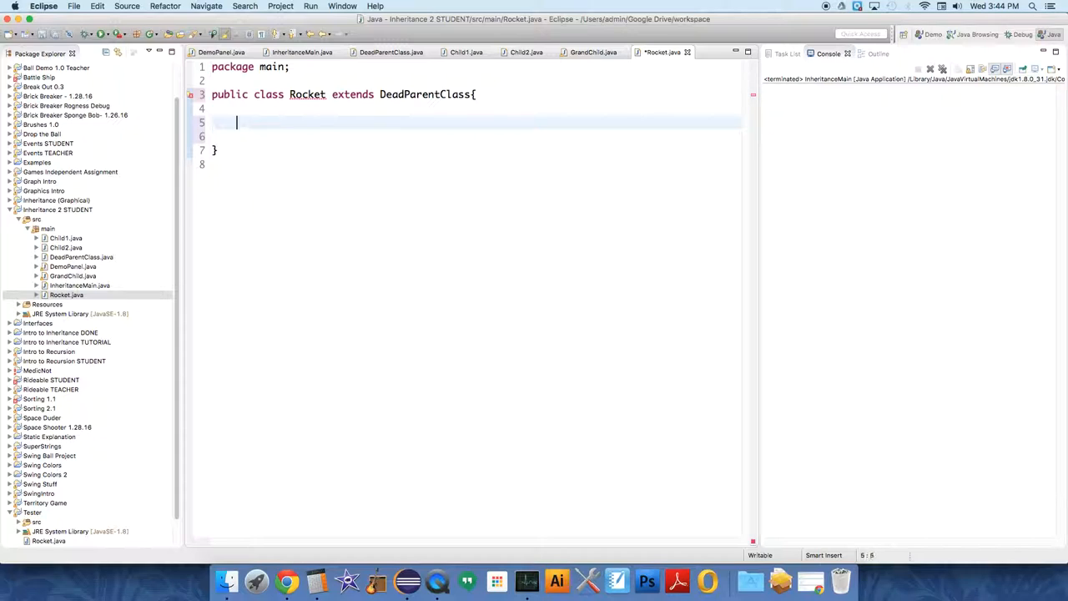
type("// addition")
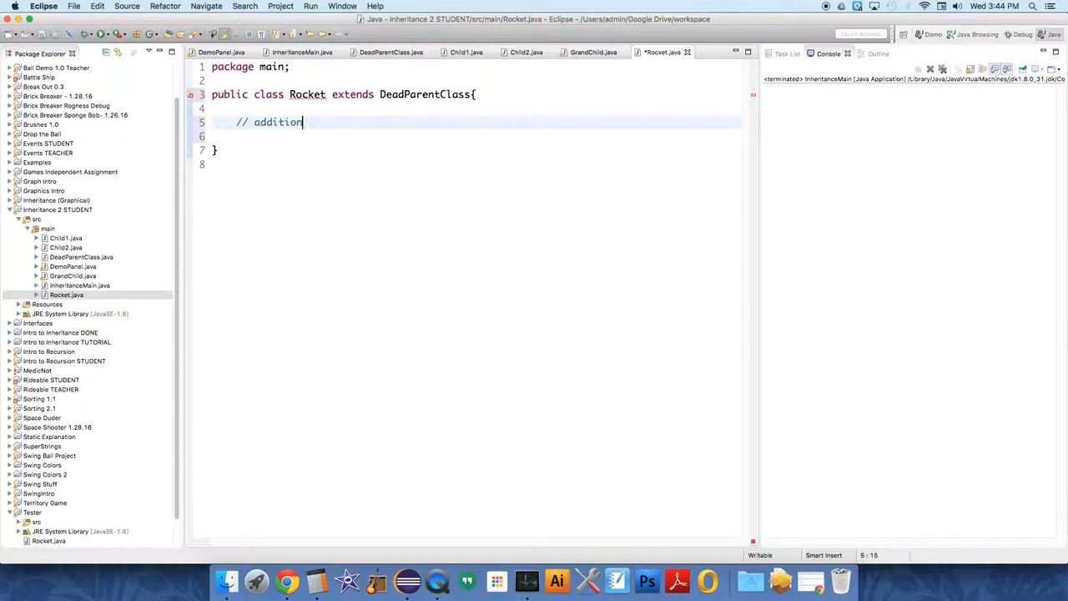
type("al fields")
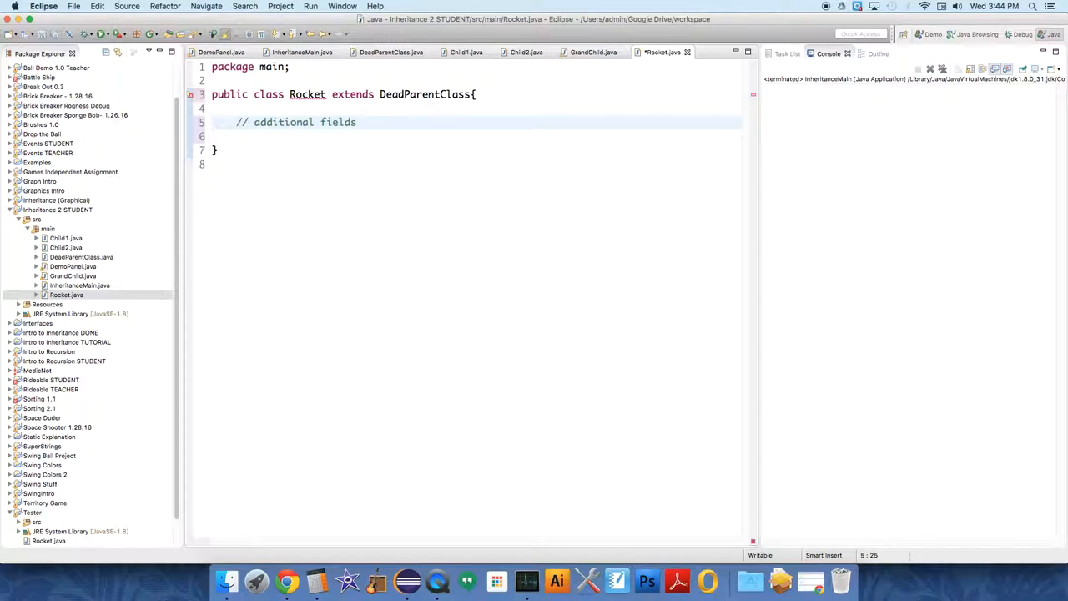
type("pri")
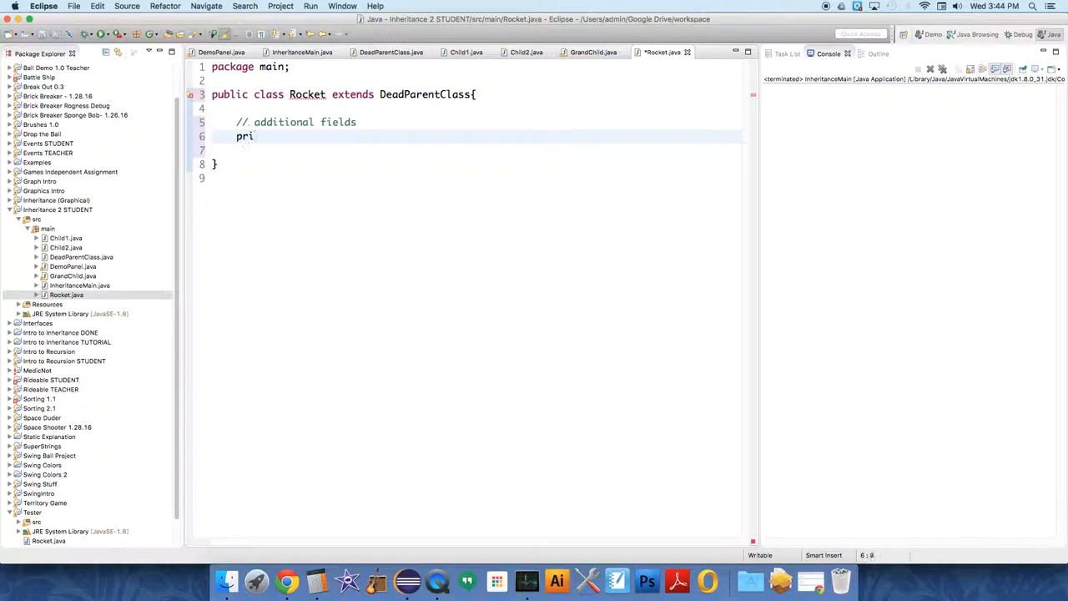
type("vate double acce")
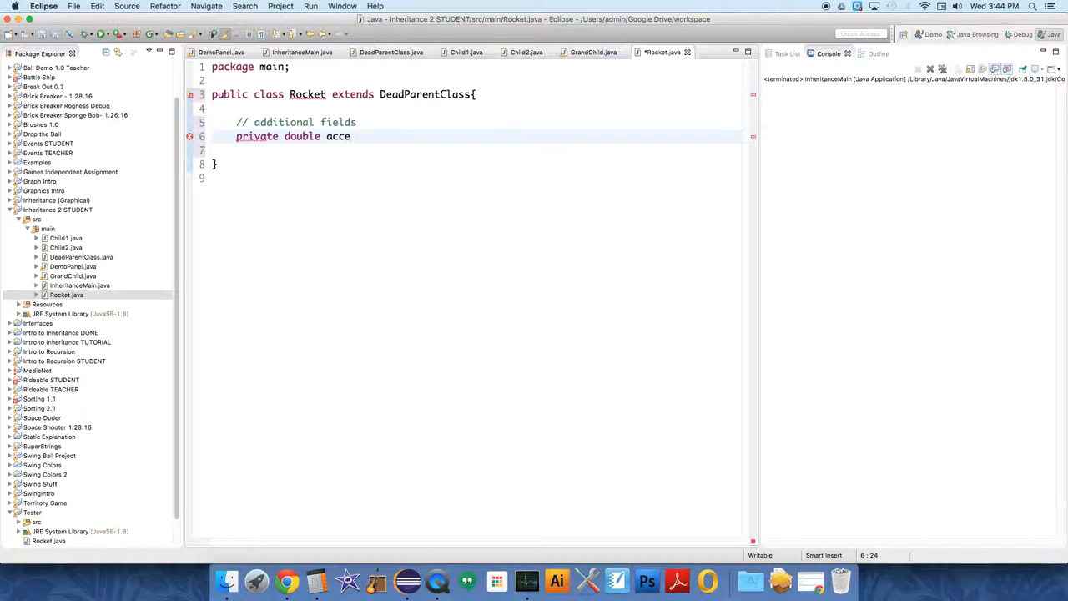
type("leration;")
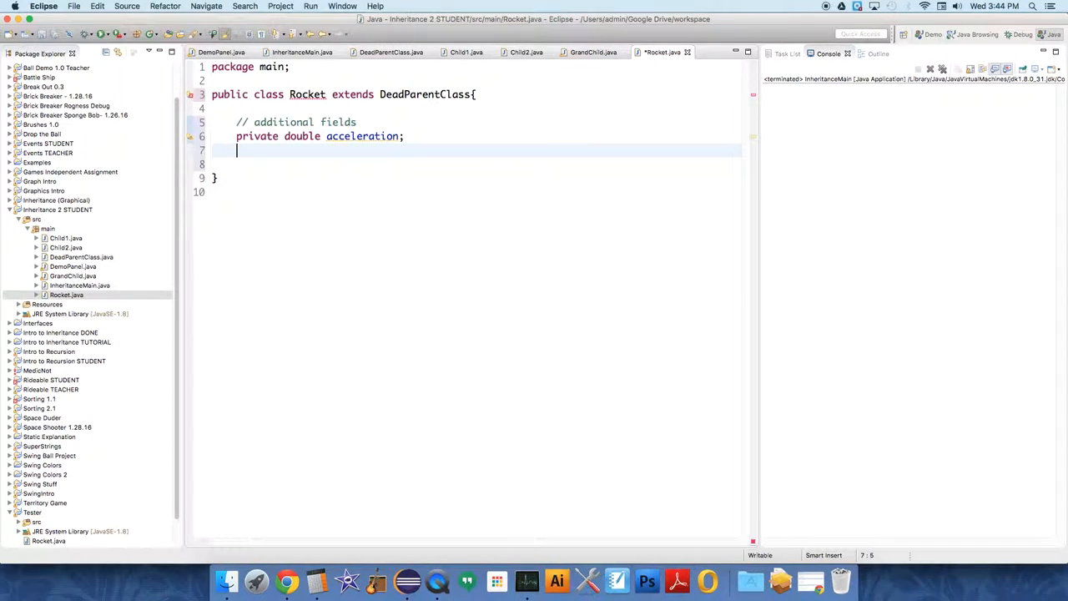
Step: Add a public Rocket() constructor that calls super
type("public")
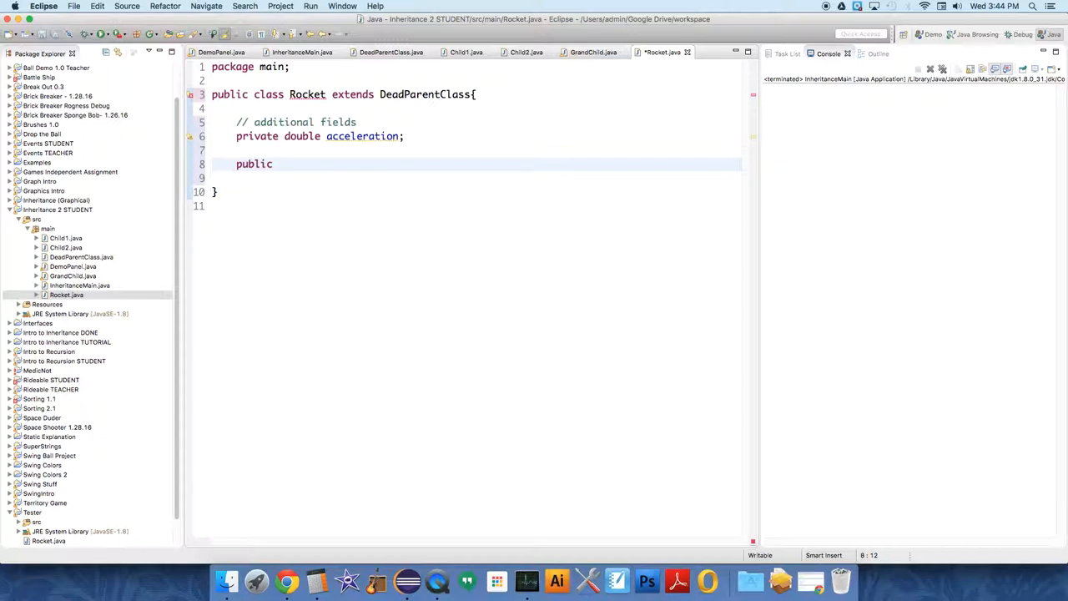
type("Rocket")
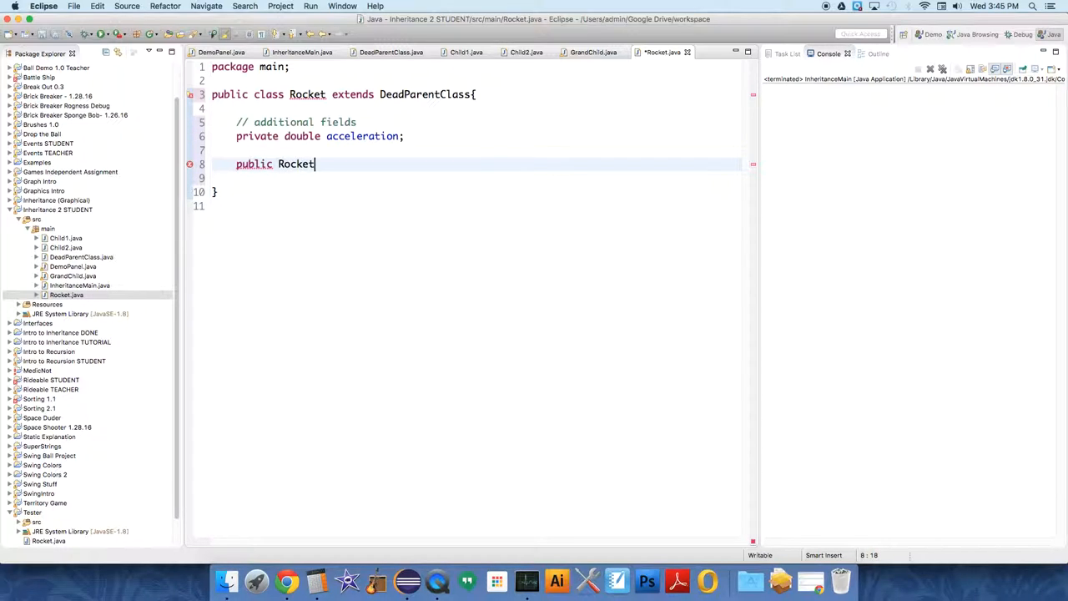
type("() {")
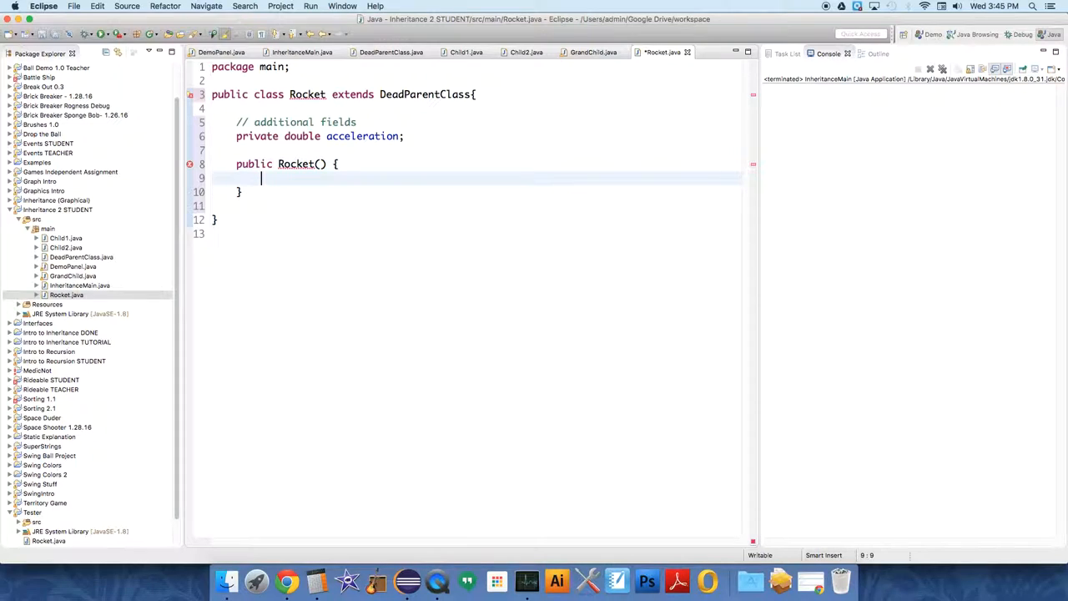
type("super")
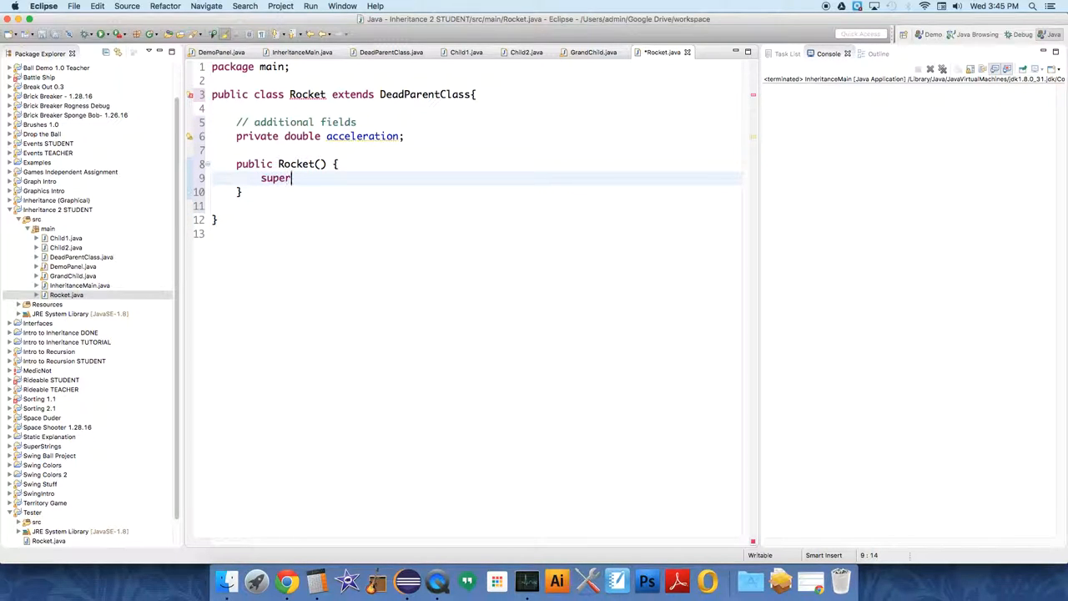
type(".")
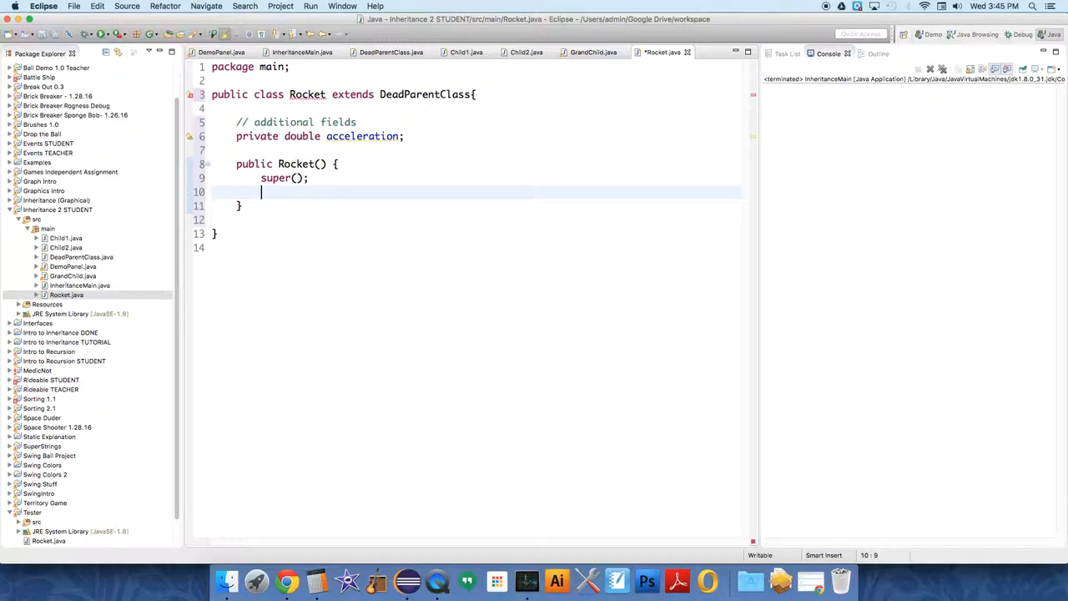
Step: Set right true, left and up false, color Color.RED, width and height 5
type("riog")
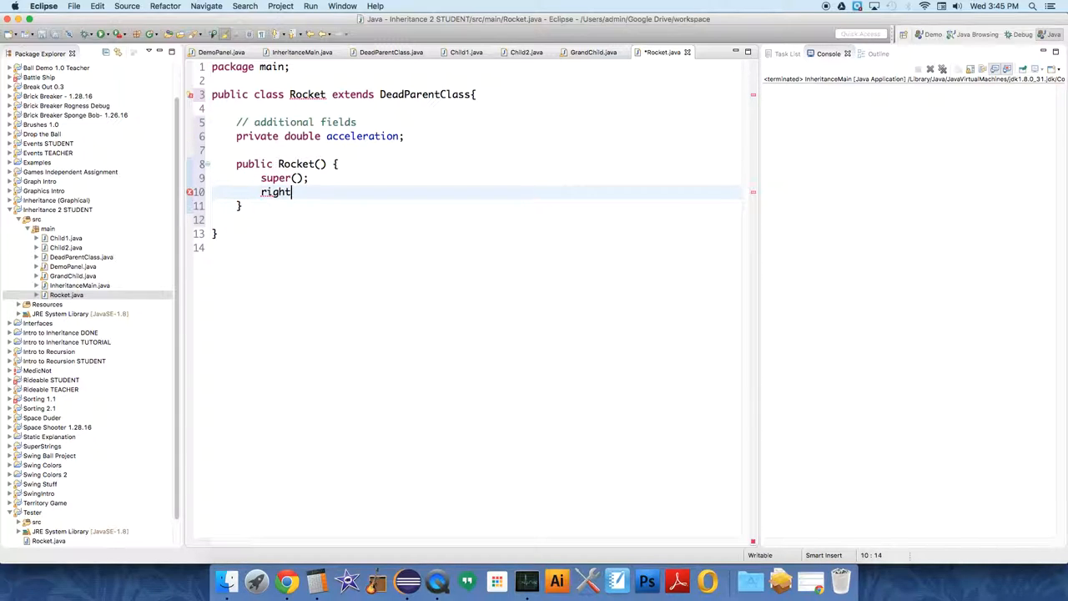
type("= true;")
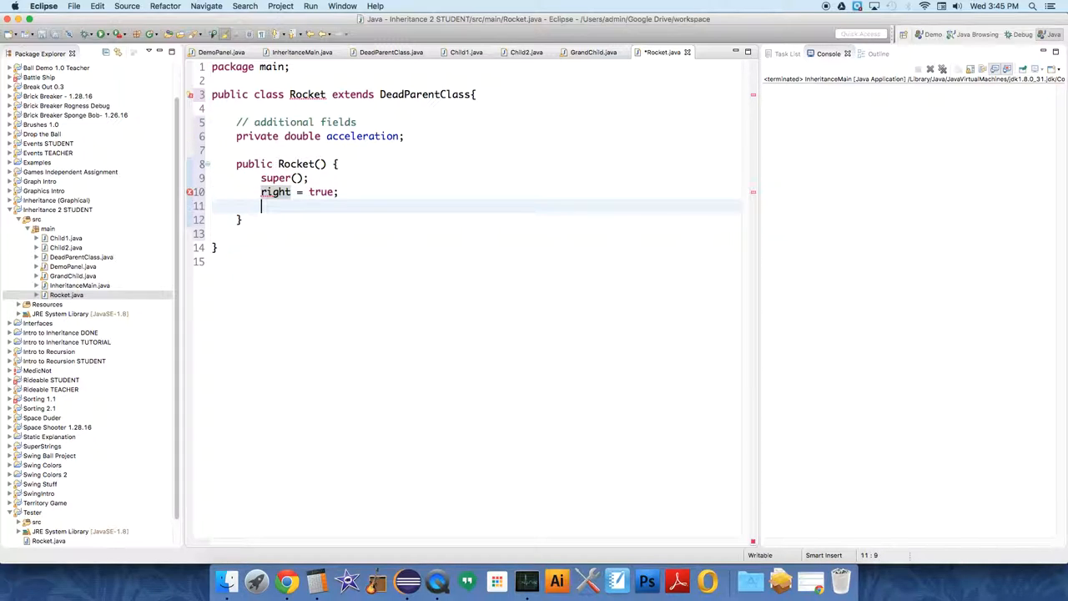
type("left =")
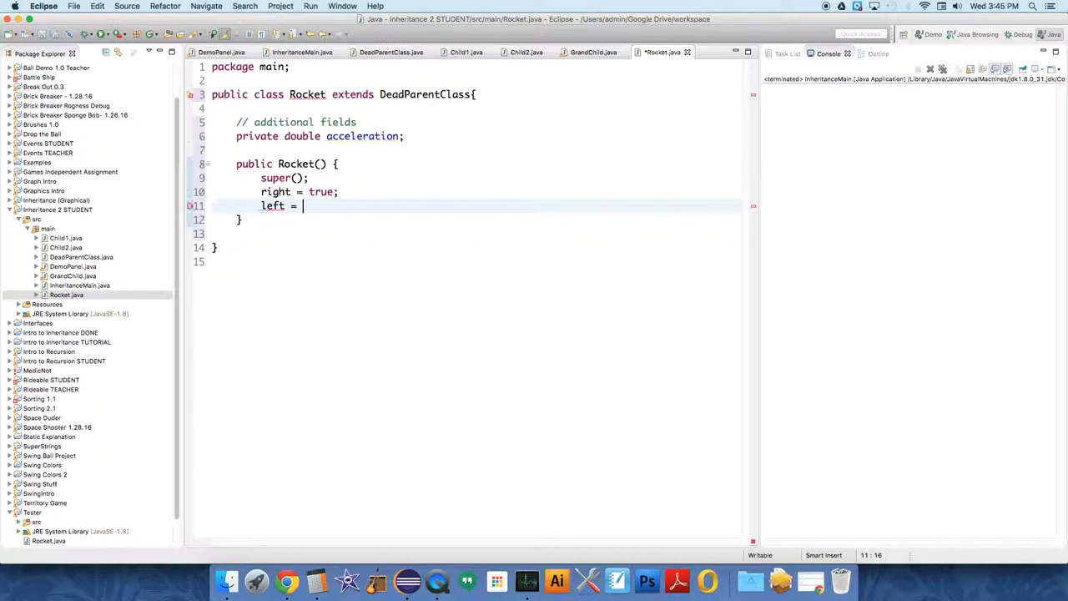
type("false;")
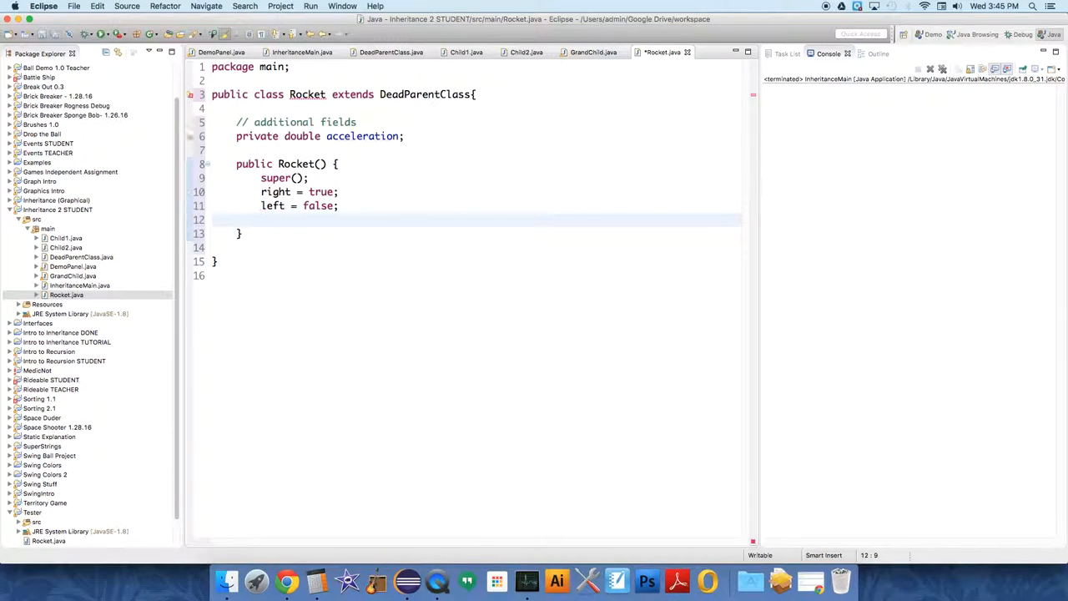
type("up -")
type("down =")
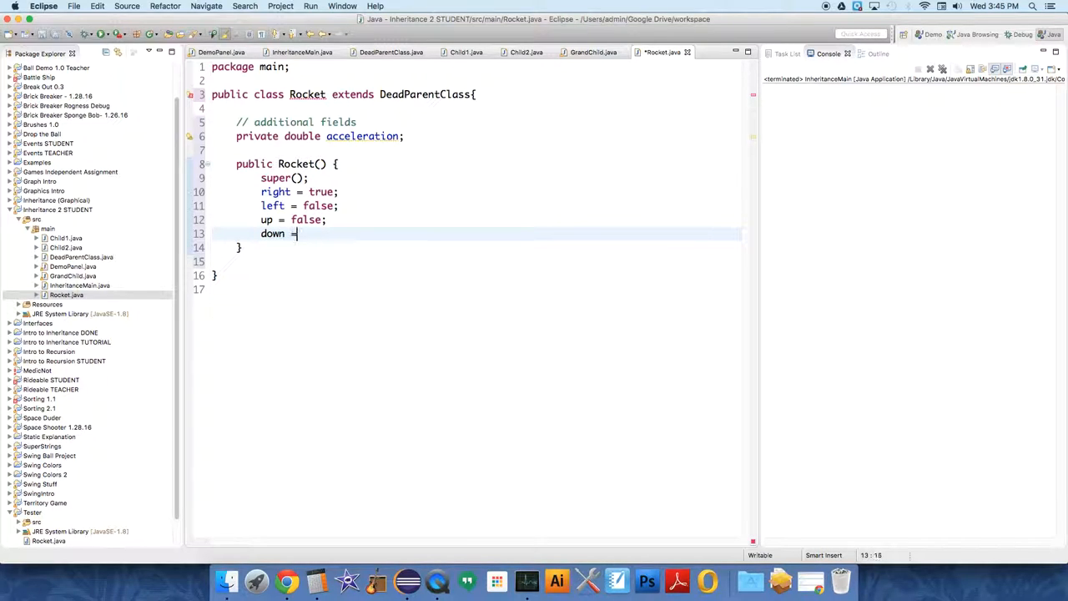
type("false;")
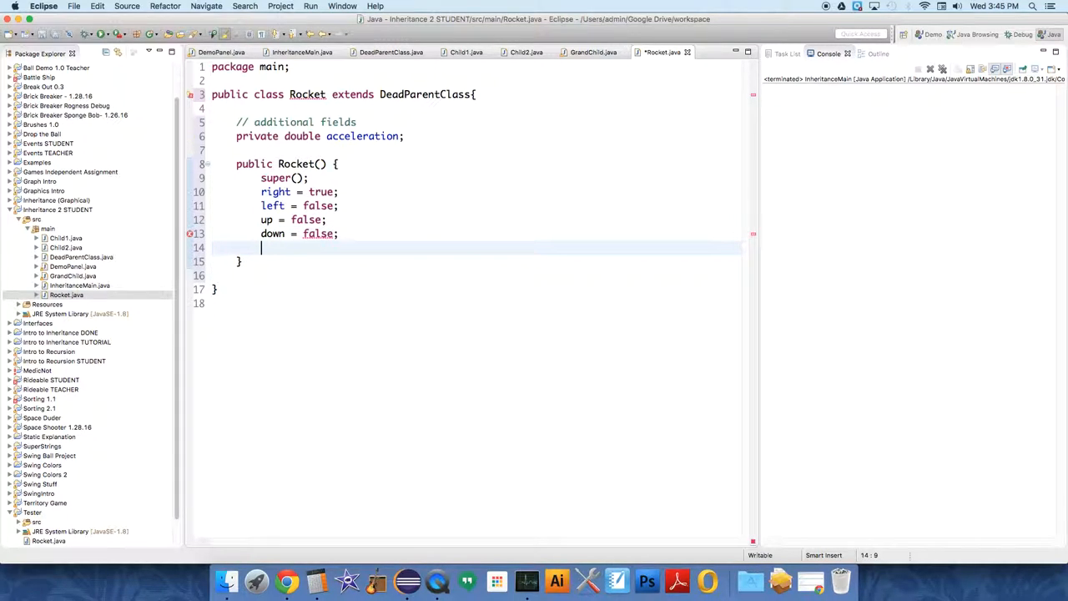
type("color =")
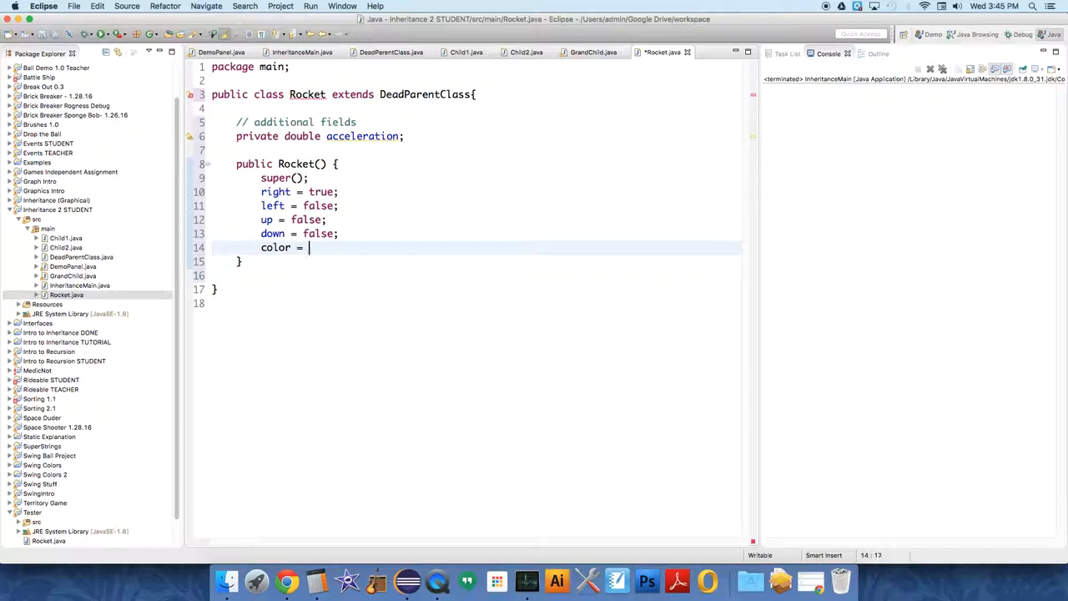
type("Color.RED;")
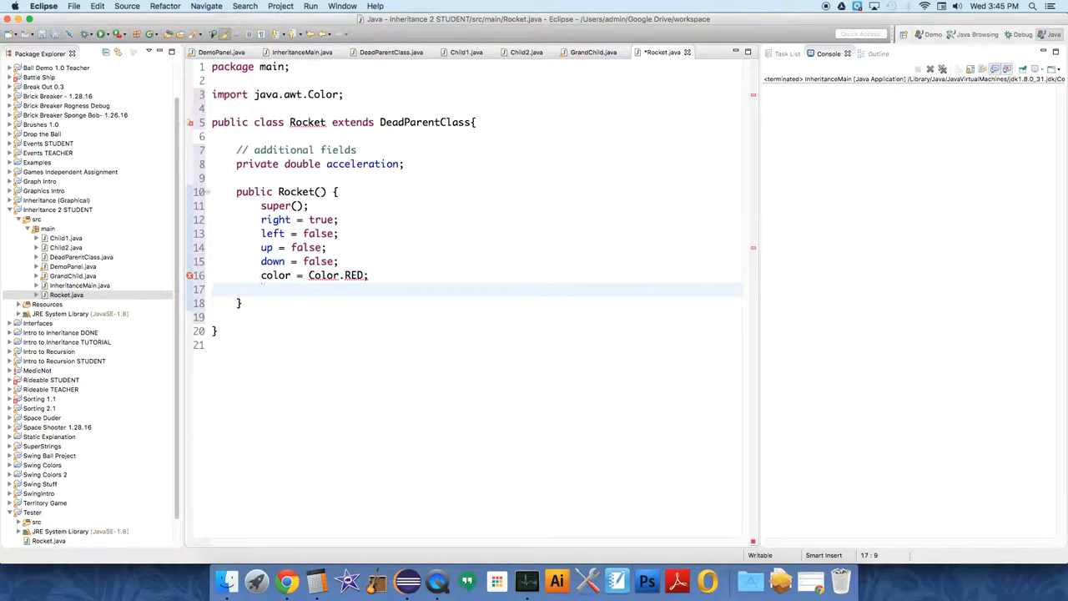
type("width")
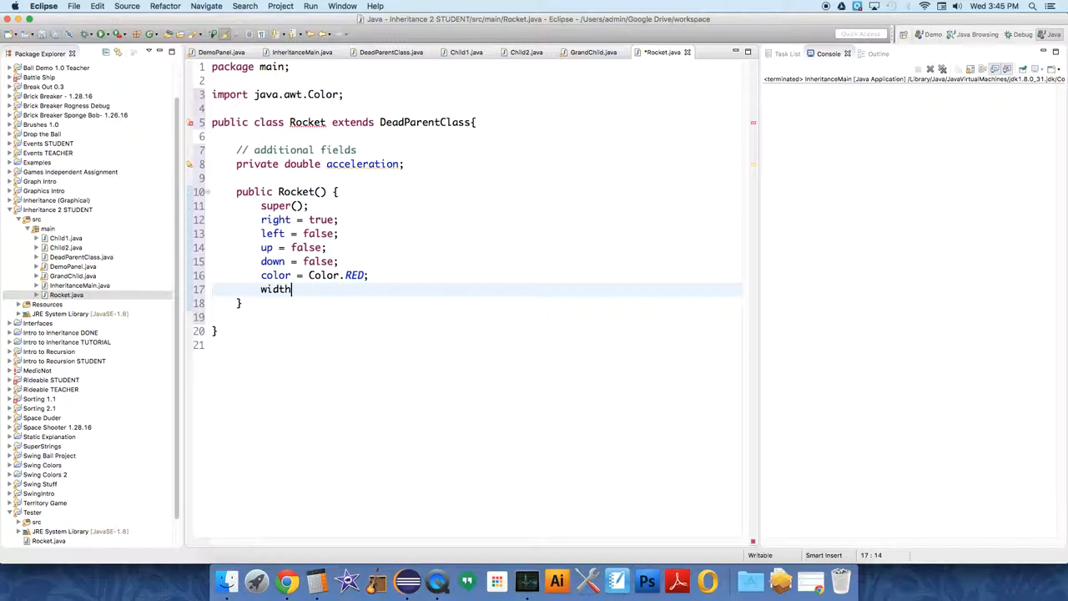
type("= 5;")
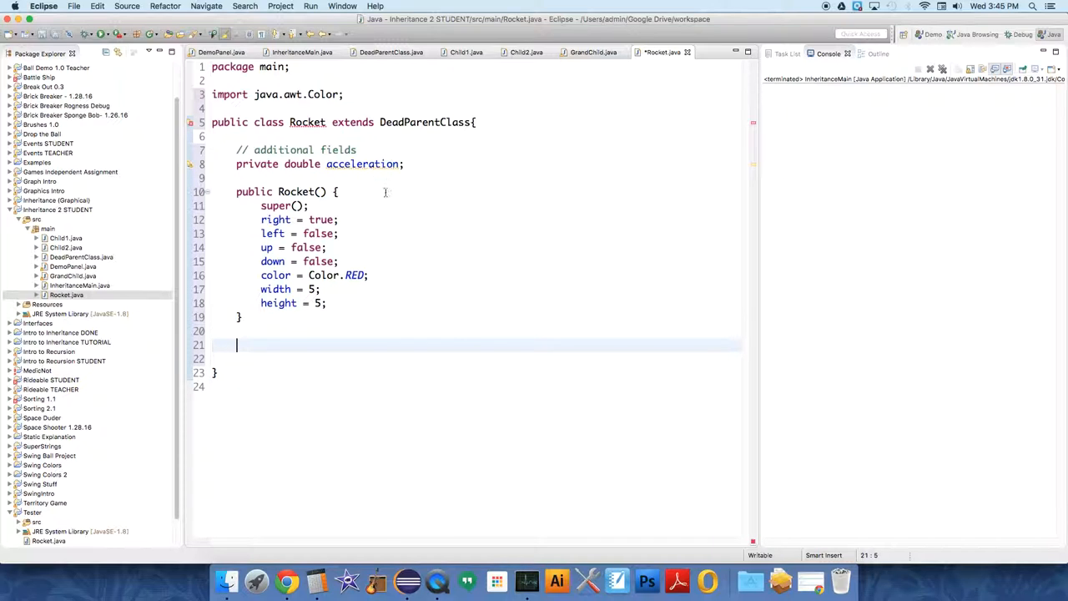
left_click(390, 52)
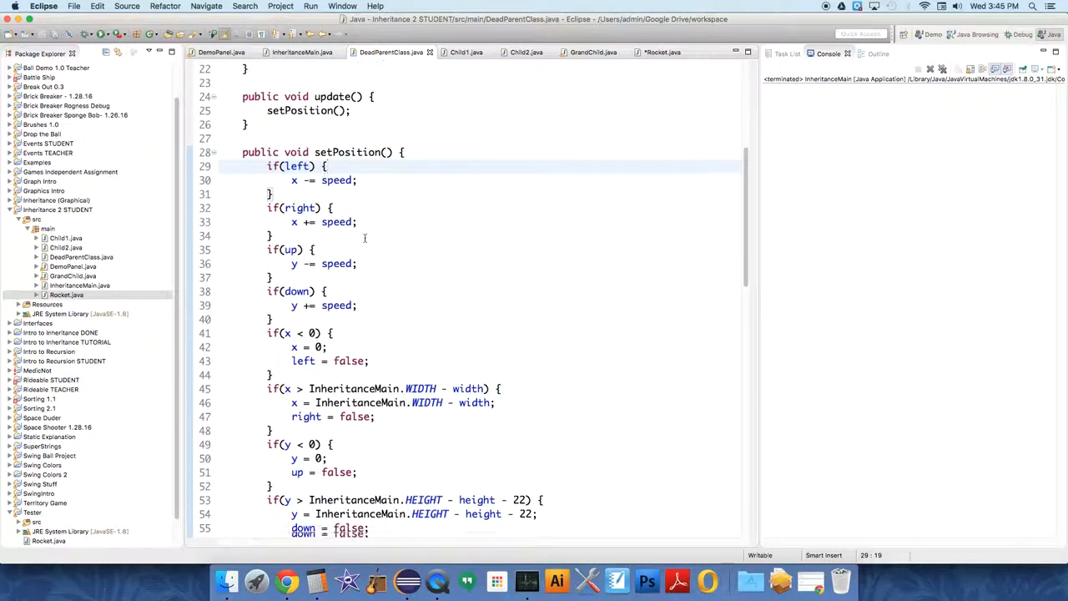
scroll("down", 3)
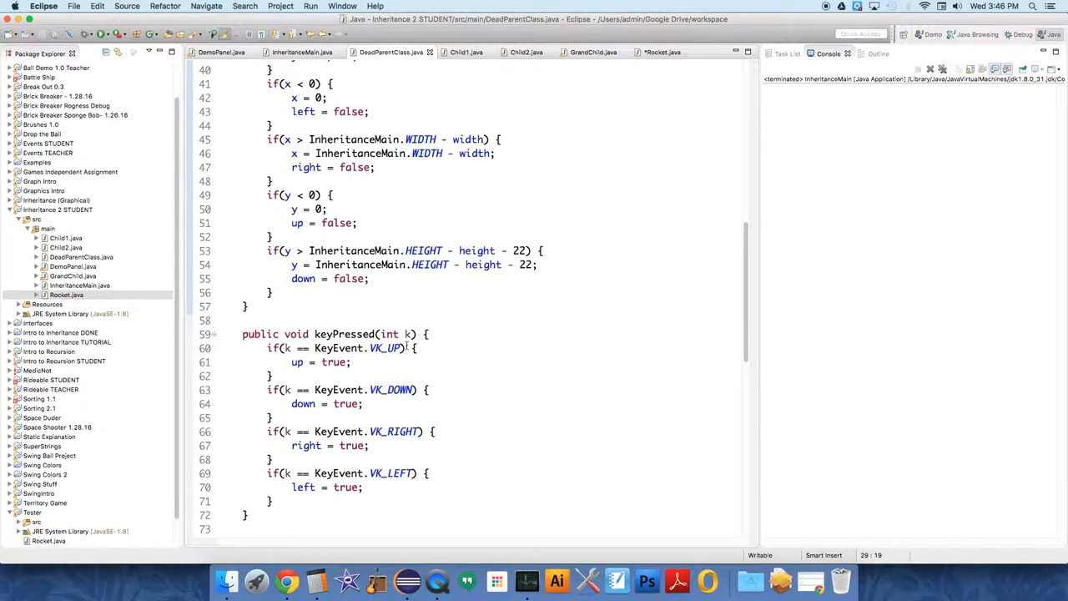
scroll("down", 3)
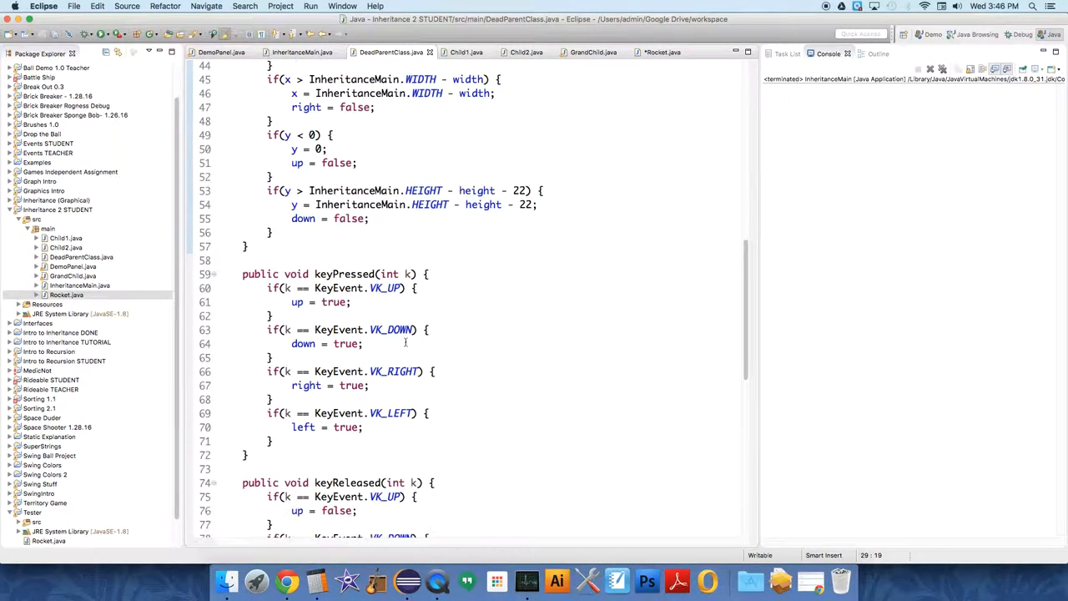
scroll("up", 3)
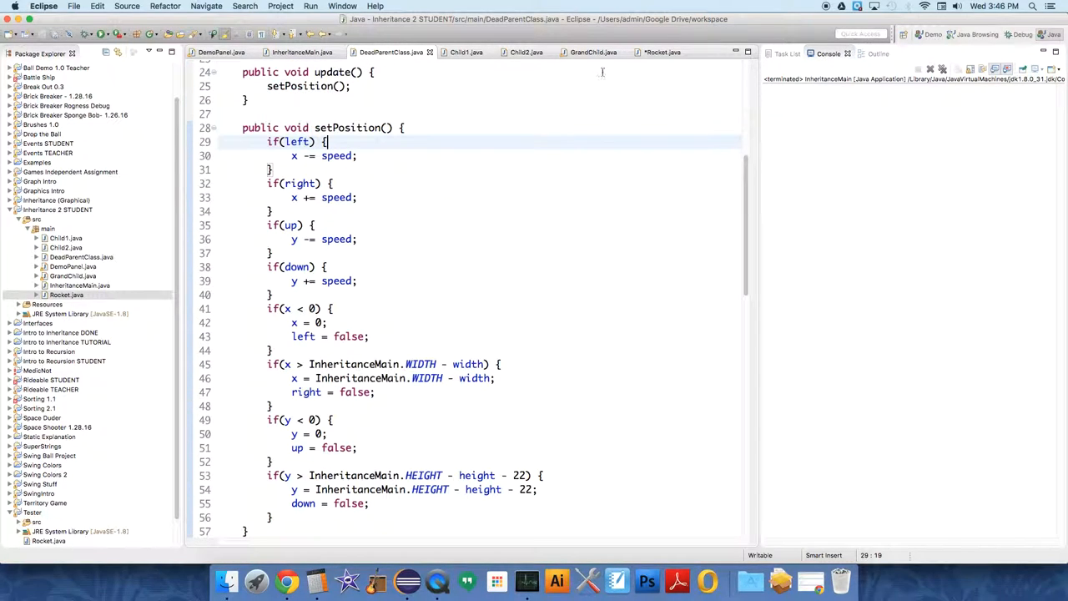
left_click(661, 51)
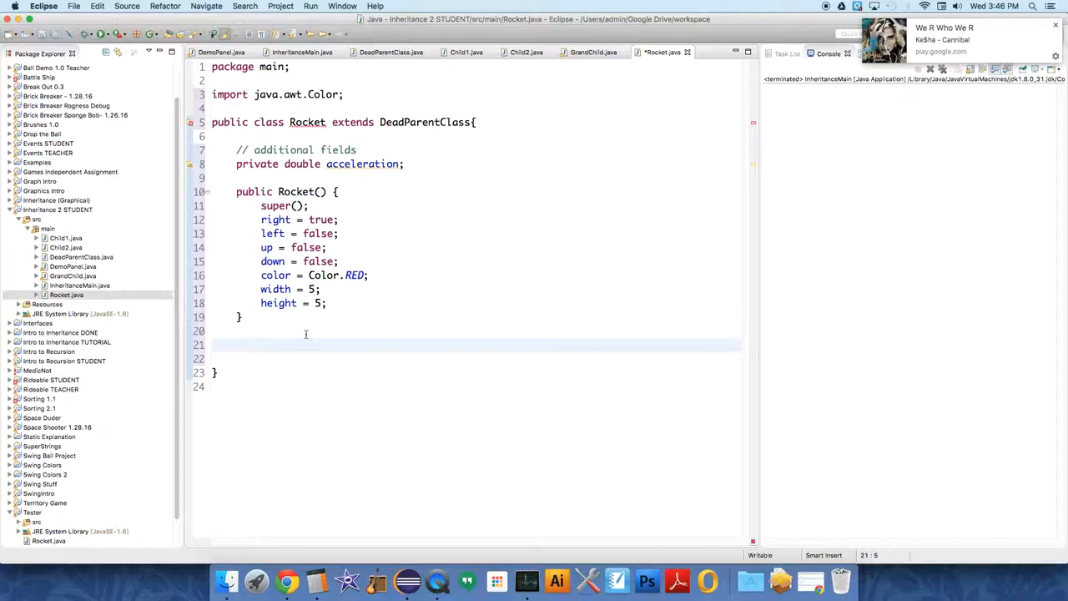
Step: Add update() calling super.setPosition() and adding acceleration to speed
type("public void")
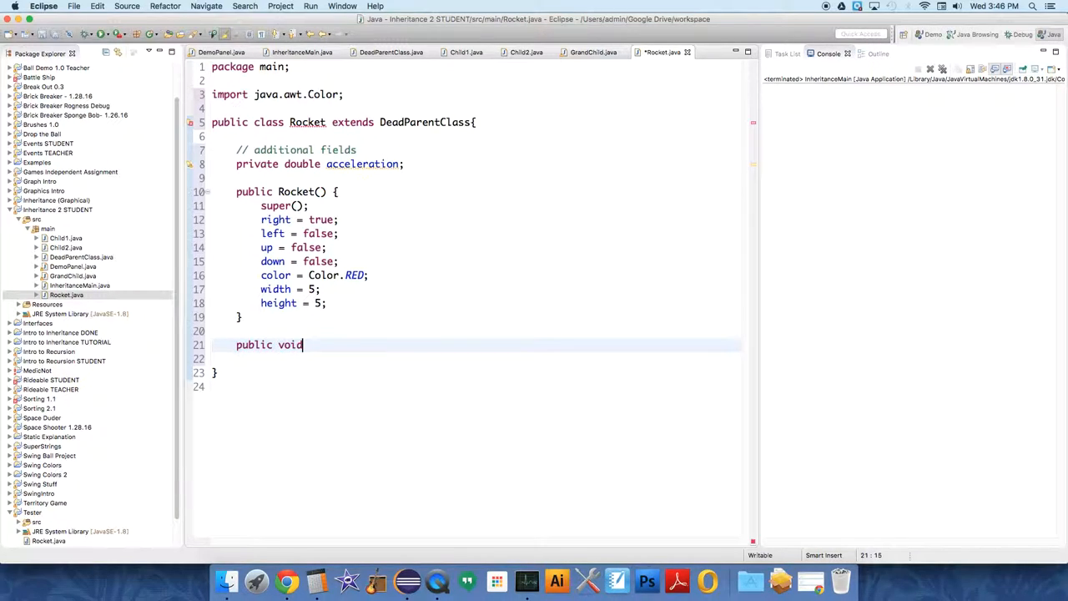
type("update()")
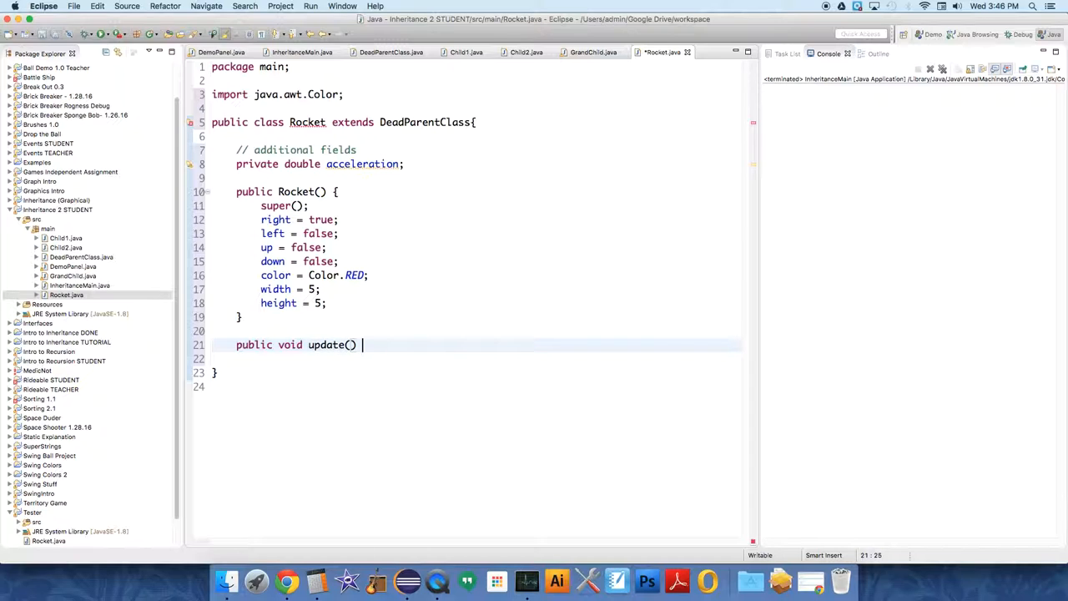
type("{")
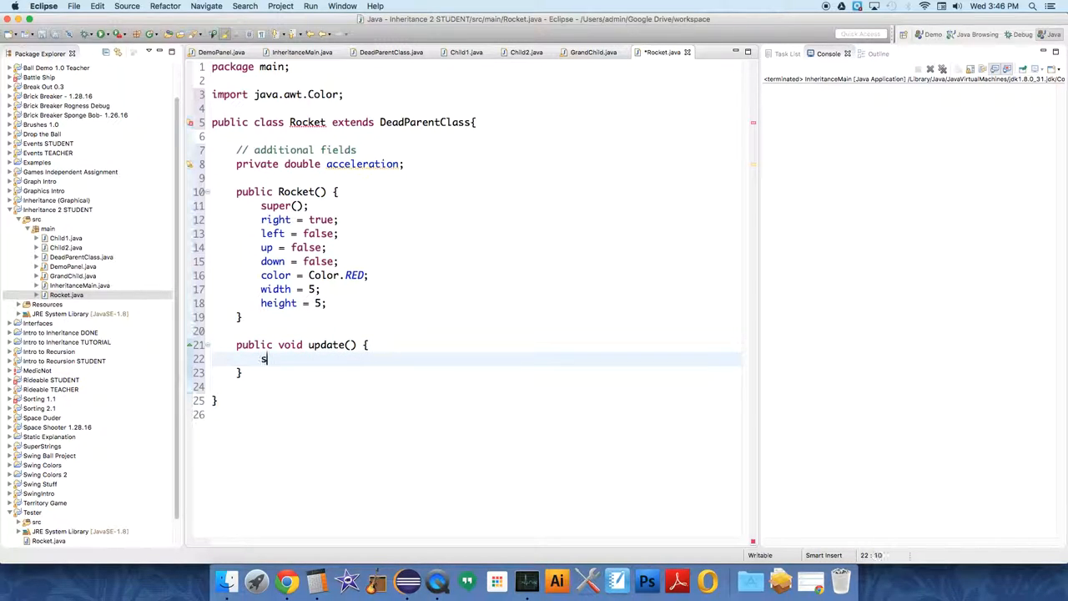
type("etPosition")
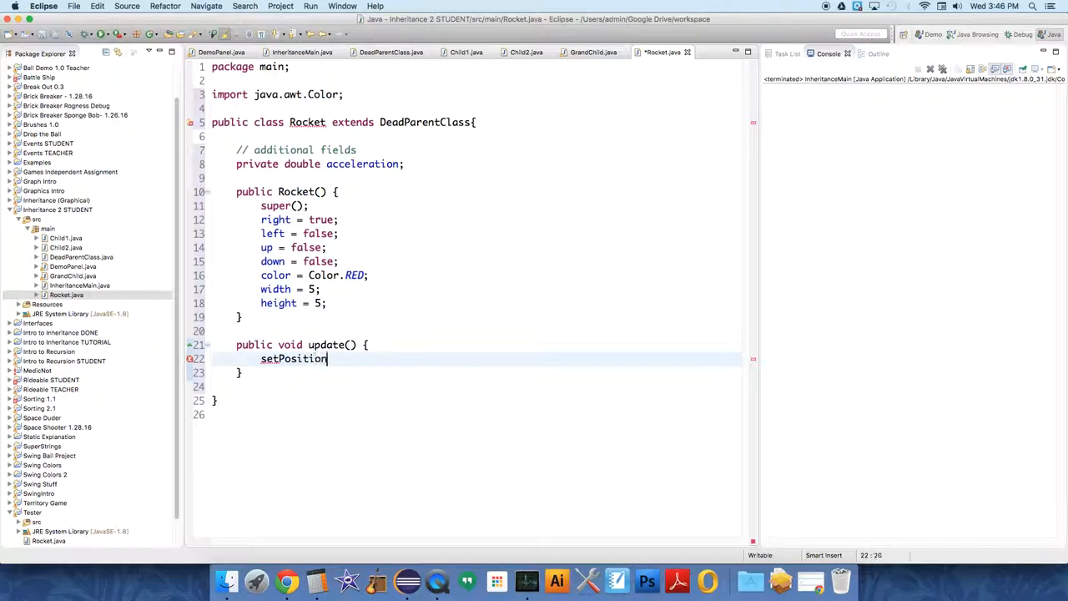
type("();")
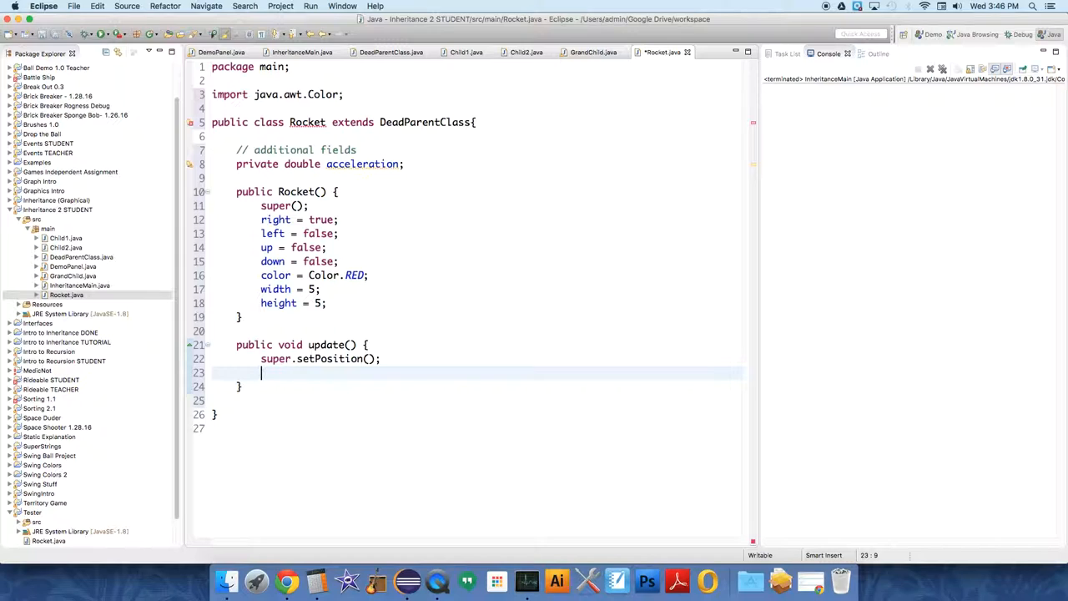
type("speed")
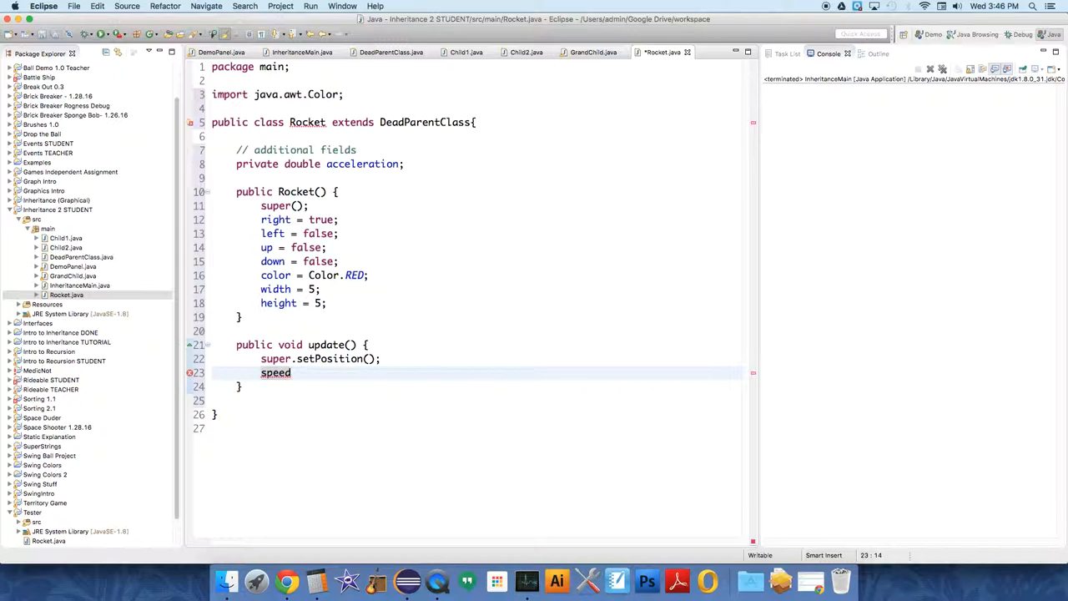
type("+= ac")
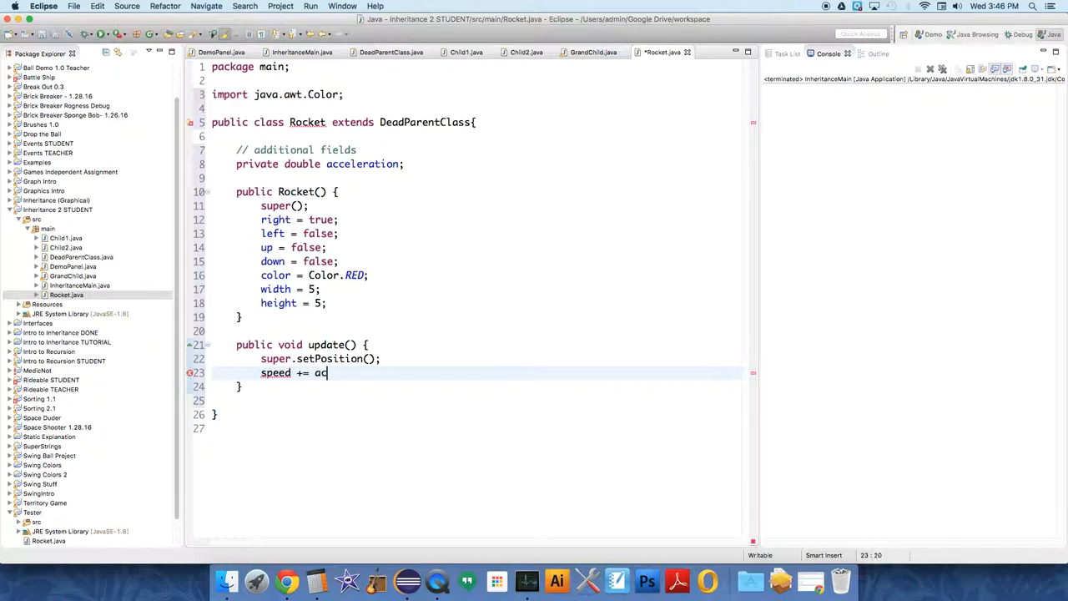
type("celeration")
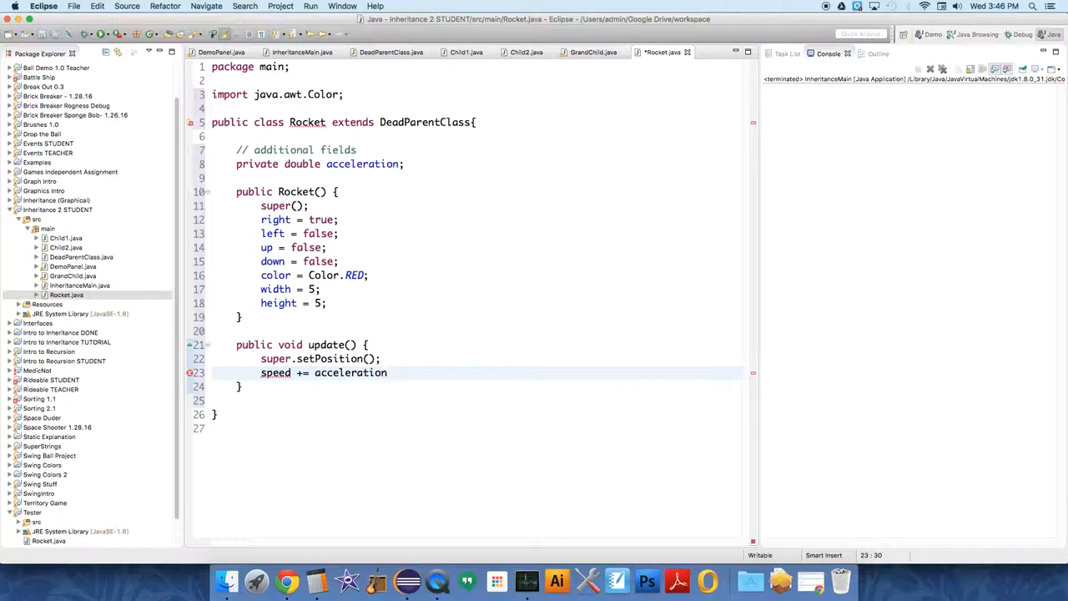
left_click(393, 372)
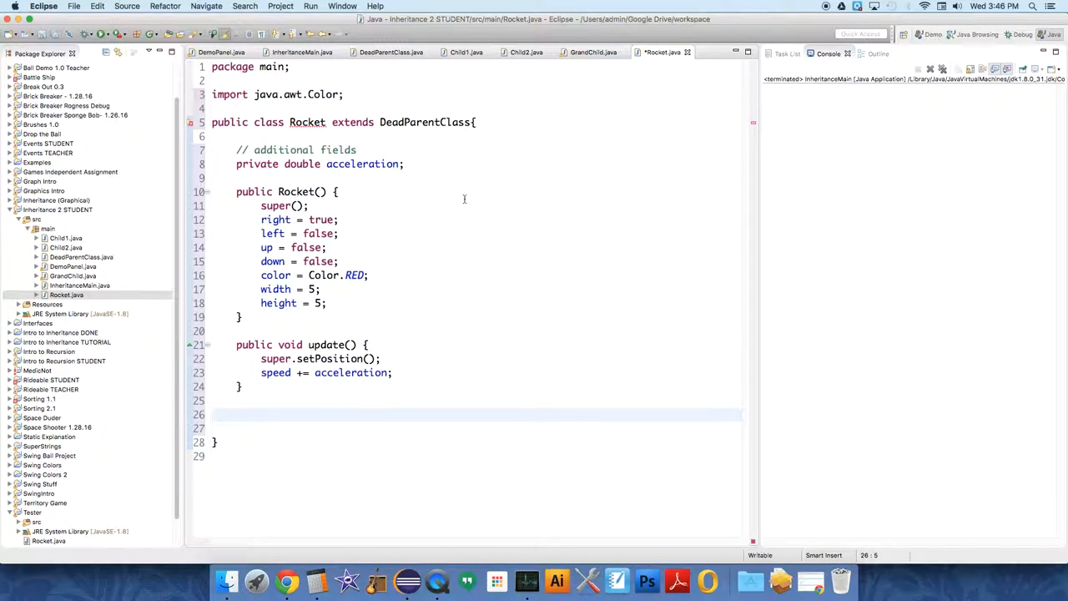
Step: Add isActive() returning false when x exceeds InheritanceMain.WIDTH
type("public bo")
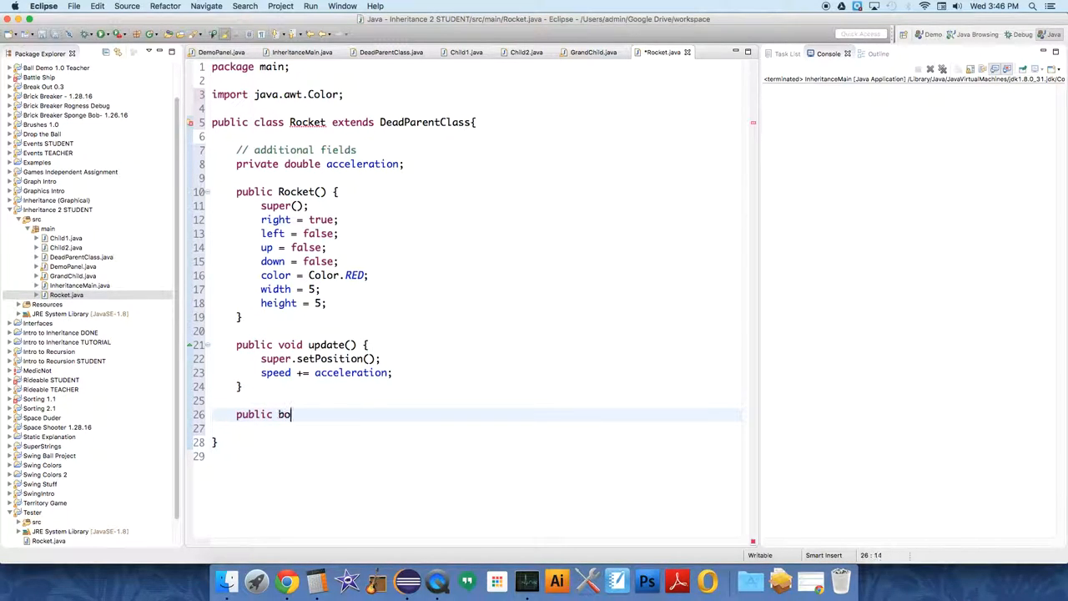
type("olean isA")
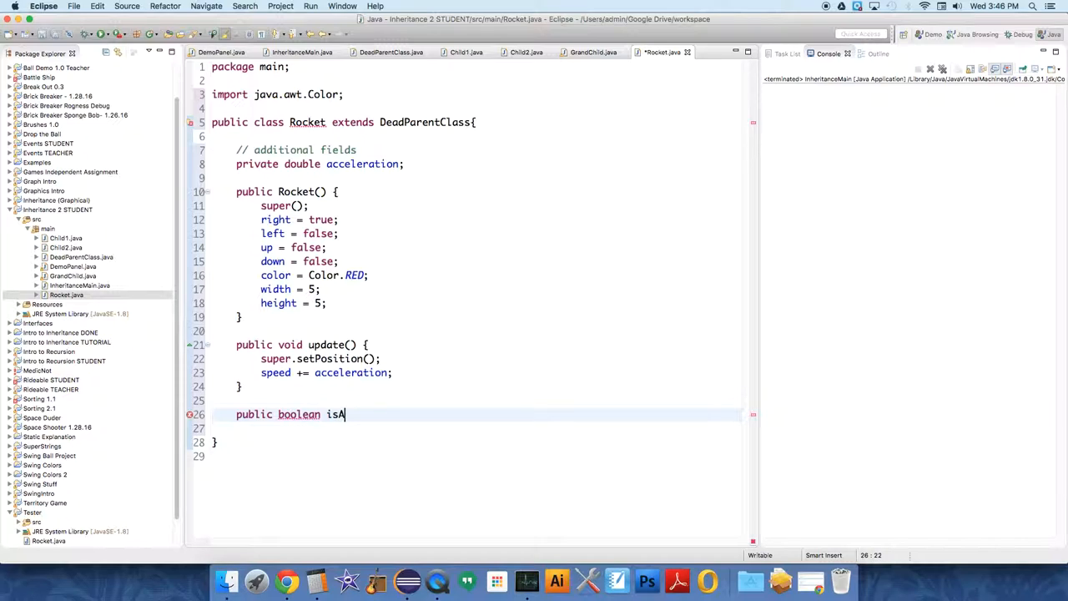
type("ctive() {")
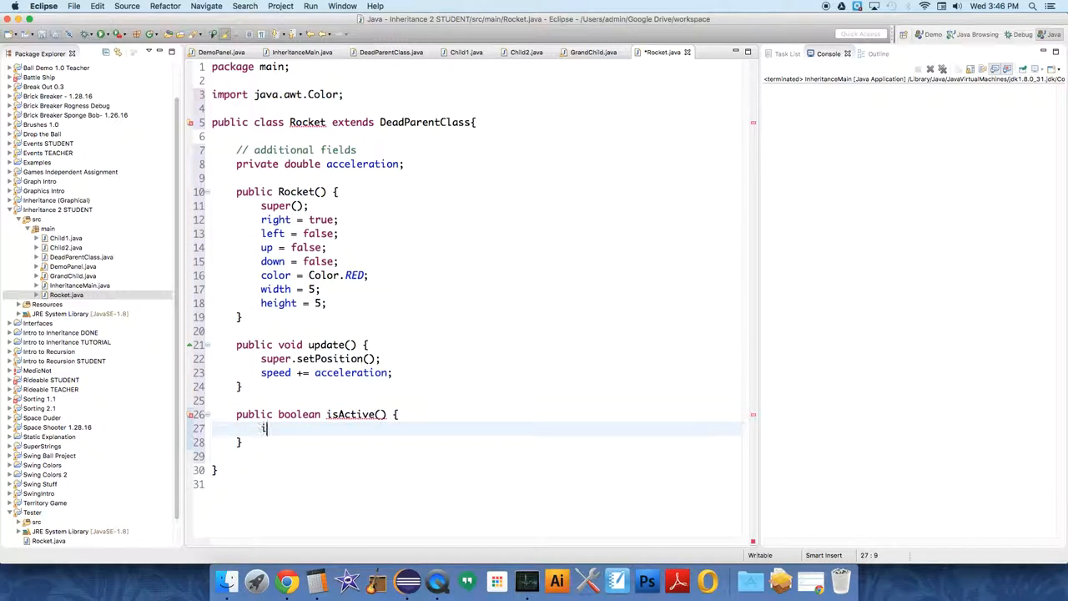
type("f(x )")
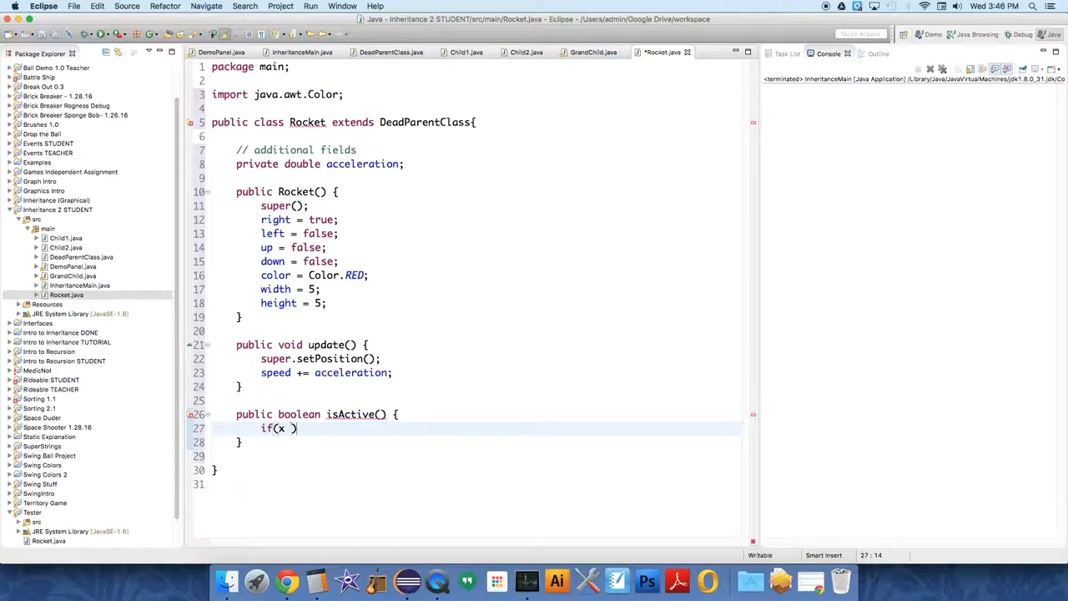
type(">")
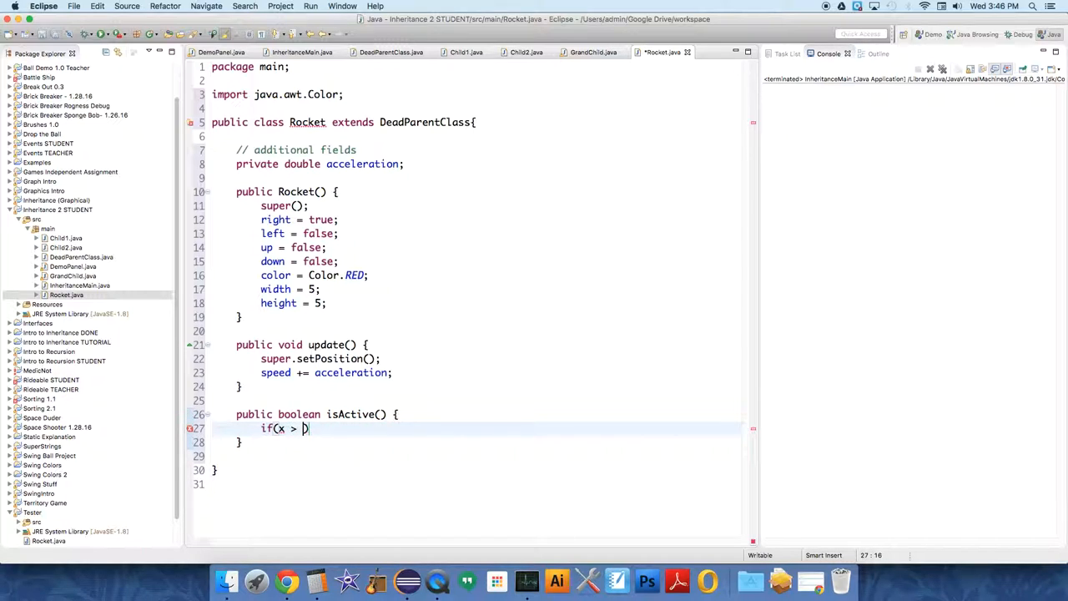
type("Inheritance")
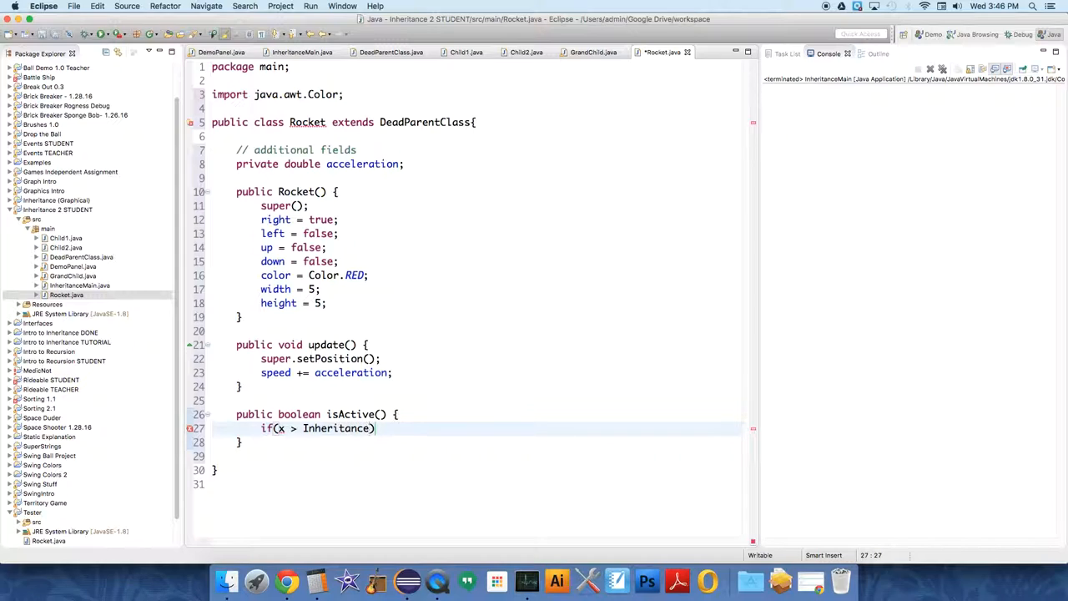
type("Main.WIDTH")
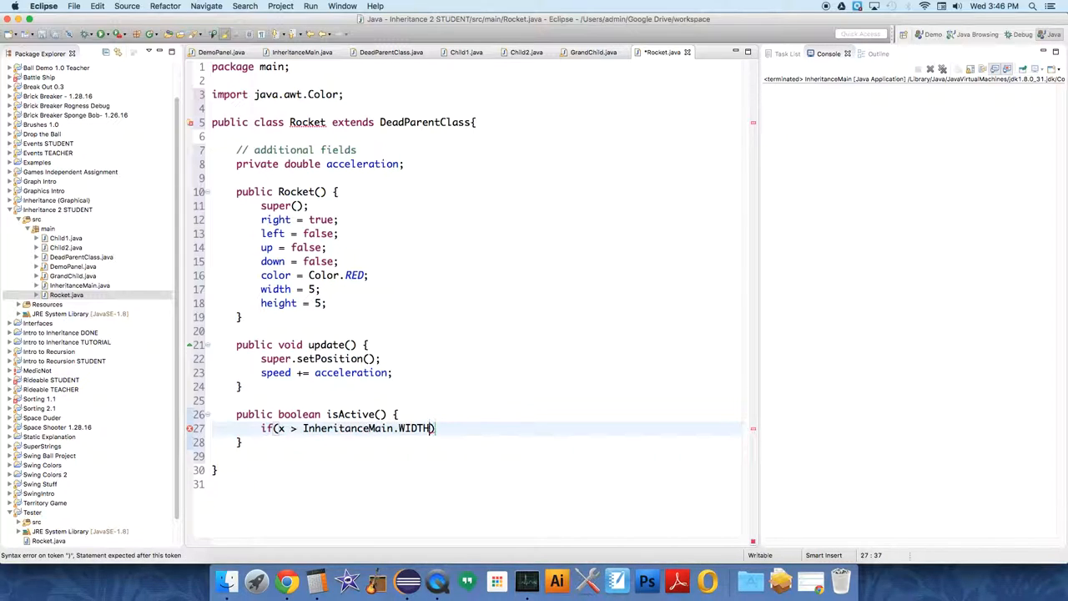
type("{")
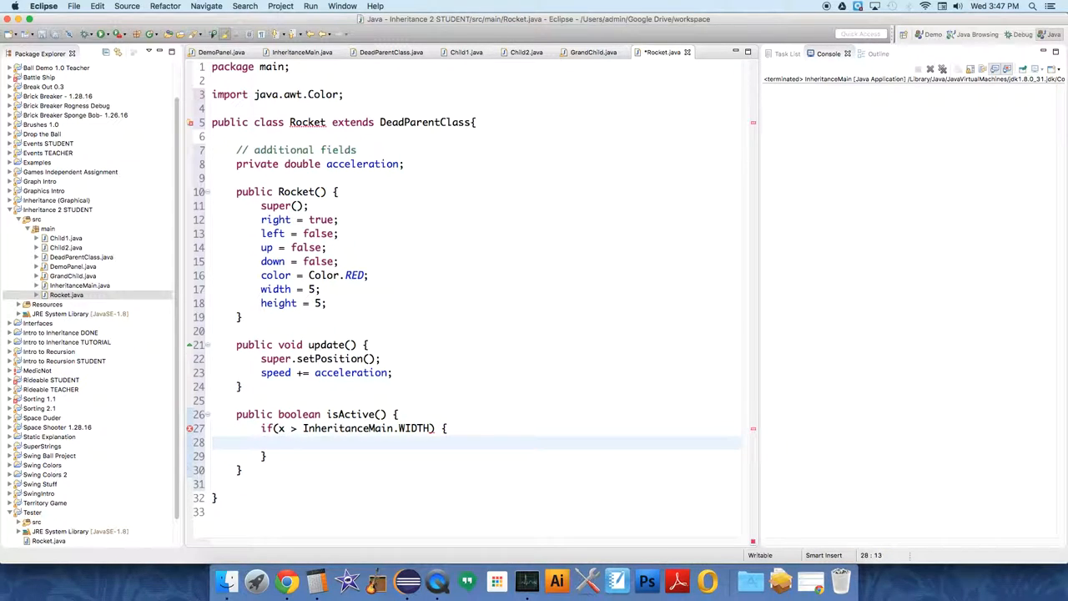
type("r")
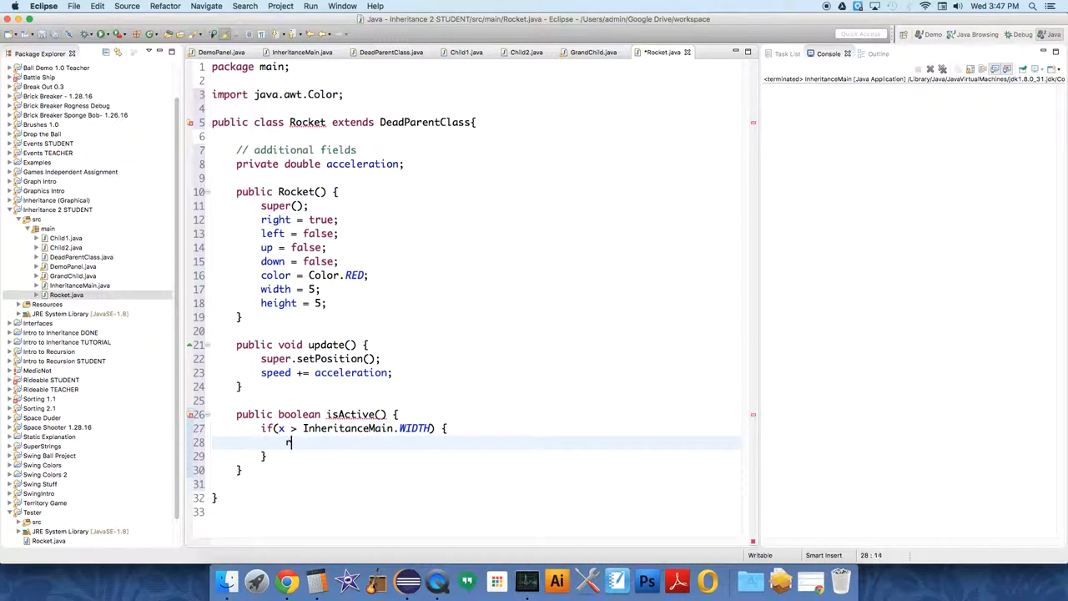
type("eturn false;")
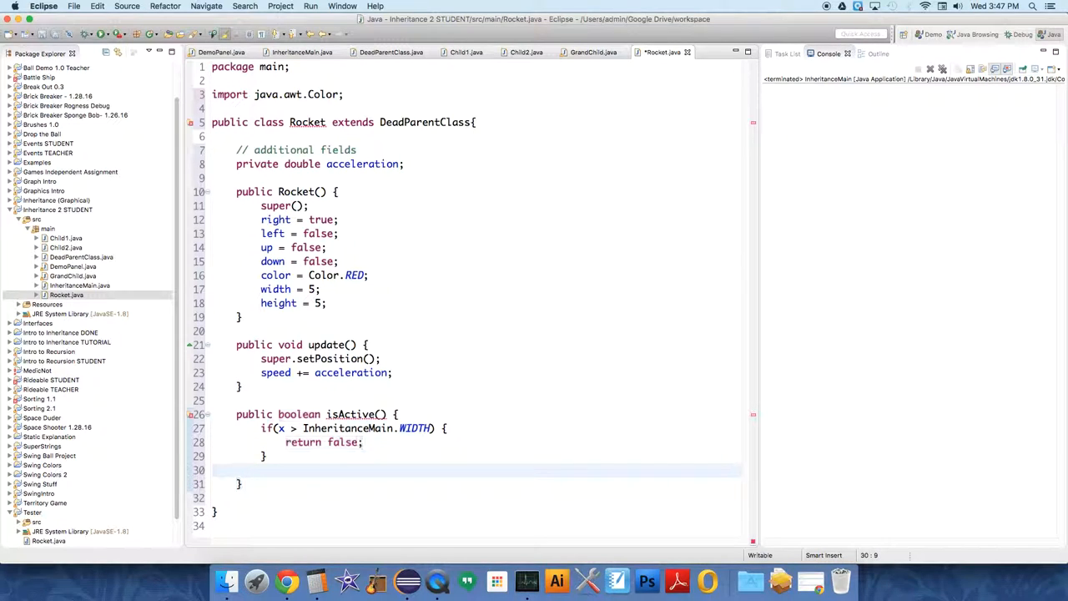
Step: Return true otherwise and move the caret below the method
type("return")
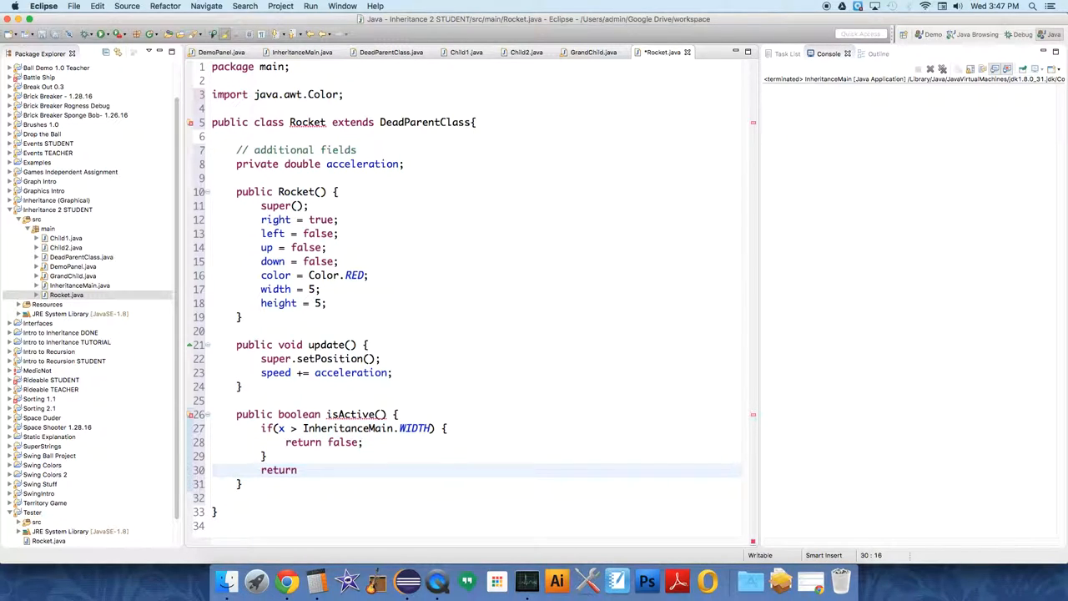
type("true")
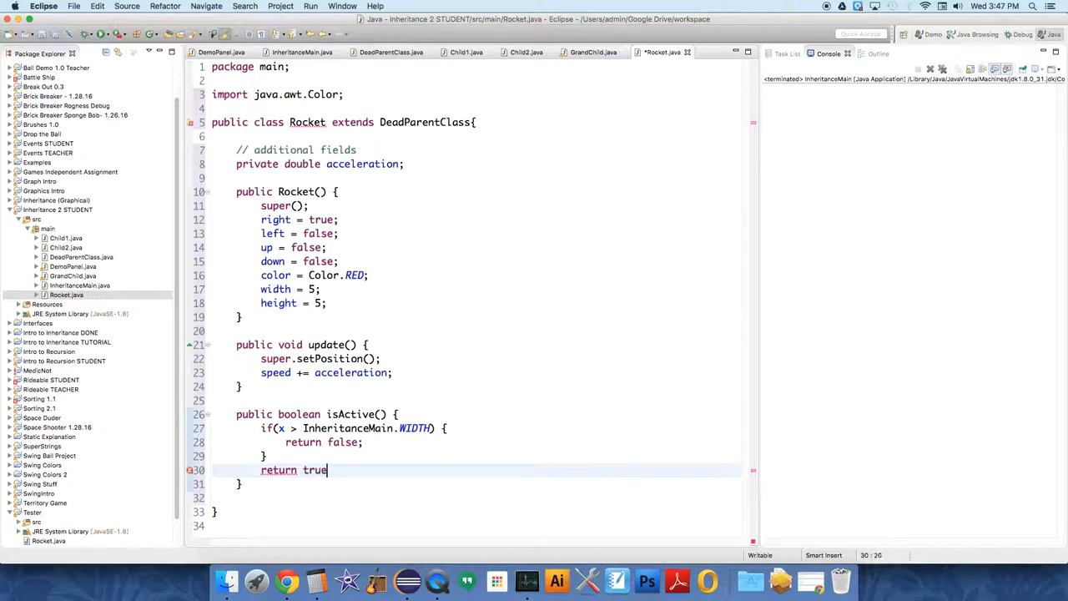
type(";")
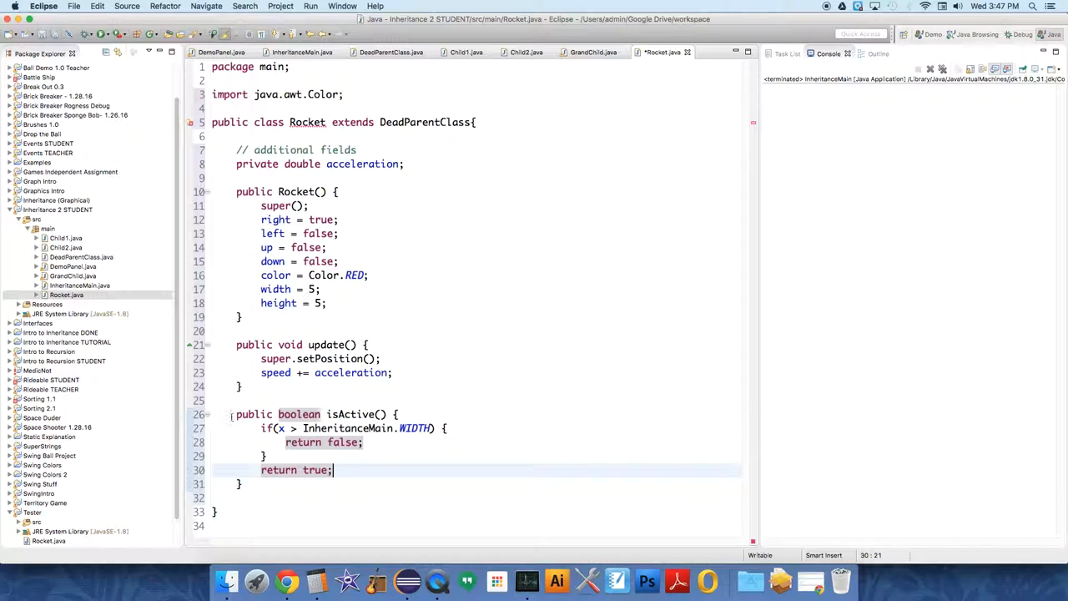
left_click(267, 484)
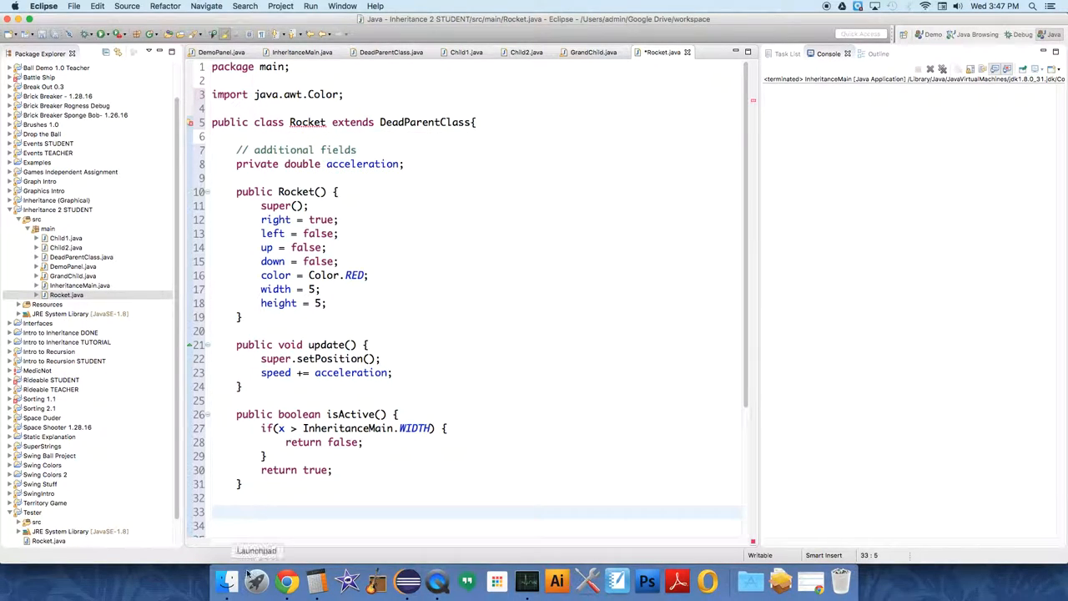
Step: Write draw(Graphics2D g) setting the colour and filling a rectangle at (int)x, y, width, height
left_click(242, 511)
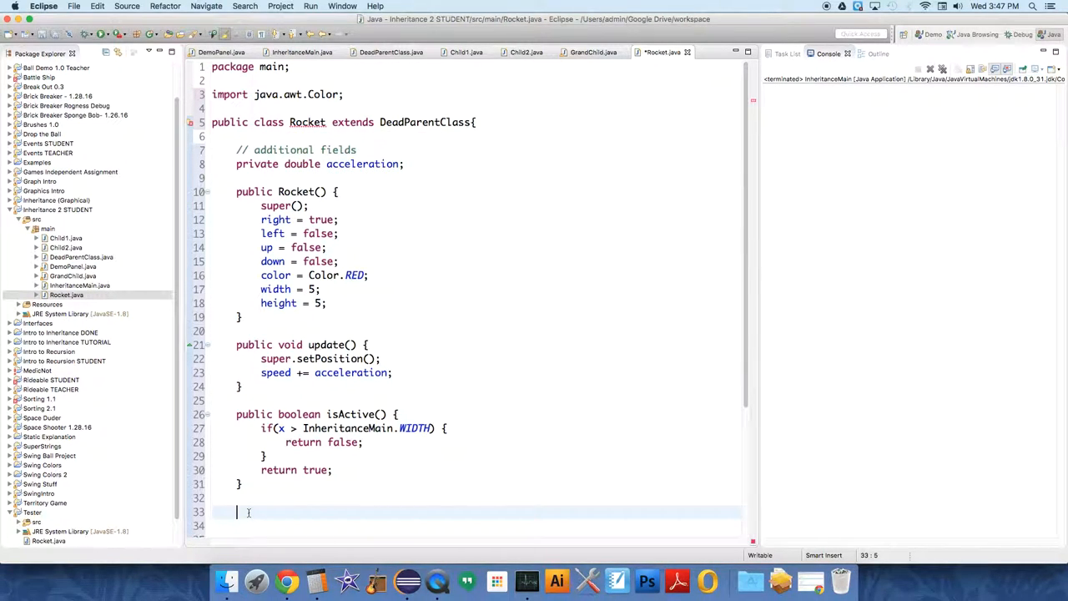
type("public void")
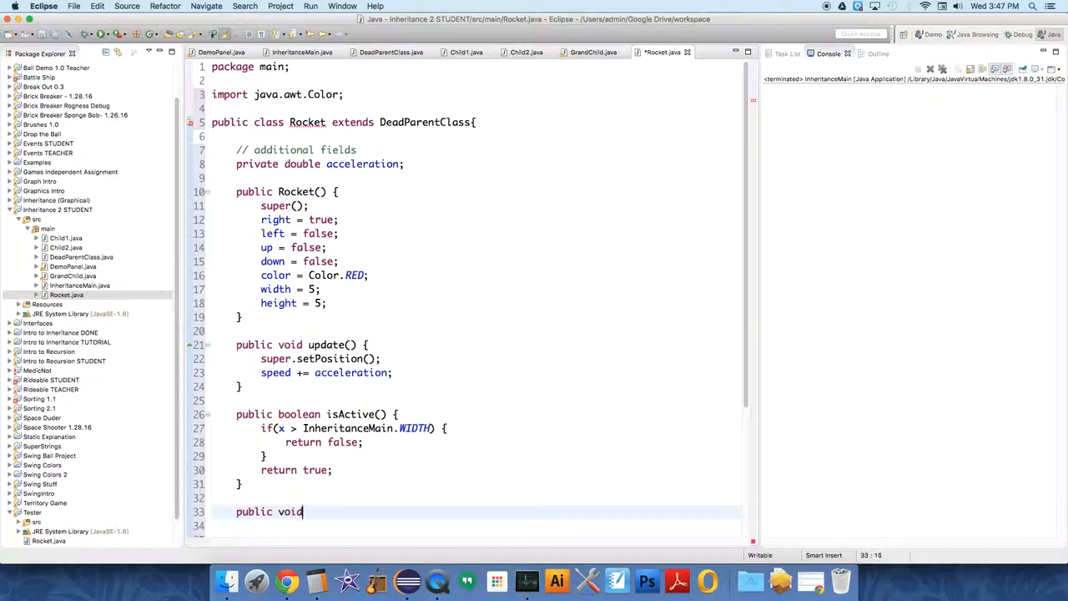
type("draw(Graphics2D g")
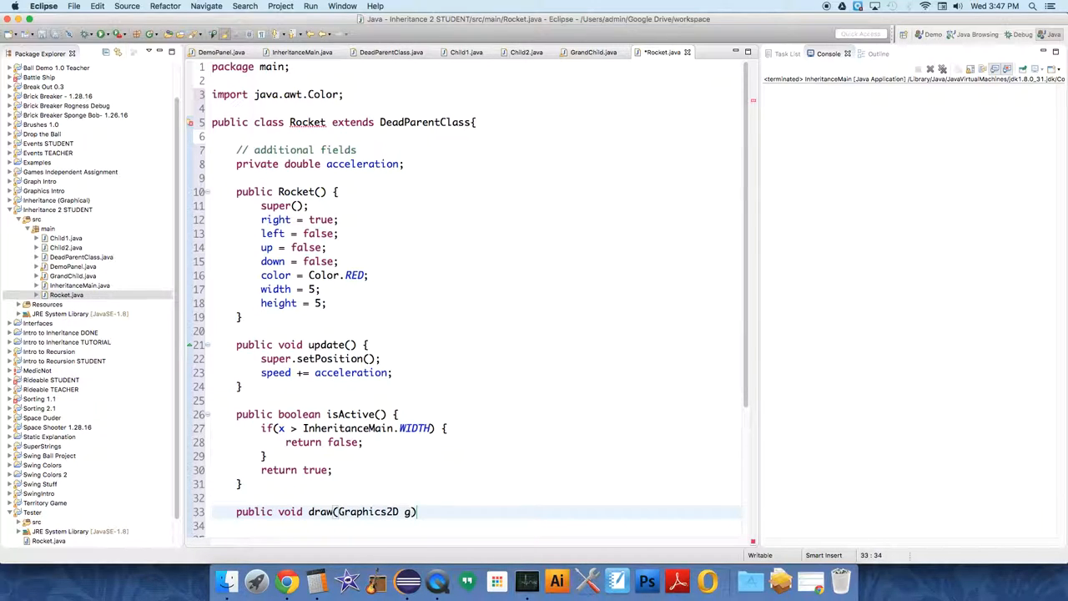
type("g.")
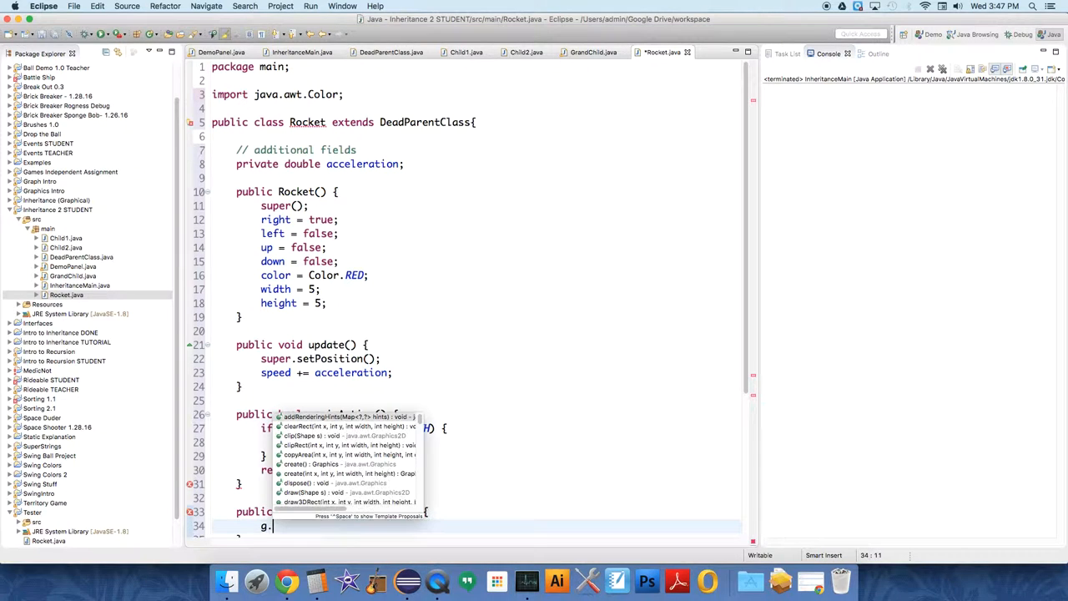
type("setColor(color);")
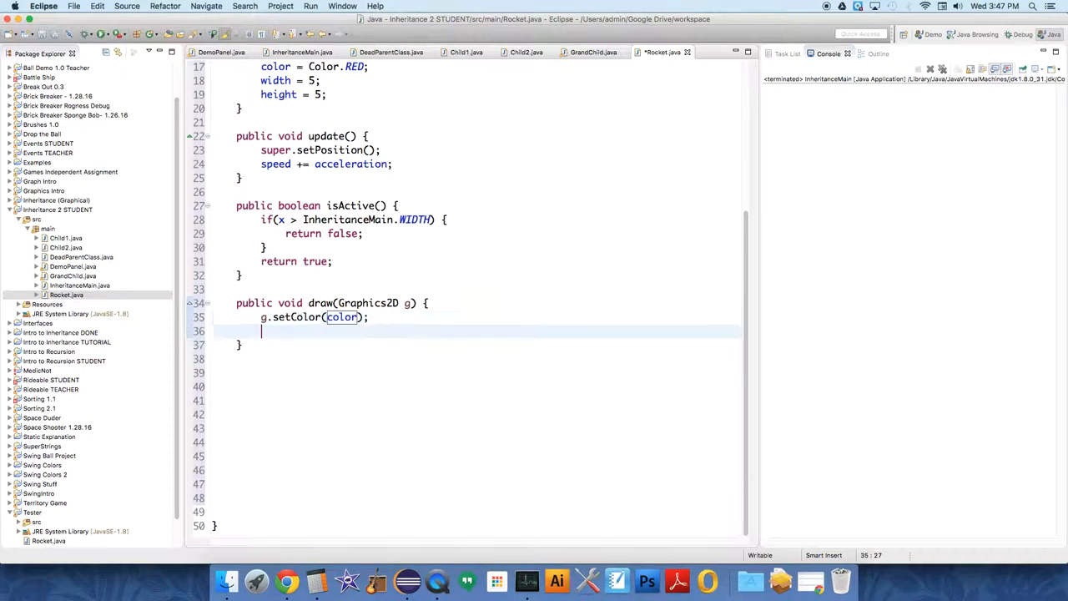
type("g")
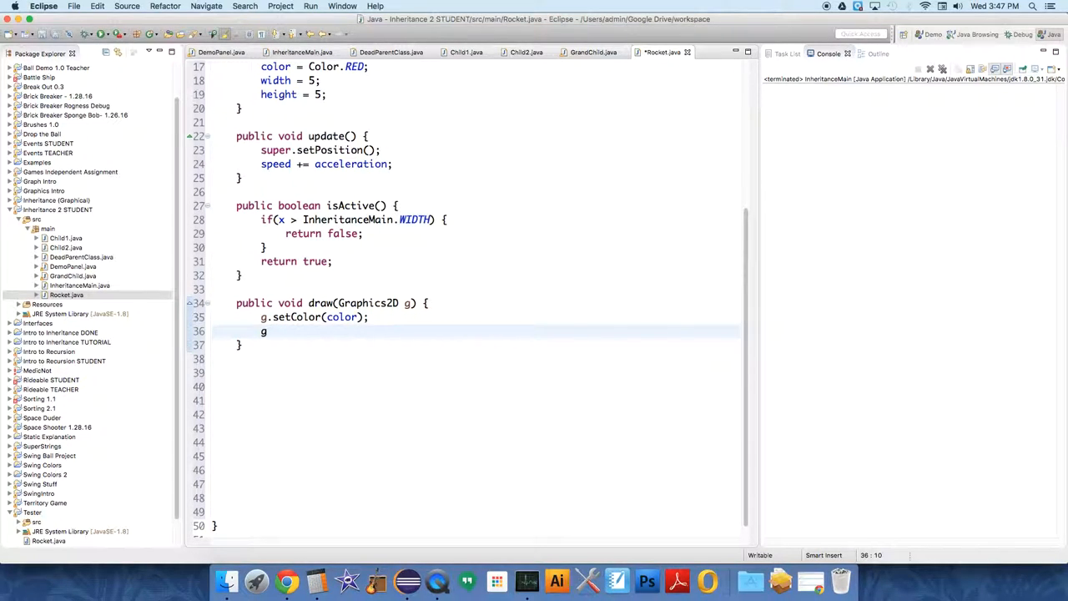
type(".fillRect(x, y, width, height);")
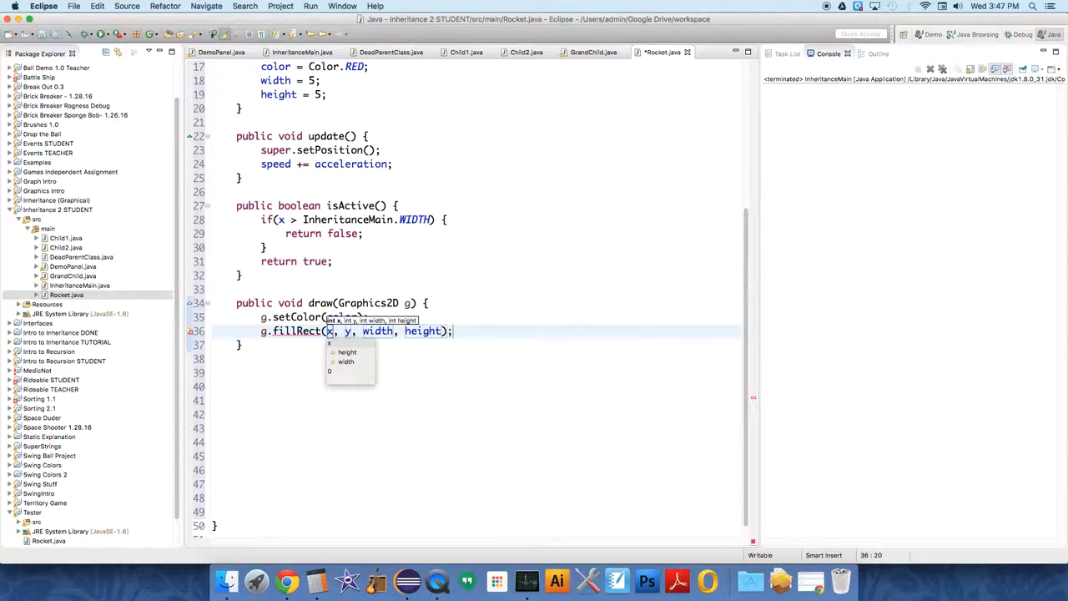
type("(int)")
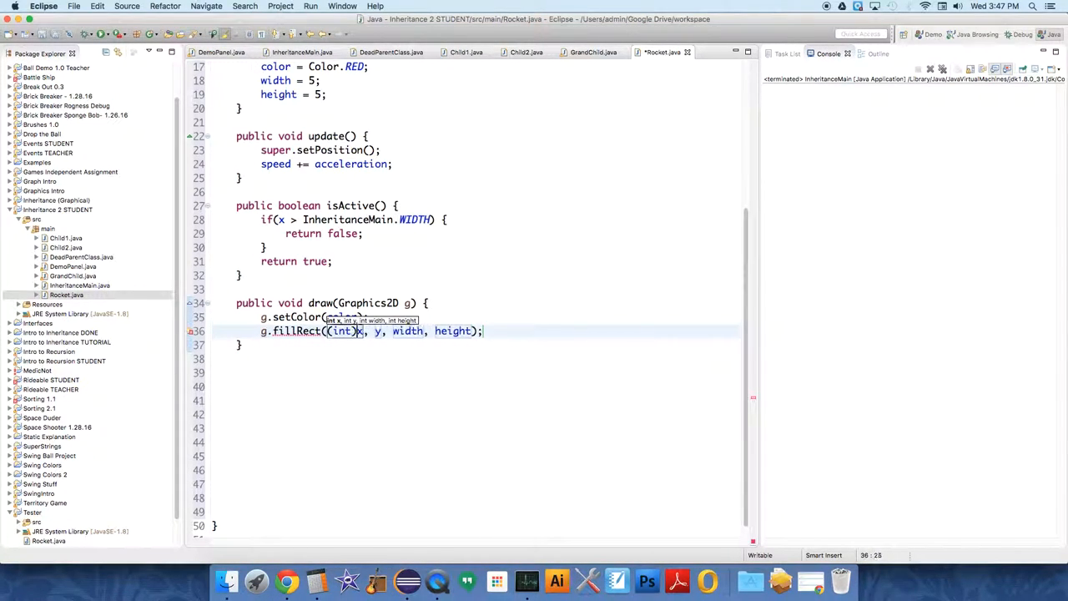
double_click(341, 330)
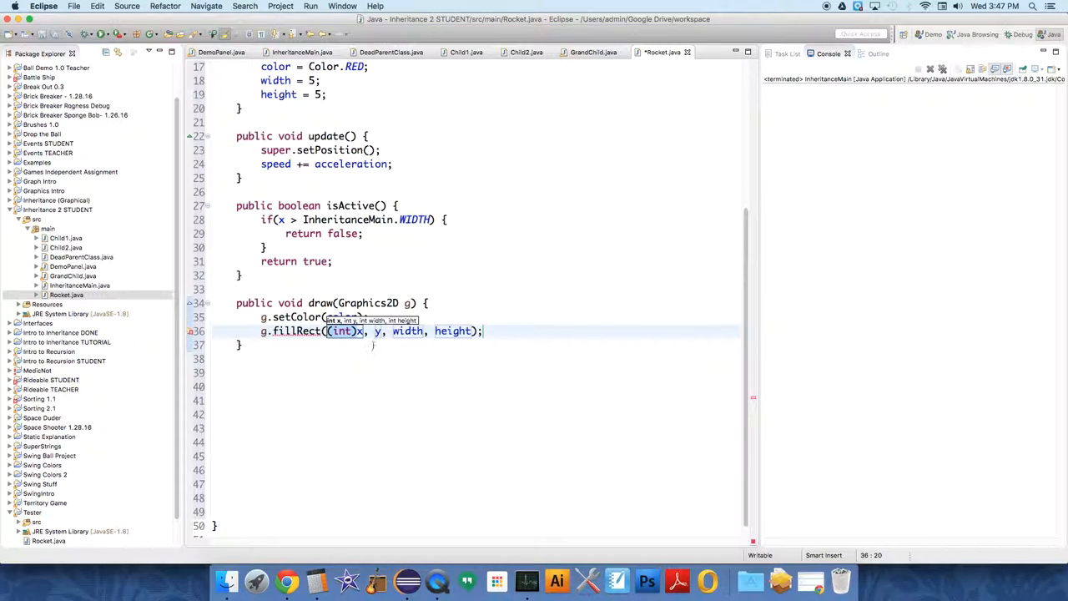
type("(int)")
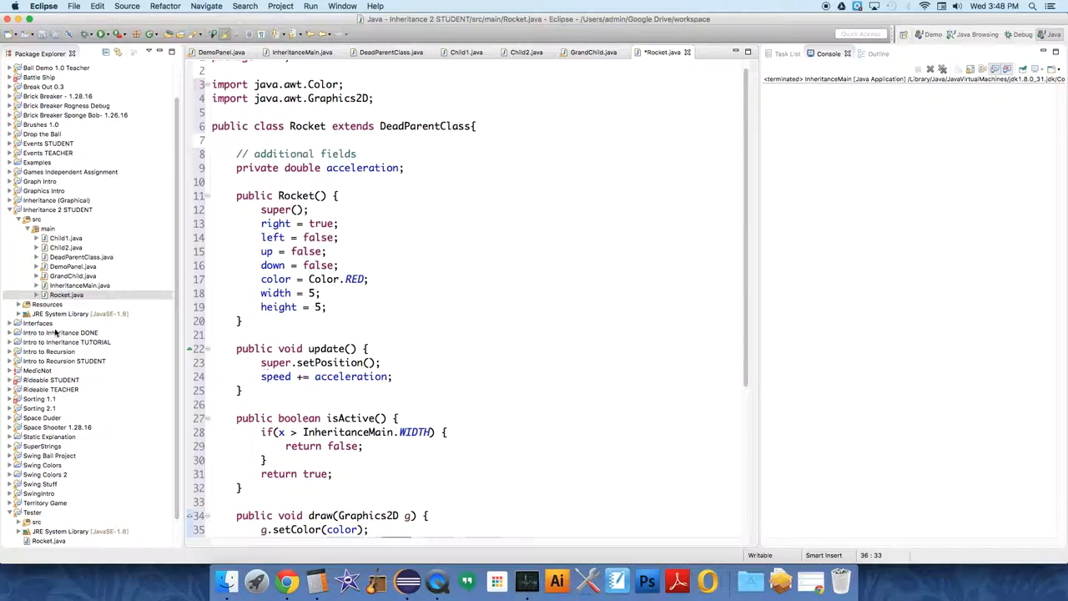
Step: Create a new GrandChild2 class in the main package with New > Class
left_click(65, 247)
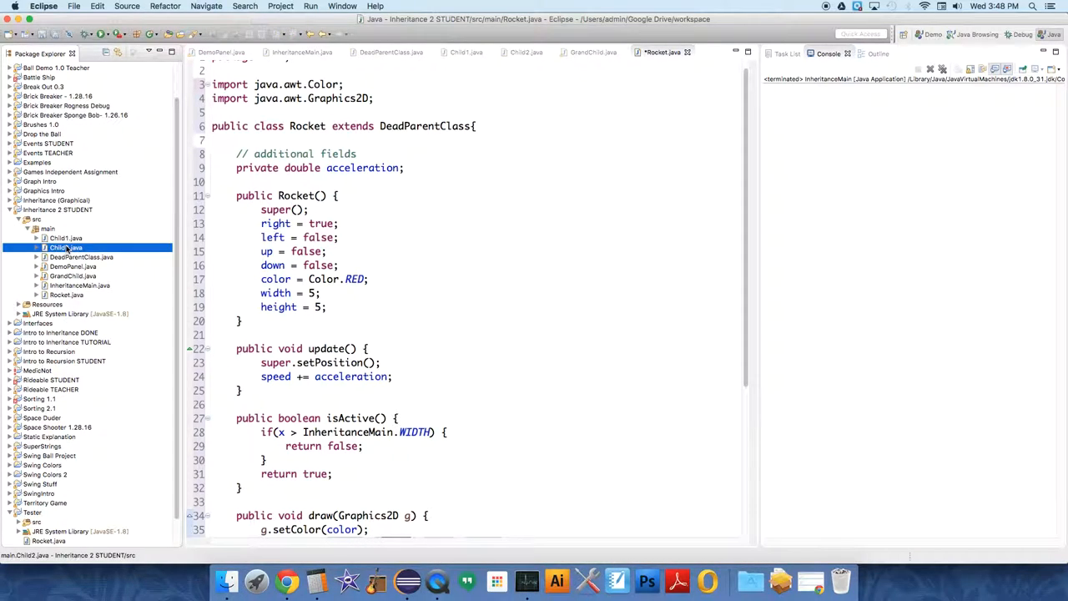
left_click(81, 257)
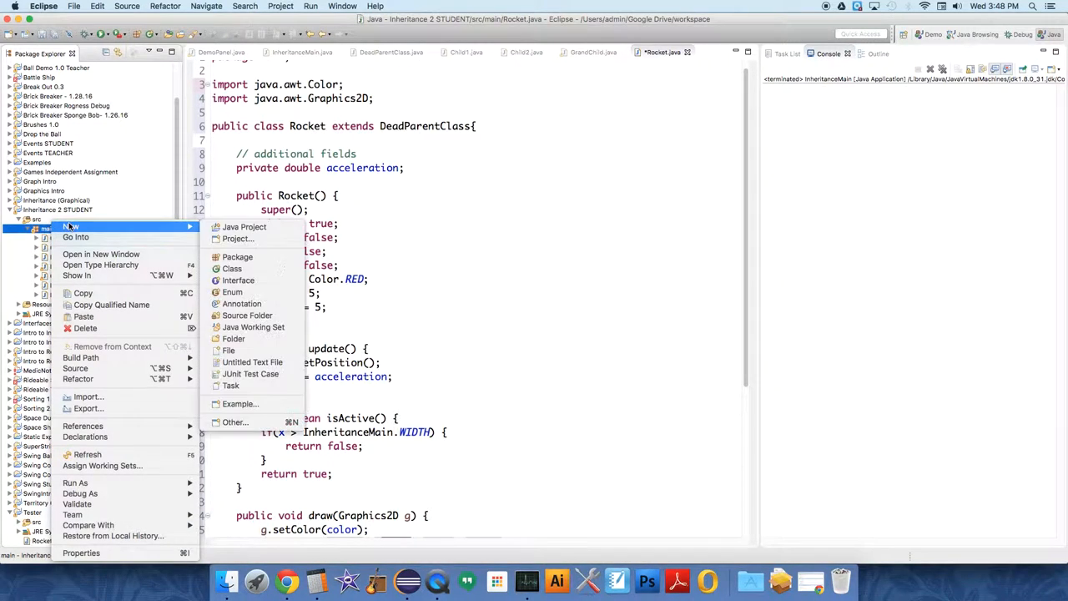
left_click(232, 267)
type("GrandChild")
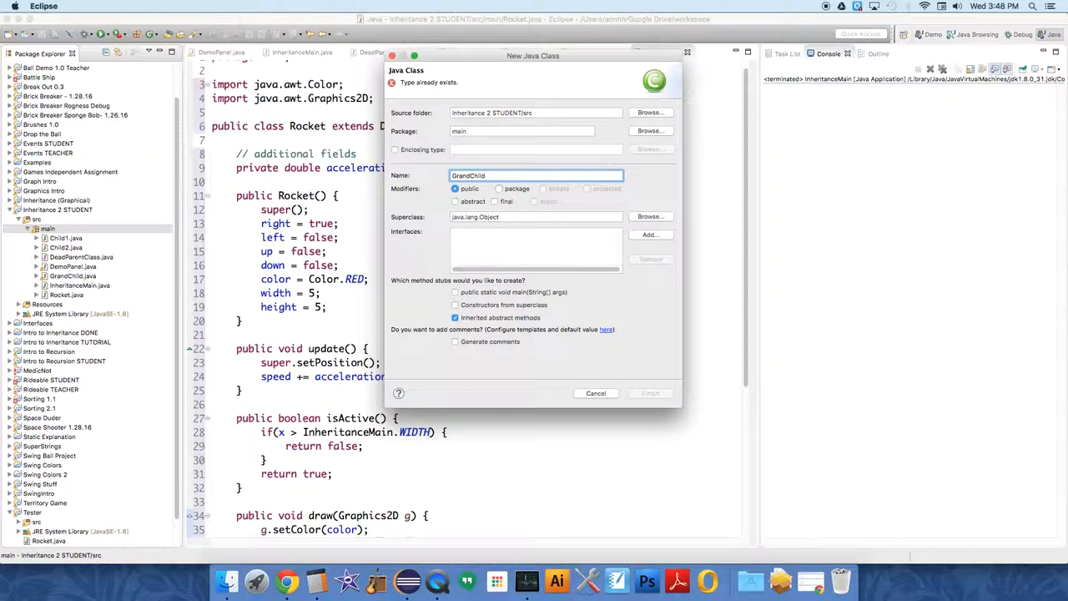
left_click(596, 393)
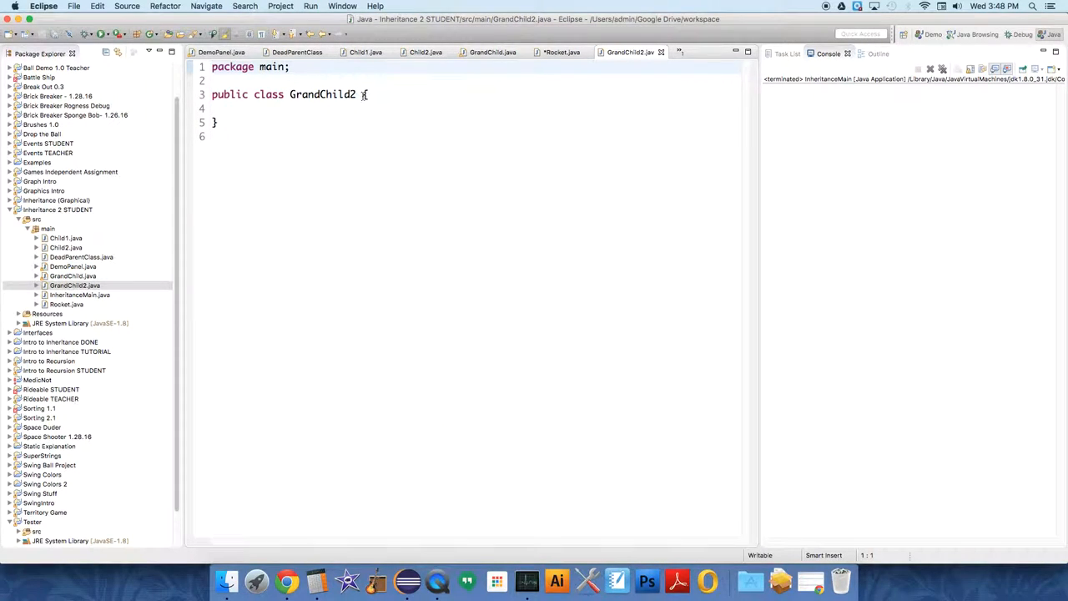
Step: Make GrandChild2 extend Child2 with a public GrandChild2() constructor
type("extend")
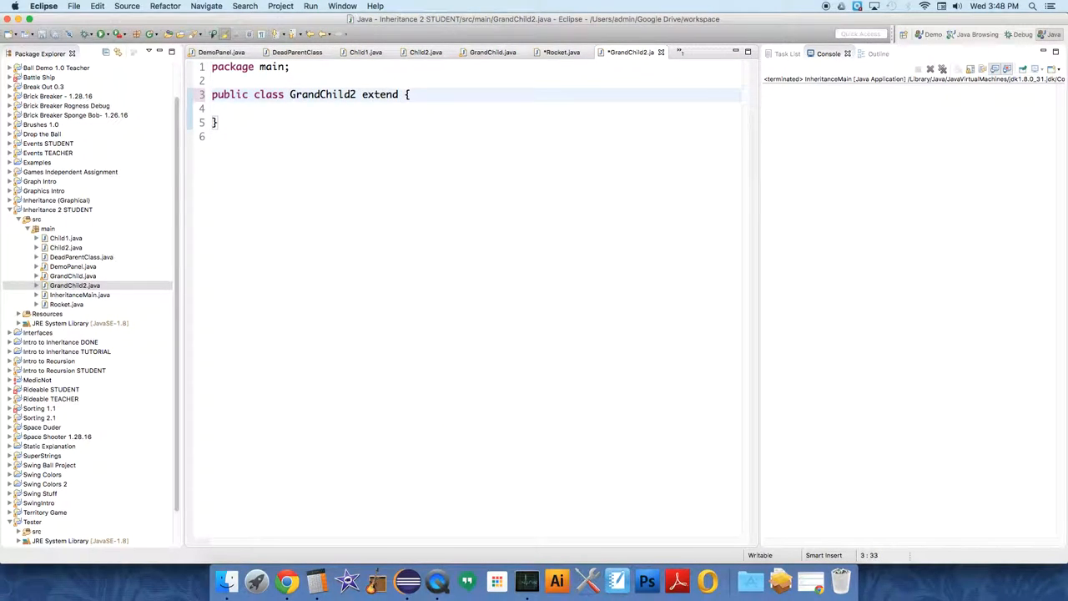
type("s")
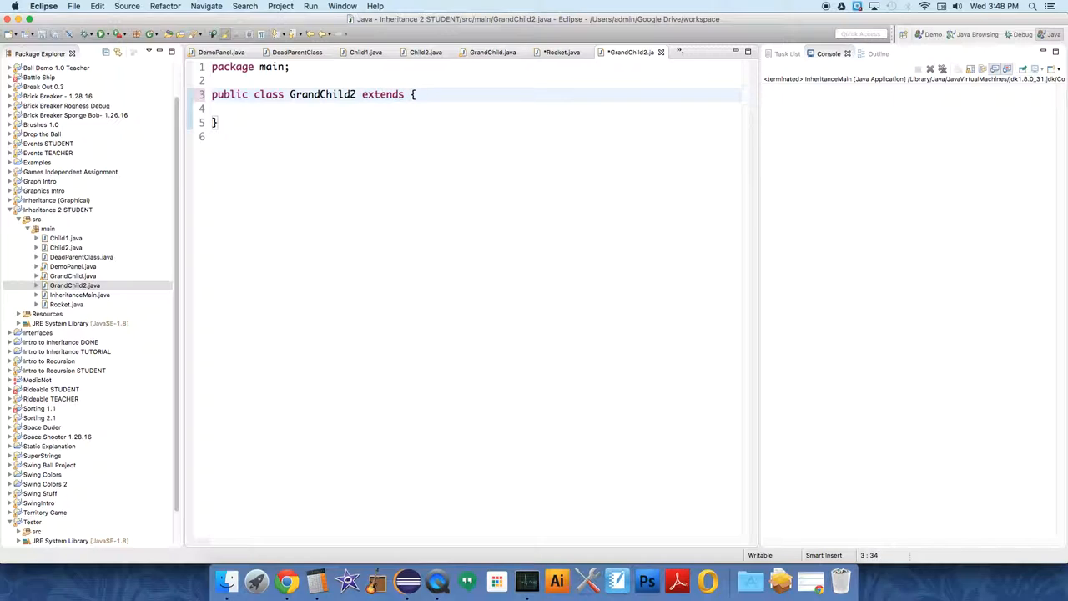
type("Child2{")
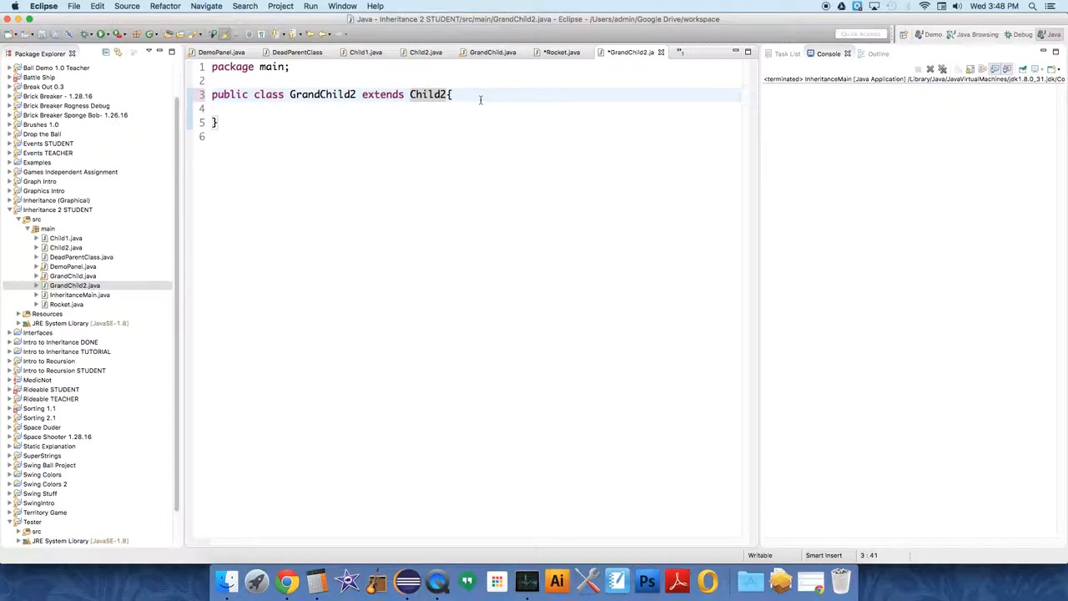
type("public")
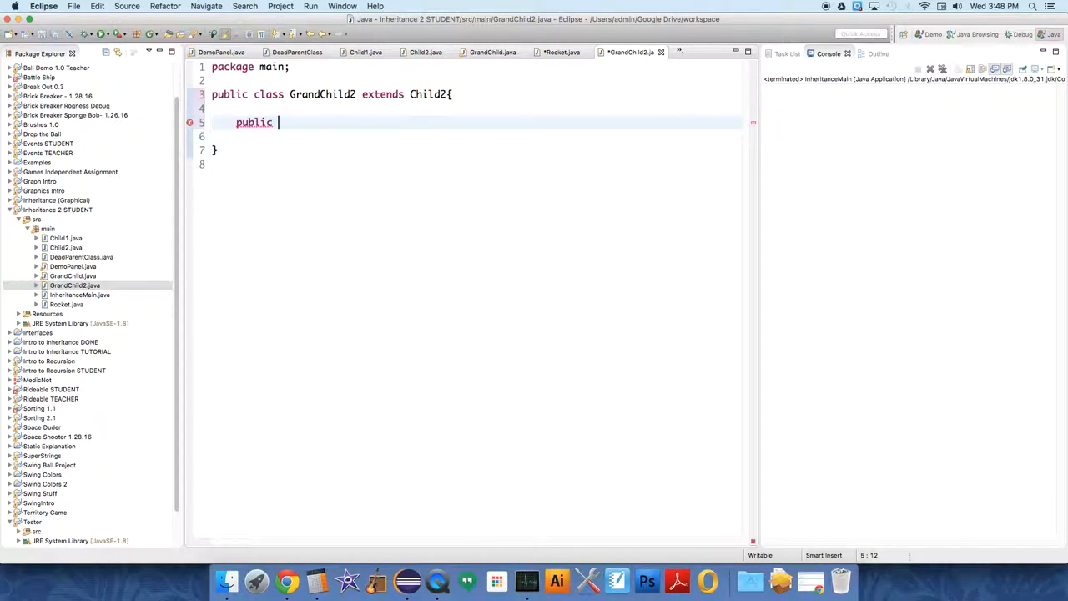
type("GrandChild")
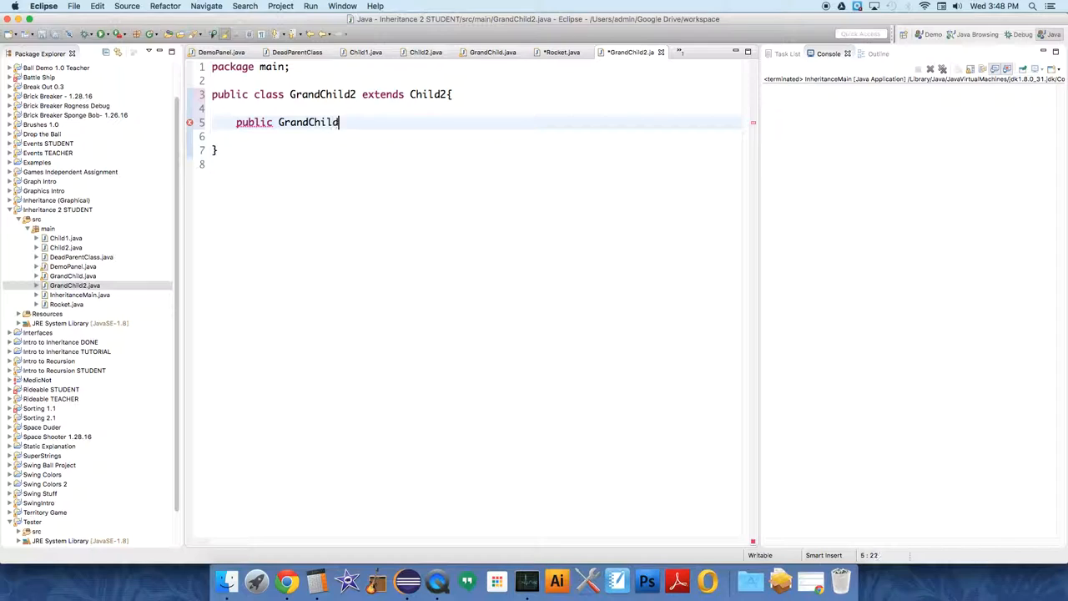
type("2() {")
type("super")
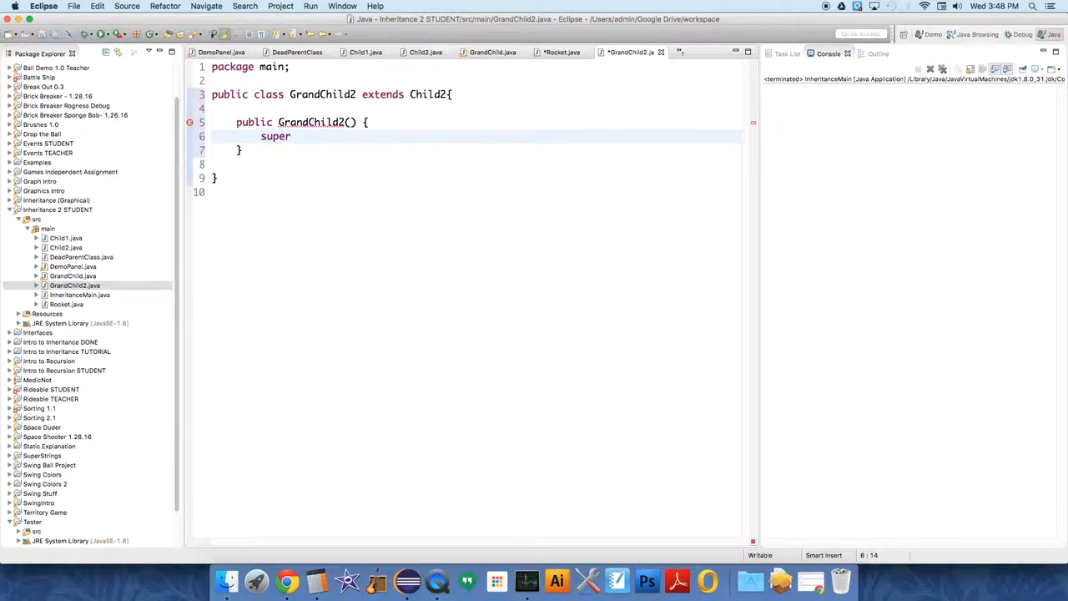
type("();")
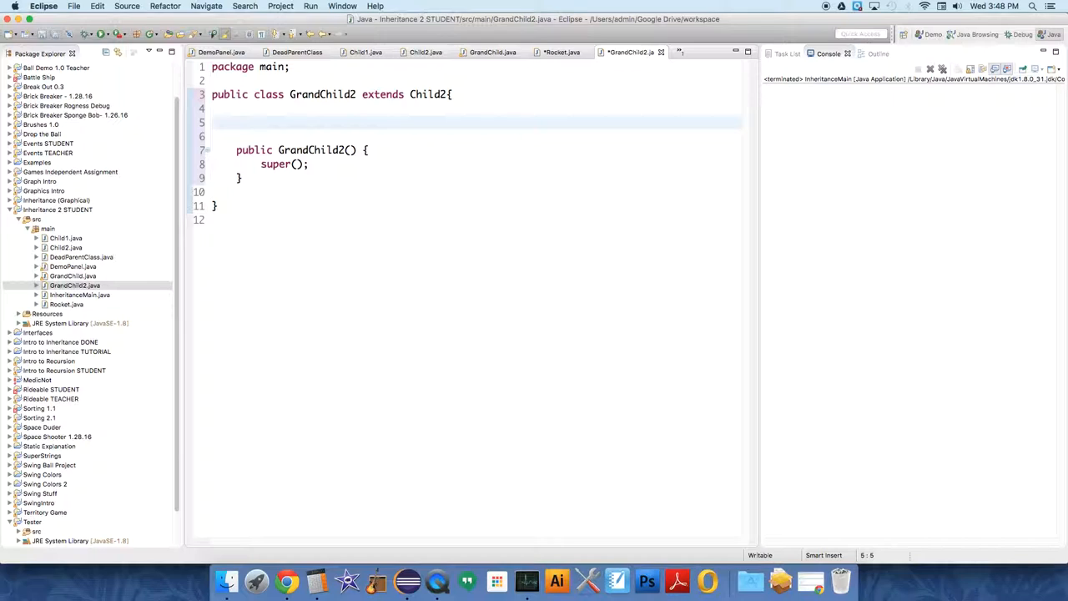
Step: Add a commented private ArrayList<Rocket> rockets field, importing java.util.ArrayList
type("// additional fields")
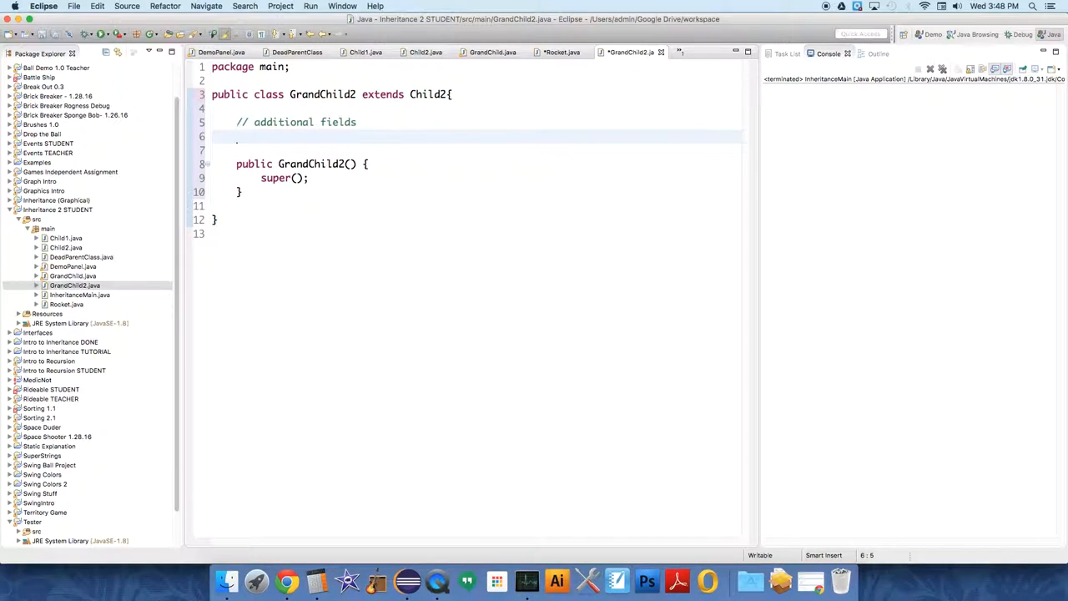
type("private")
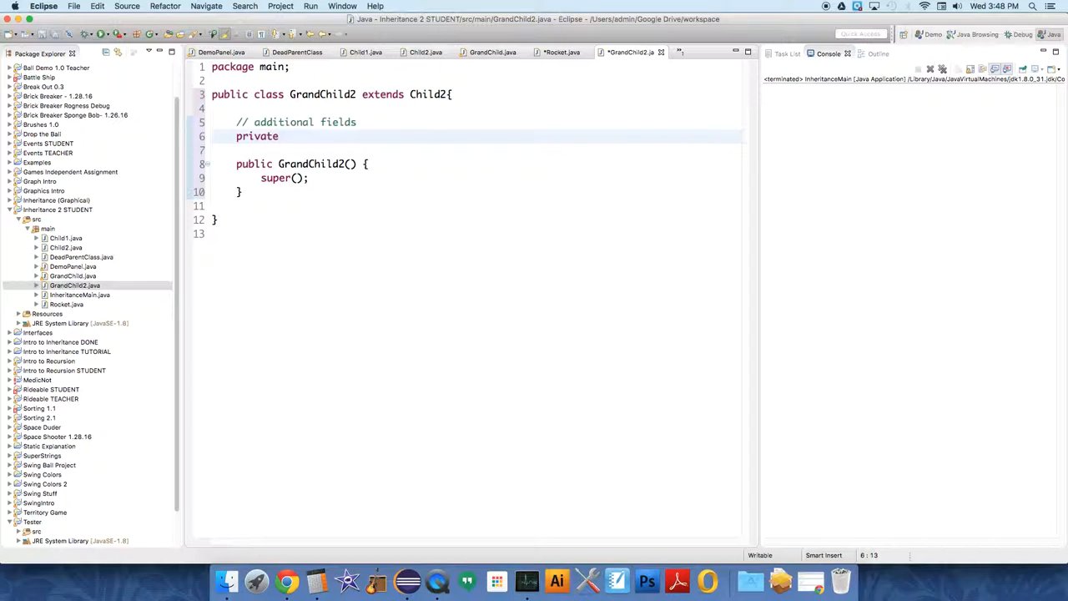
type("ArrayList")
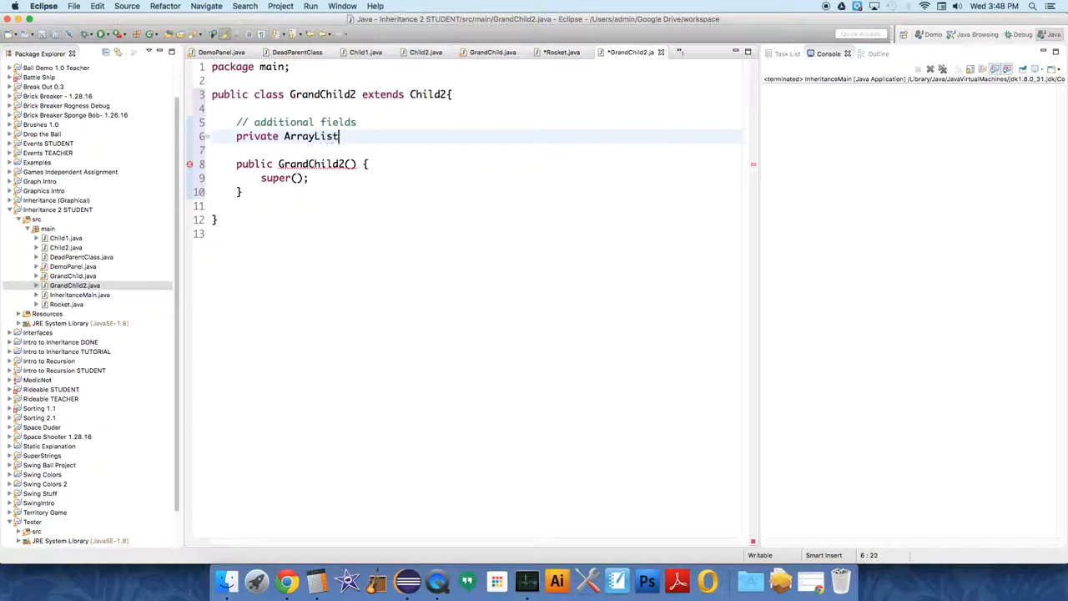
type("<Rocket")
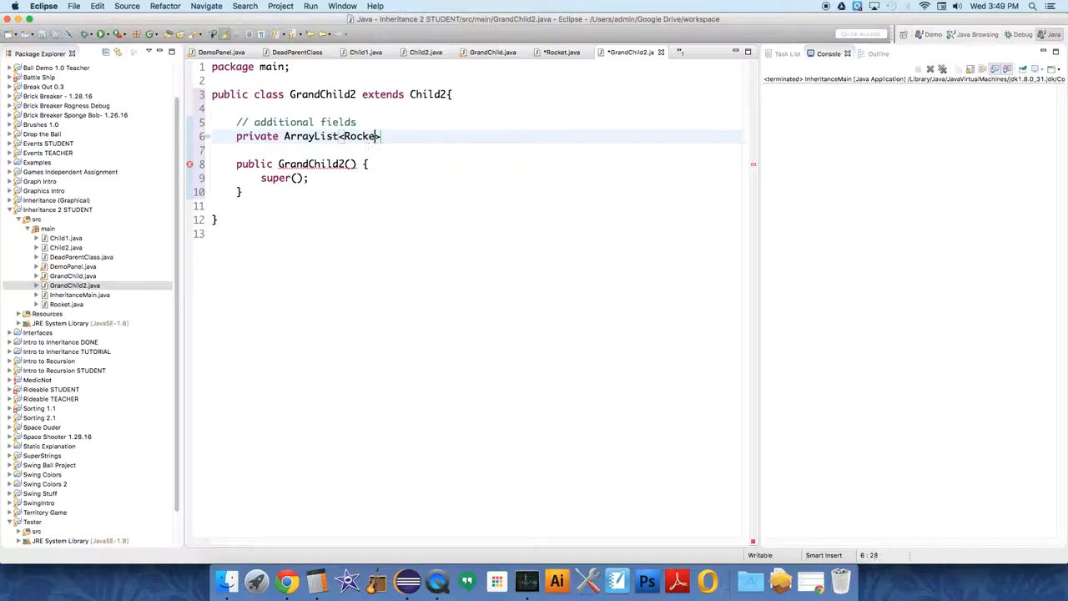
type("> rocket")
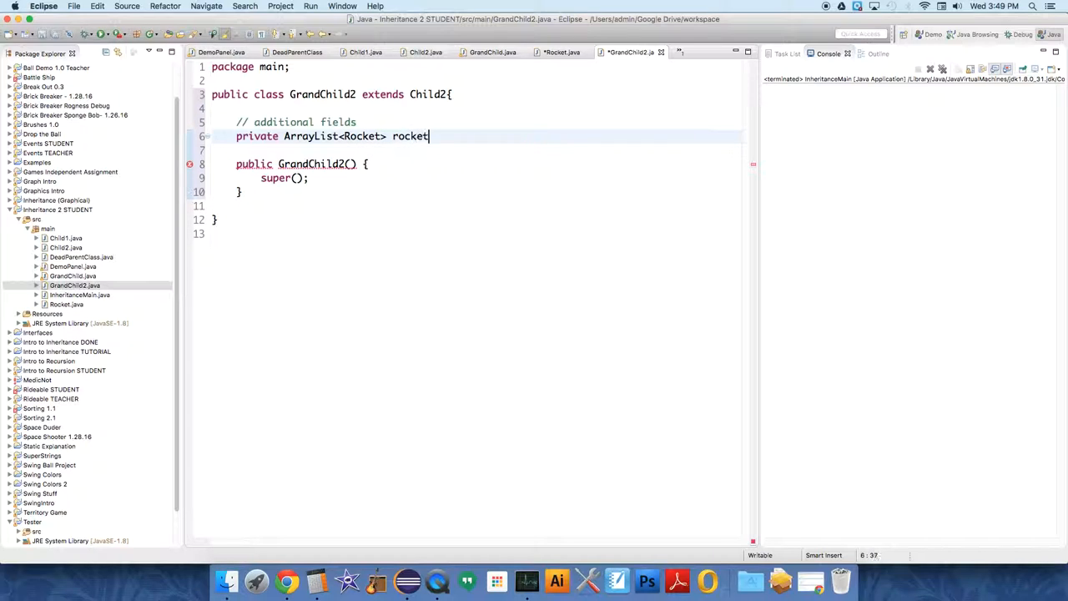
type("s;")
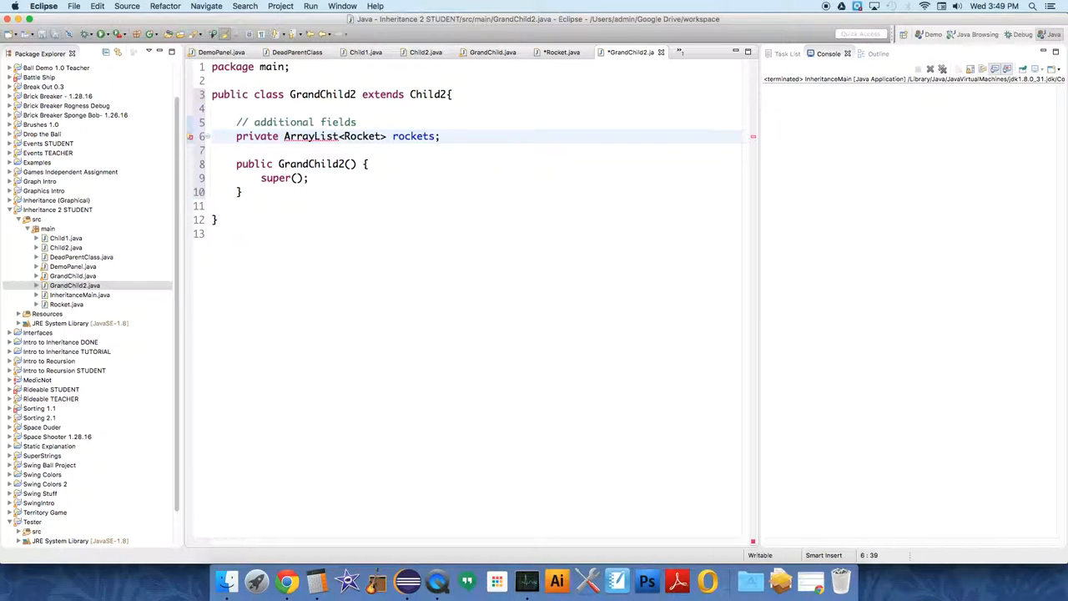
left_click(311, 136)
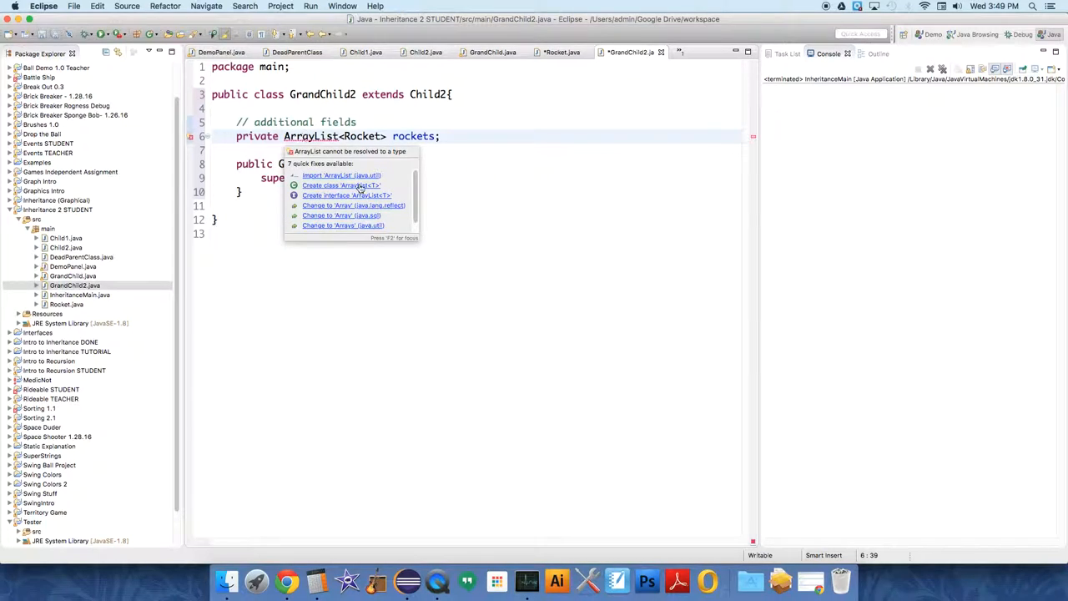
left_click(340, 175)
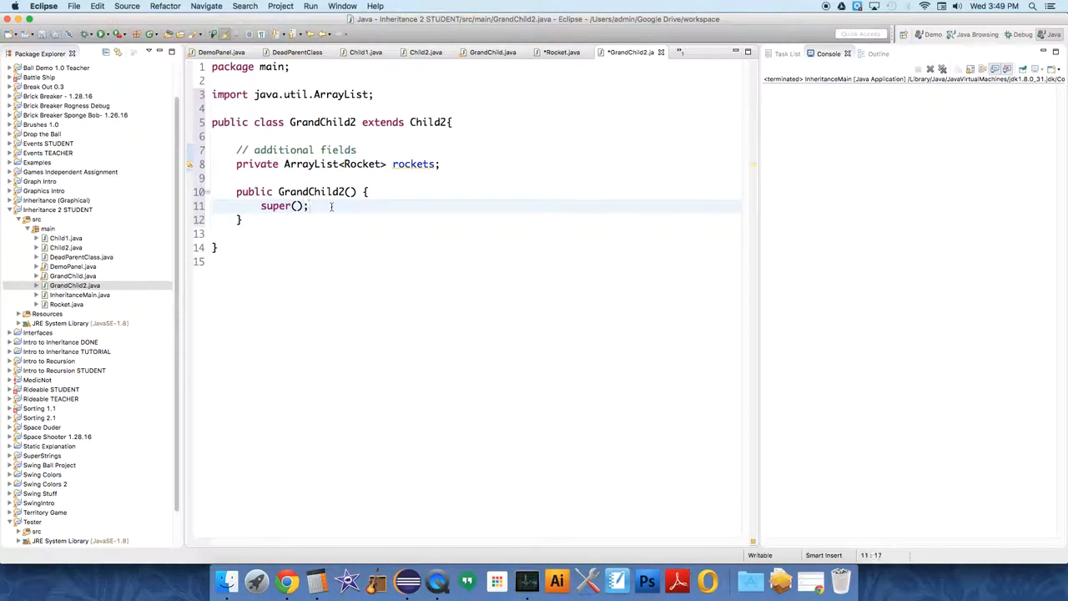
Step: Initialise rockets to new ArrayList<Rocket>() in the constructor
type("rockets = new")
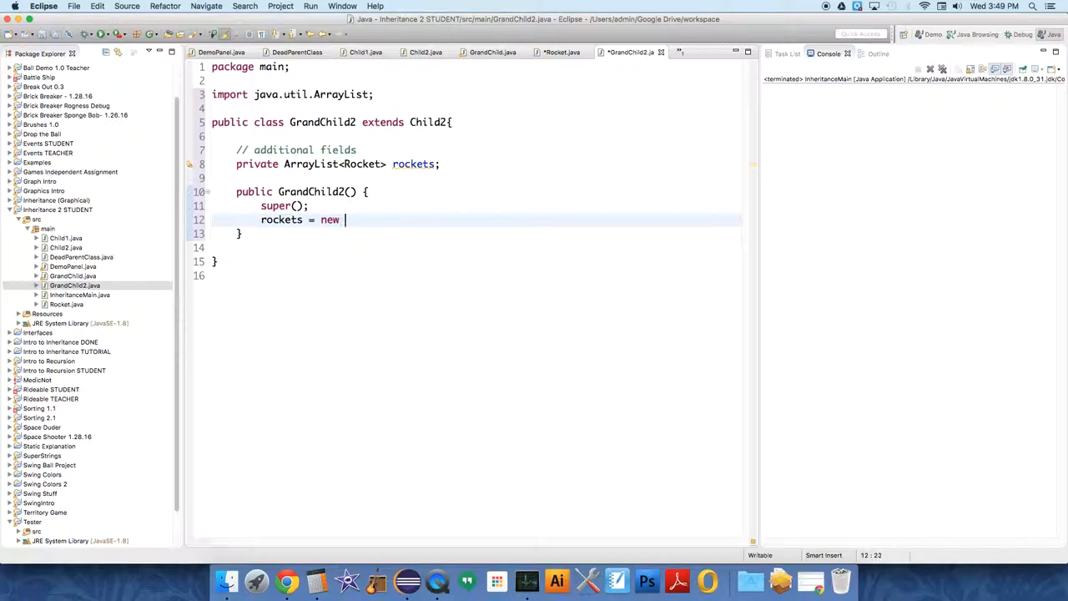
type("ArrayList")
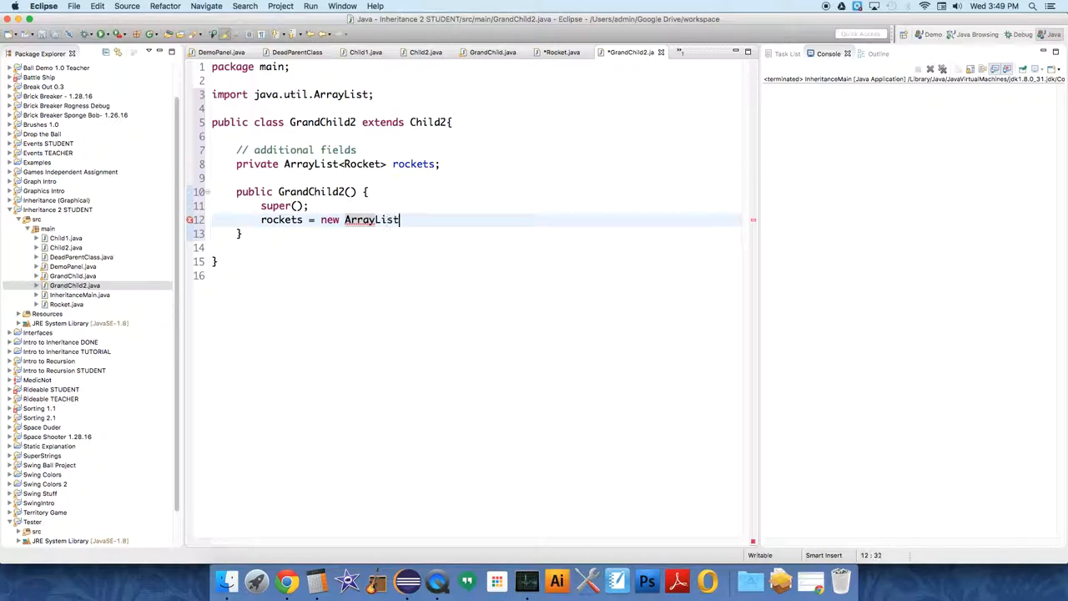
type("<Rocket>")
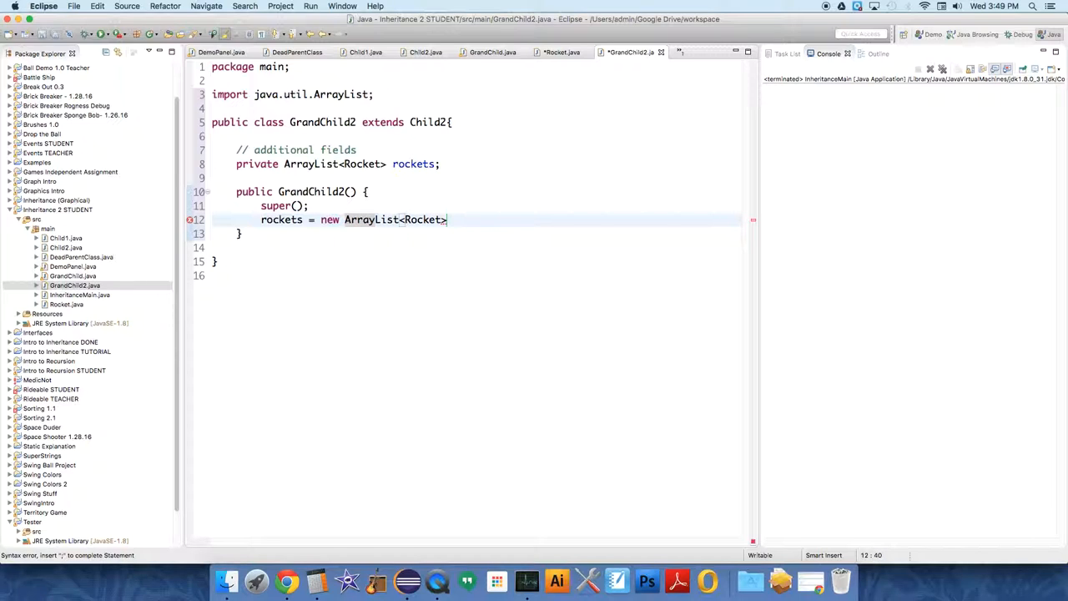
type("()")
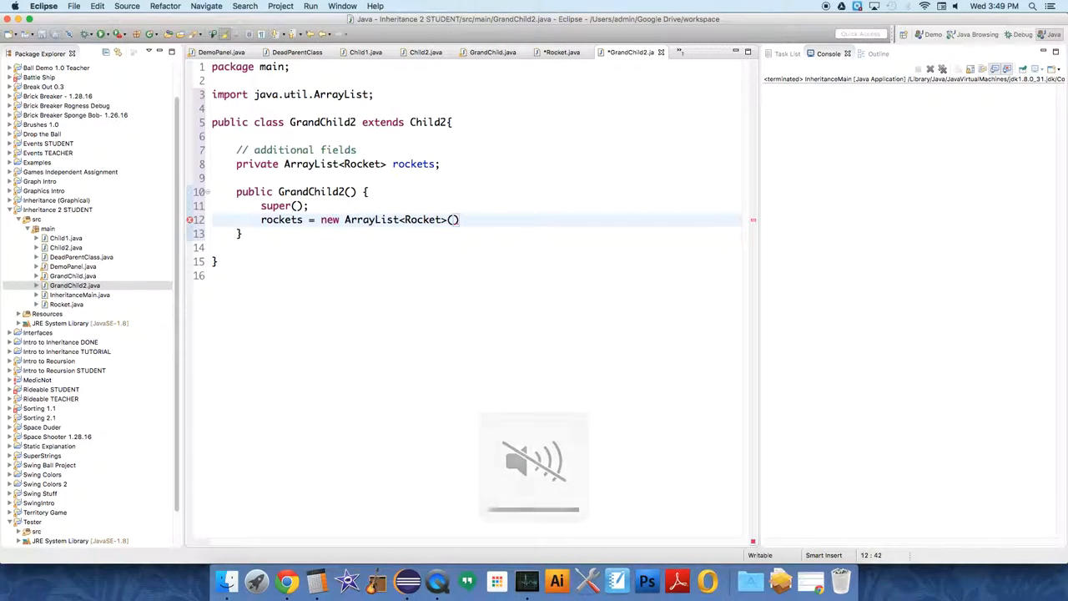
type(";")
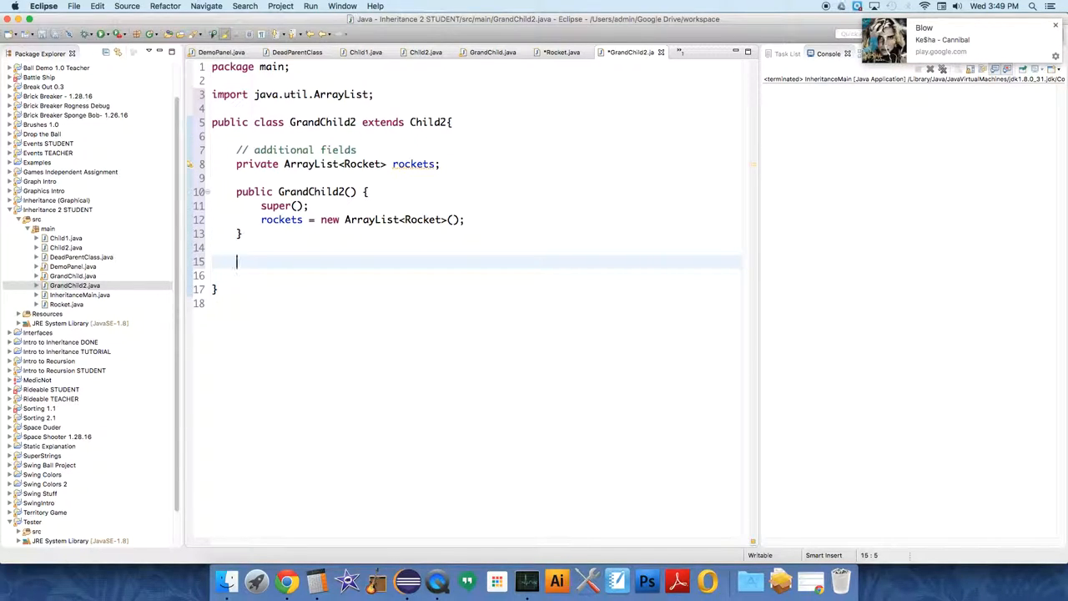
Step: Add keyPressed(int k) that calls super.keyPressed(k)
type("public void h")
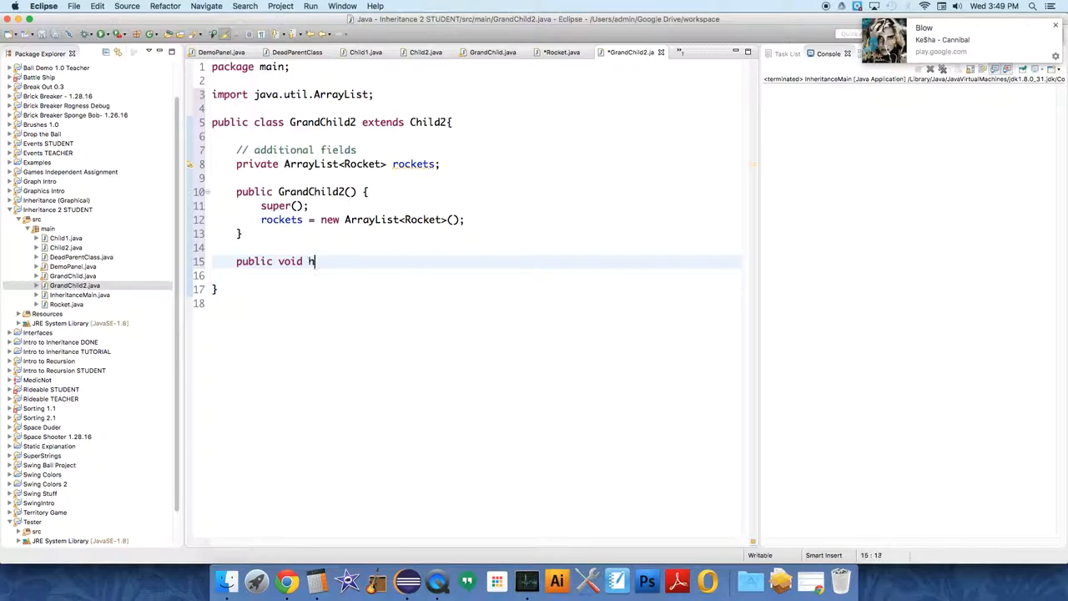
key("Backspace")
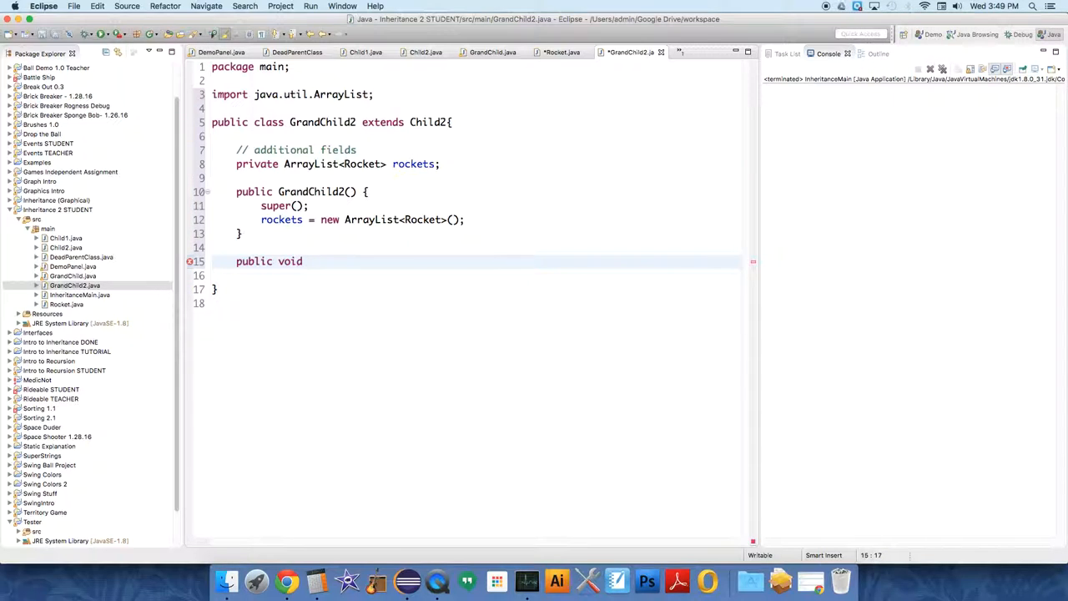
type("keyPres")
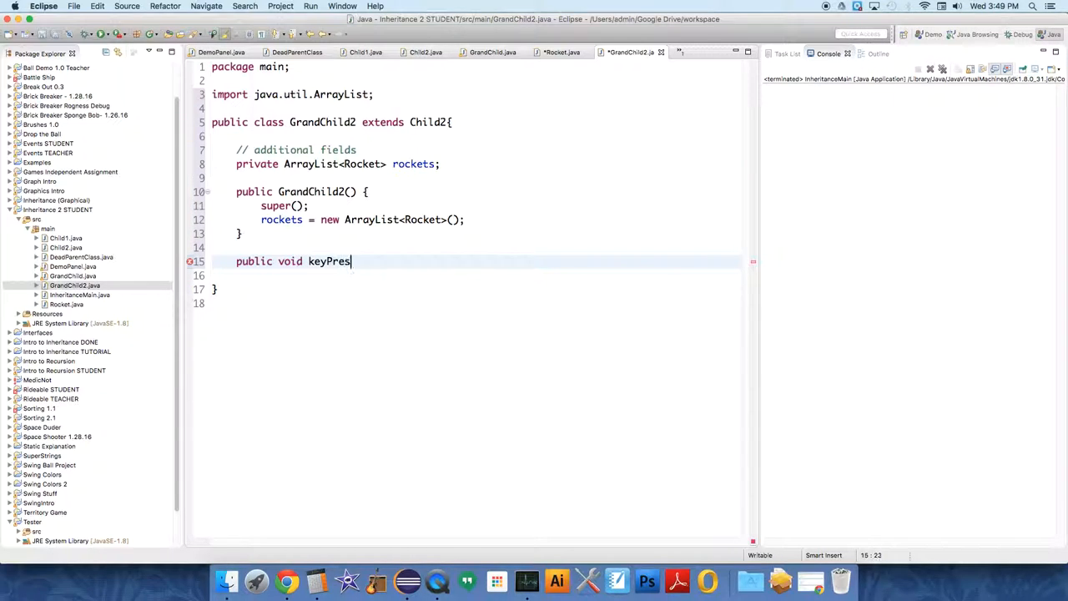
type("sed(in")
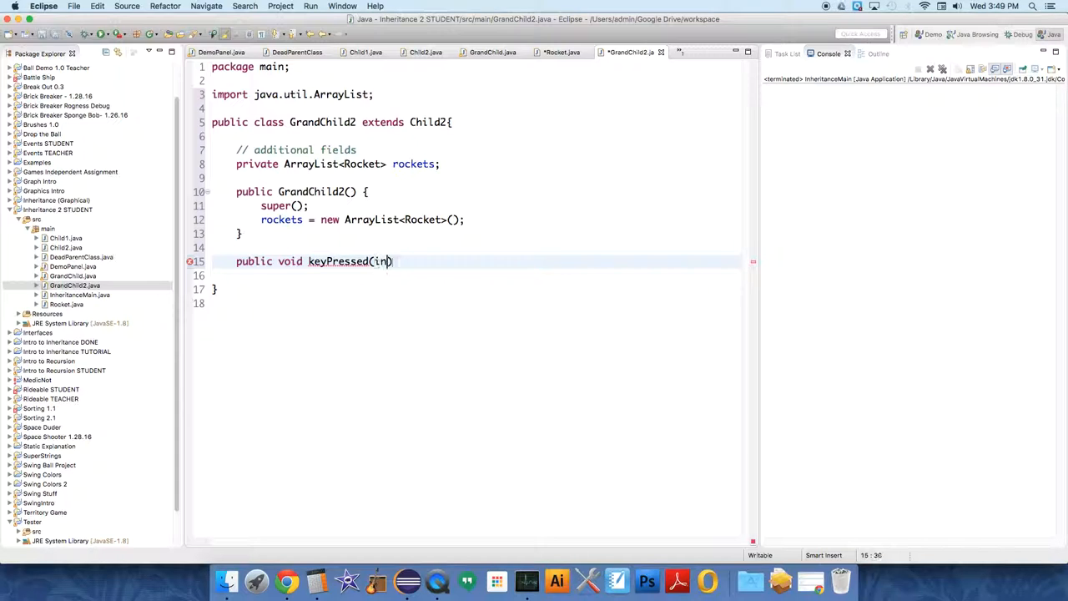
type("t k")
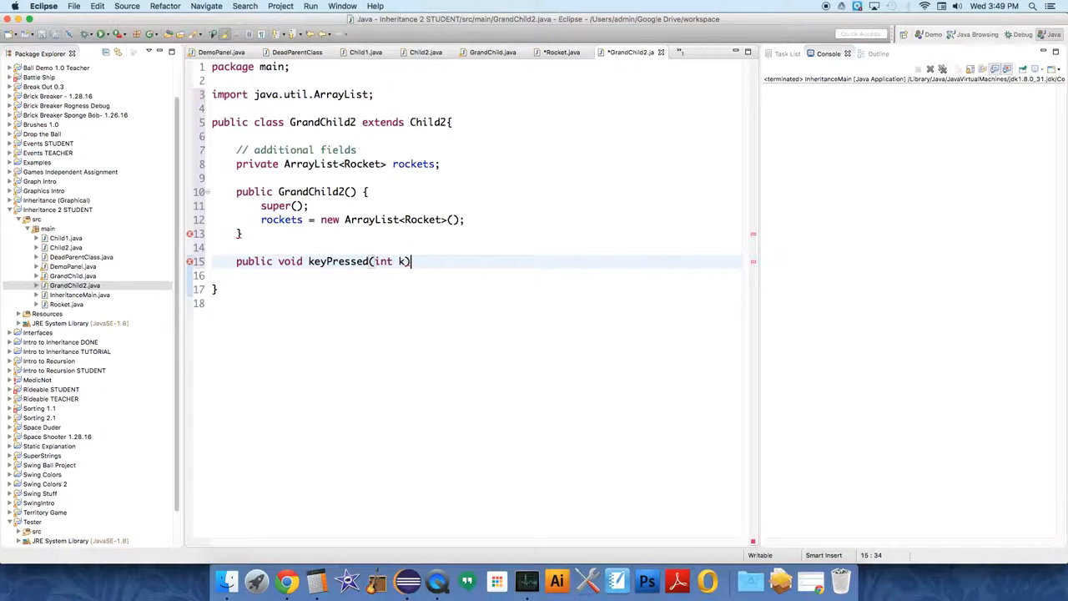
type("{")
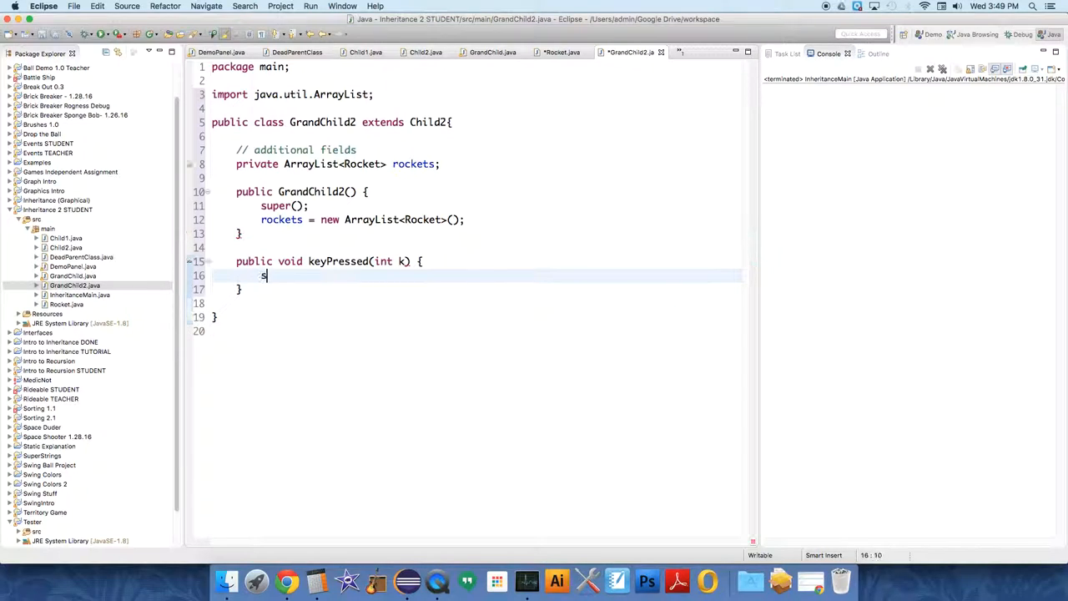
type("uper.keyPressed(k);")
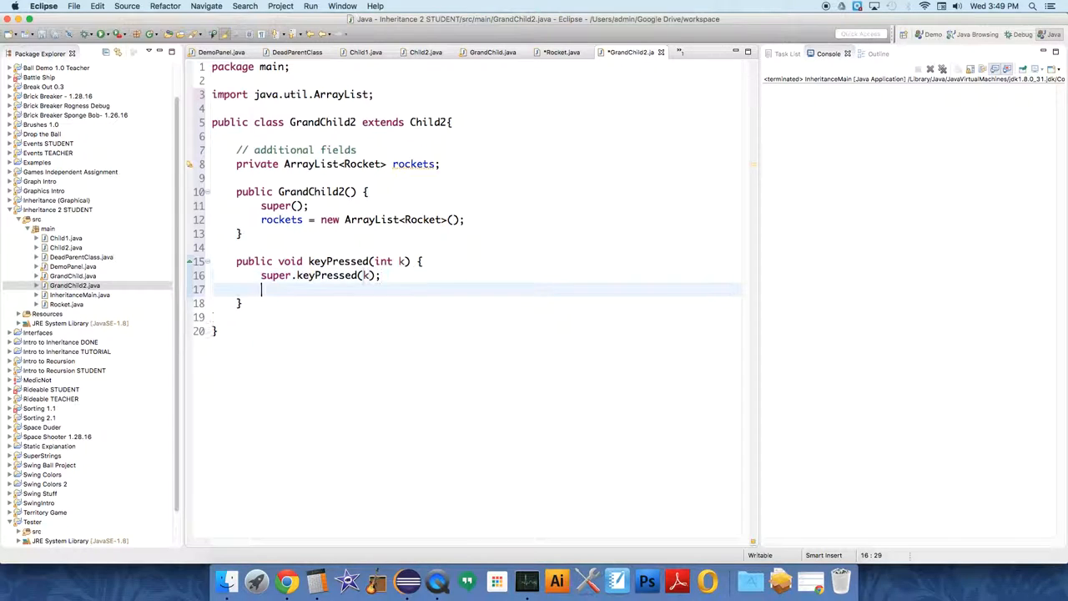
Step: Add a new Rocket to rockets when k equals KeyEvent.VK_A
type("if(")
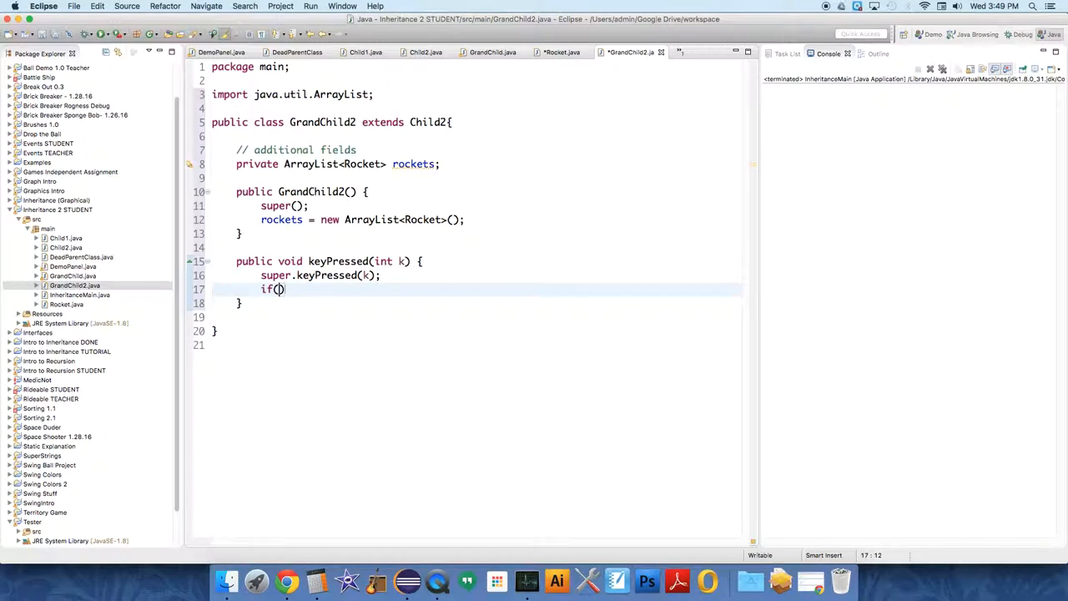
type("k ==")
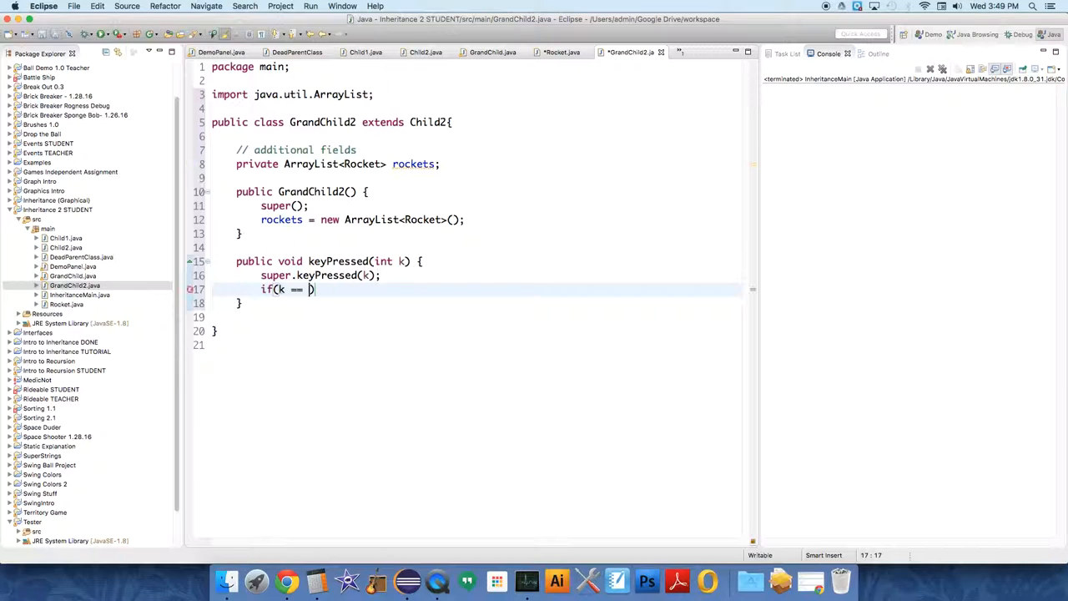
type("VK_")
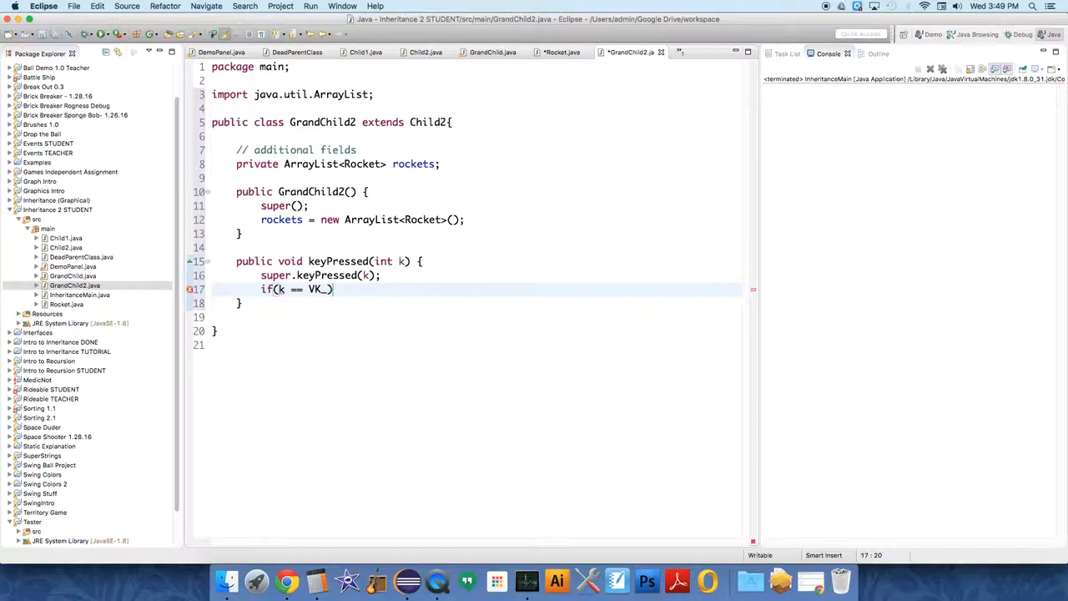
type("KeyEvent.")
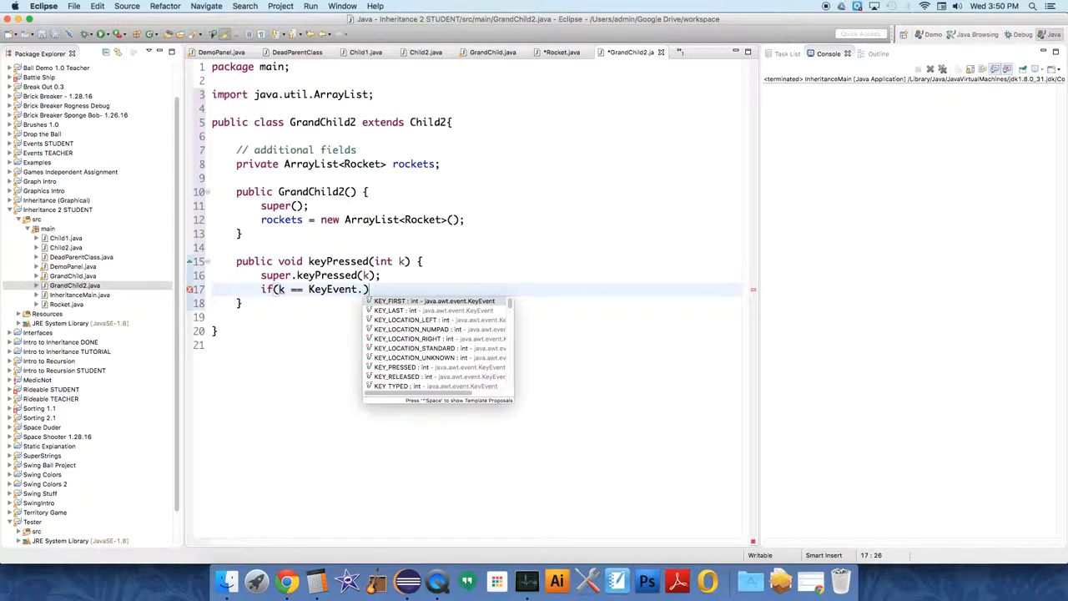
type("VK_A")
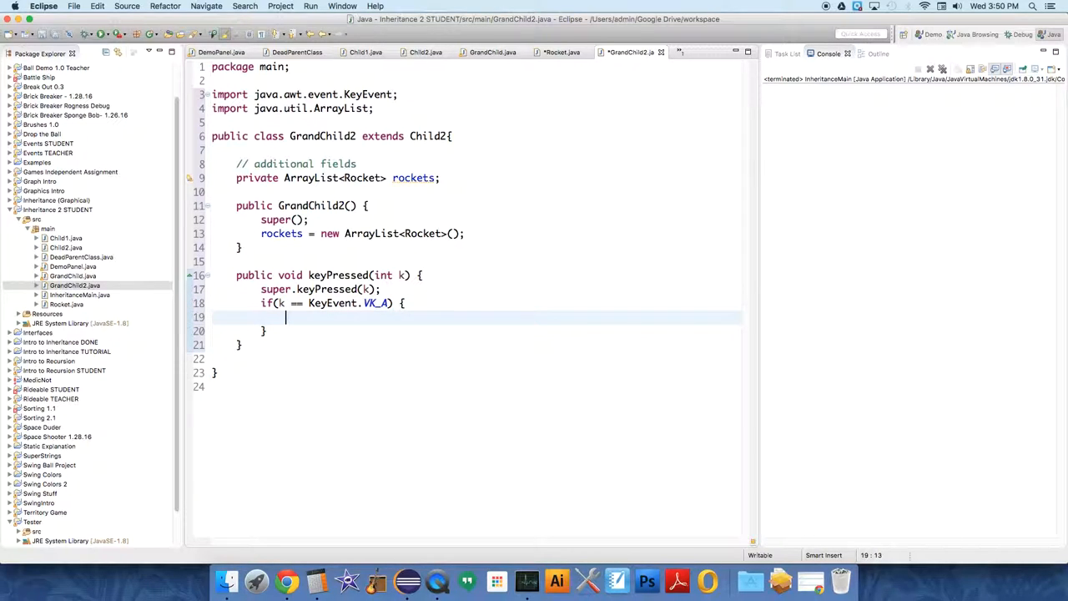
type("ro")
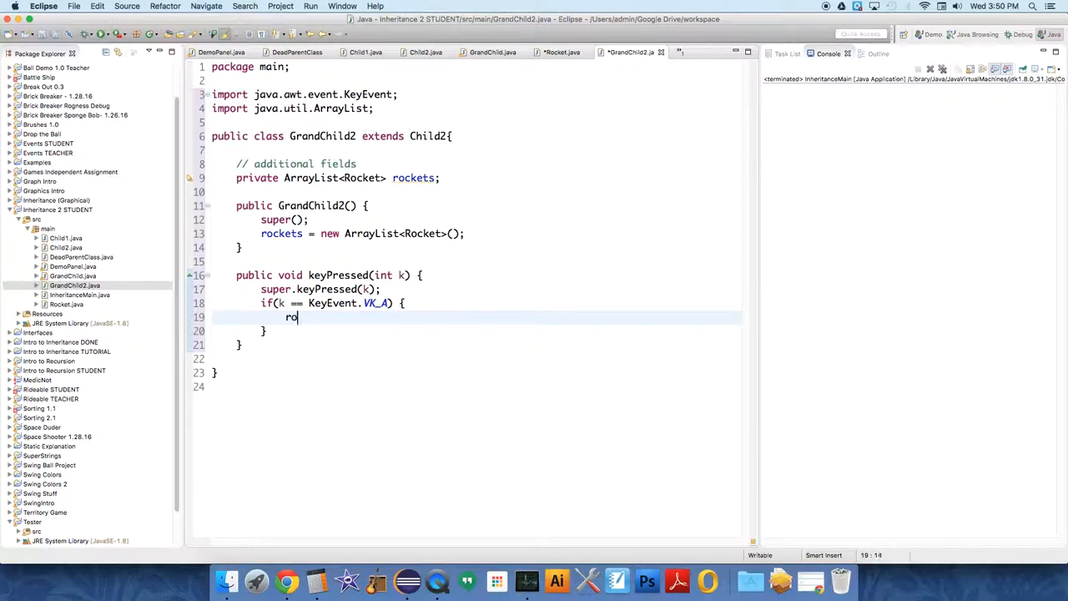
type("ckets.add(new")
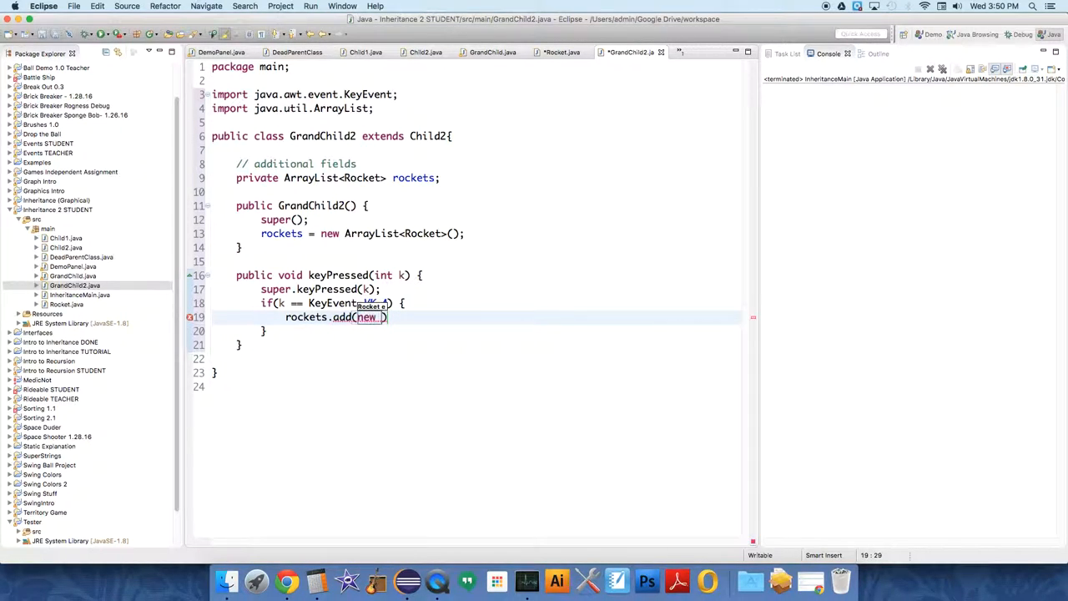
type("Rocket")
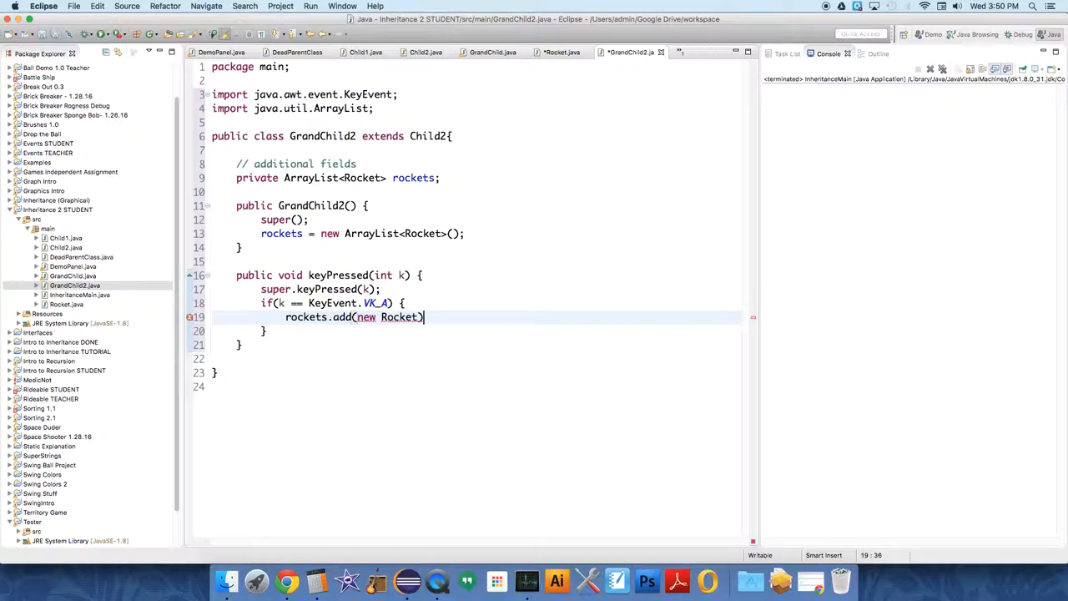
type(";")
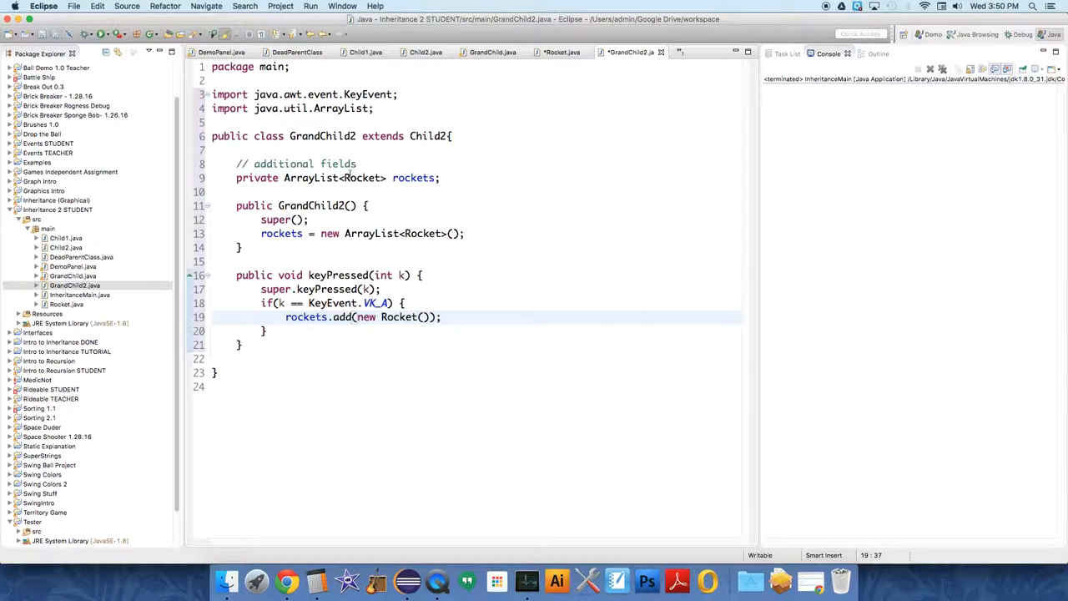
Step: Give the Rocket constructor double x and y parameters assigned to this.x and this.y
left_click(561, 51)
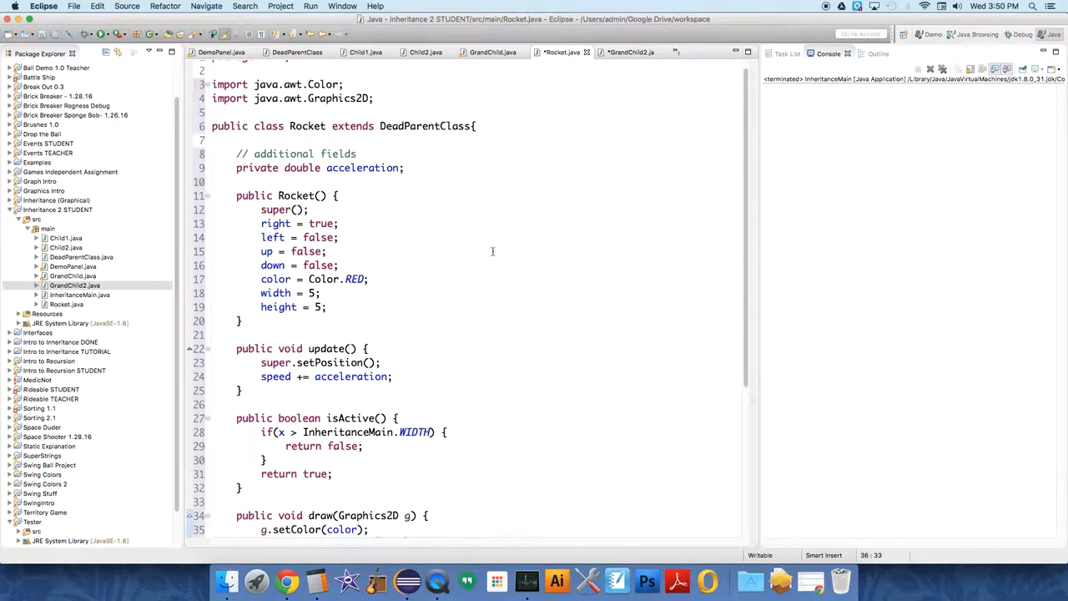
left_click(319, 195)
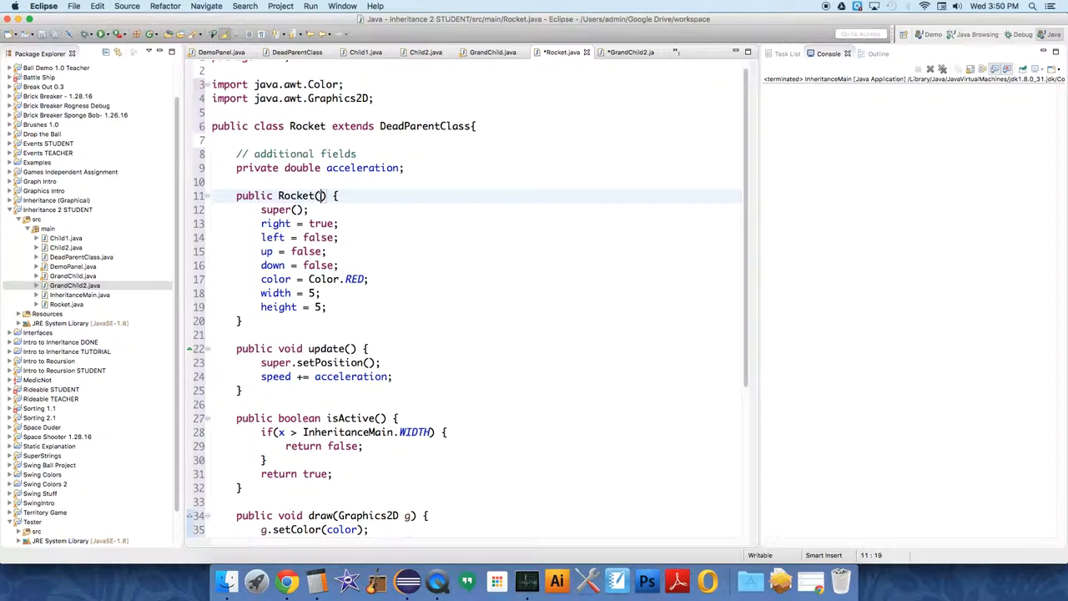
type("int")
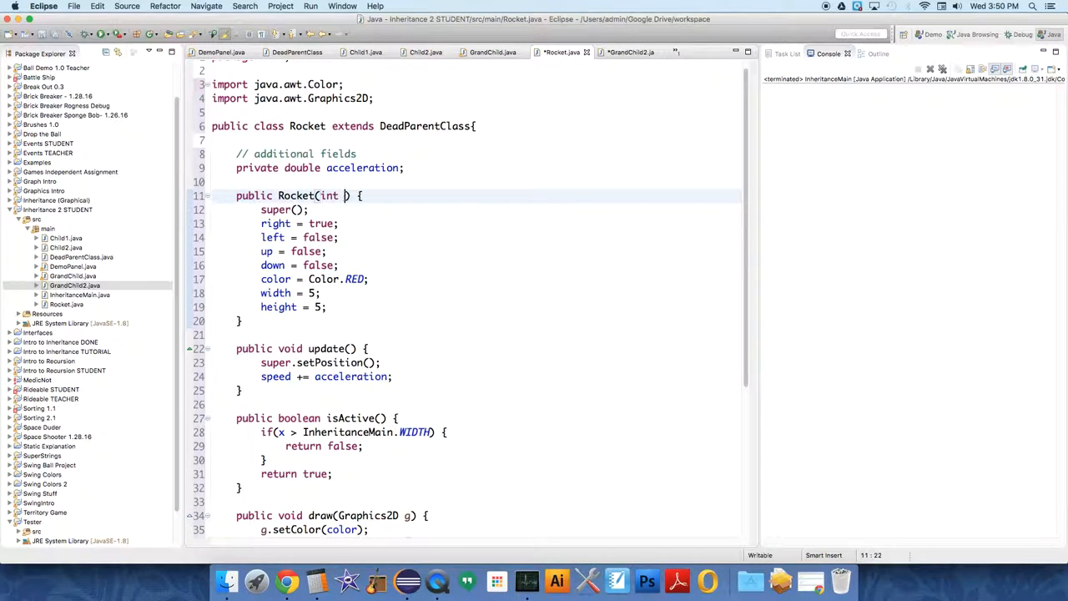
key("Backspace")
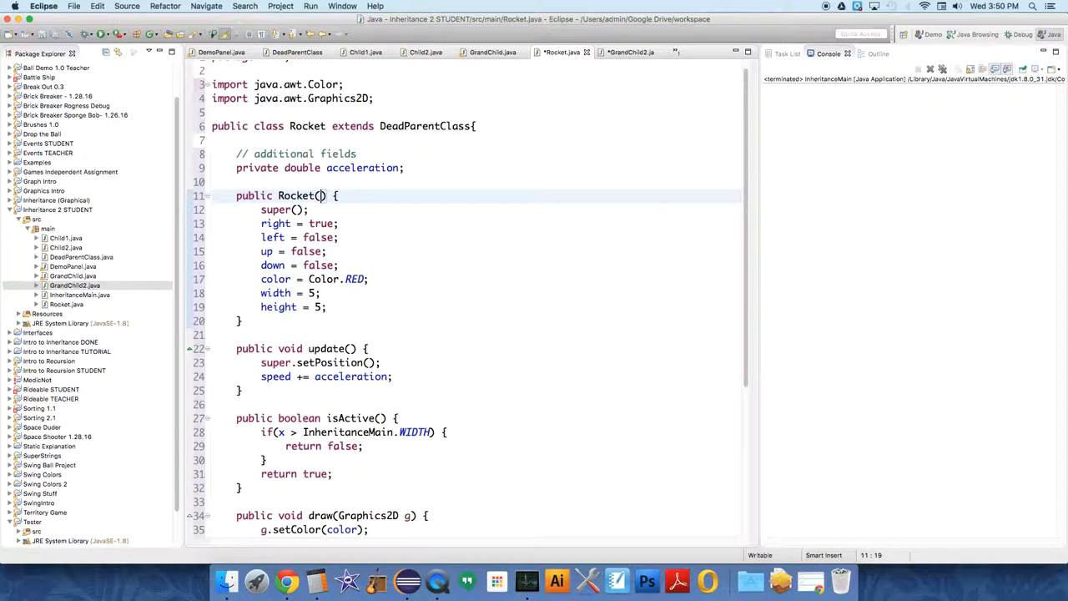
type("double x, double y")
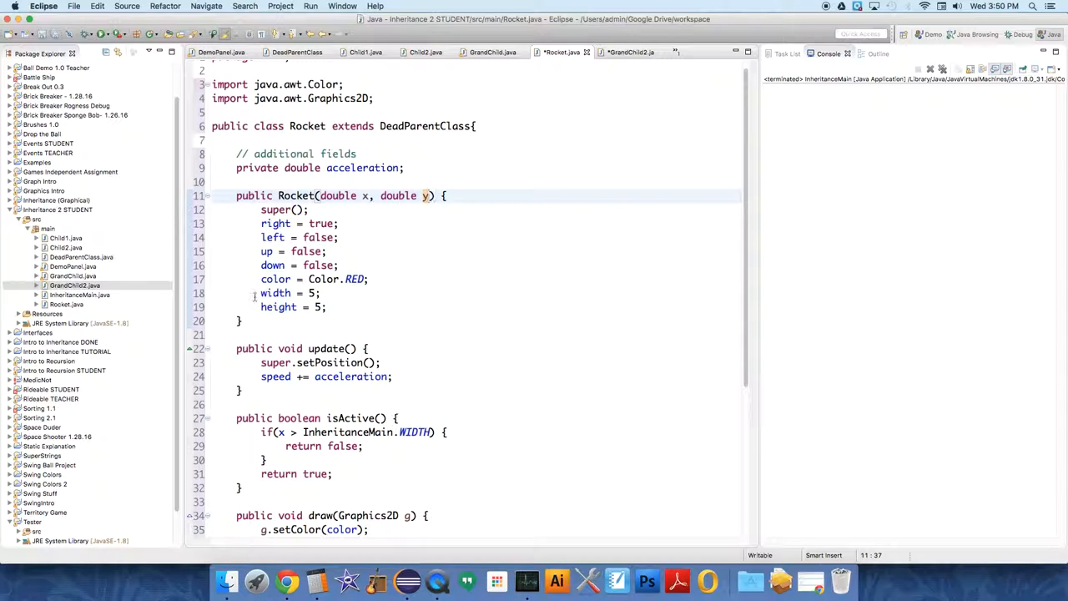
type("this")
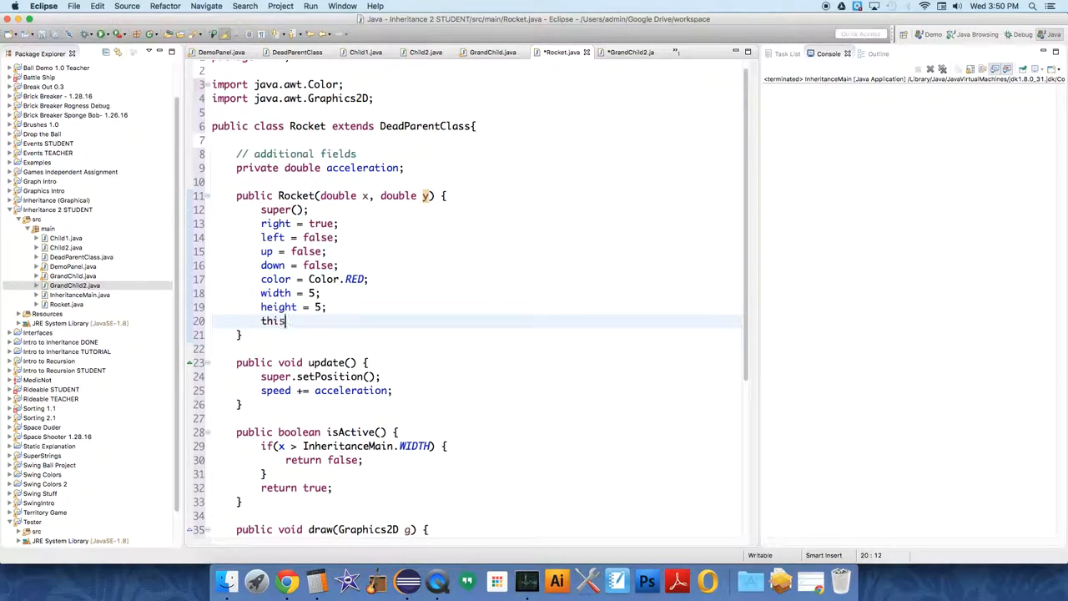
type(".x = x;")
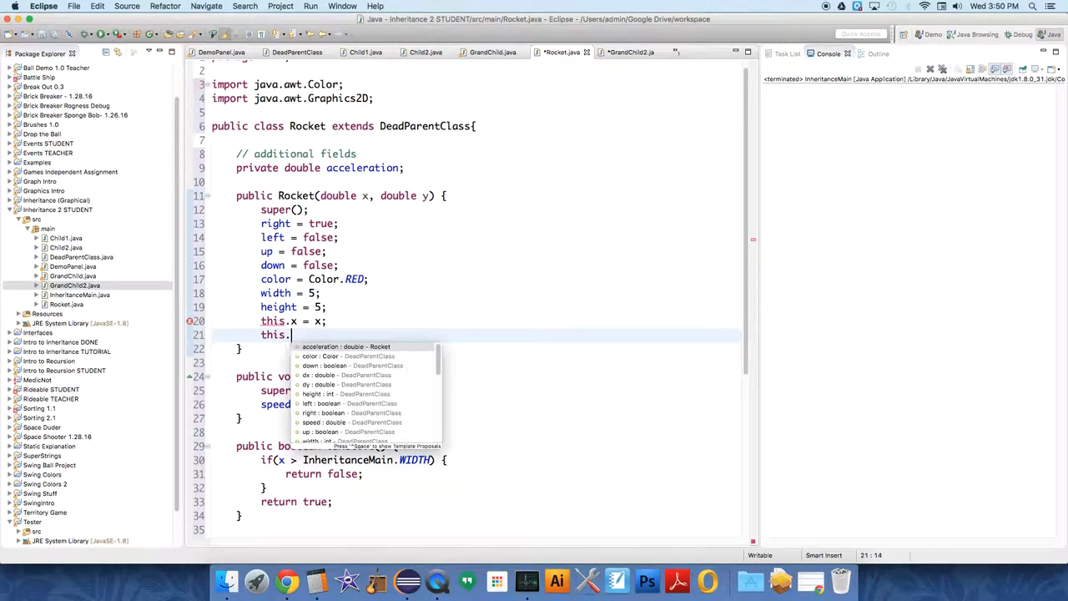
type("y = y")
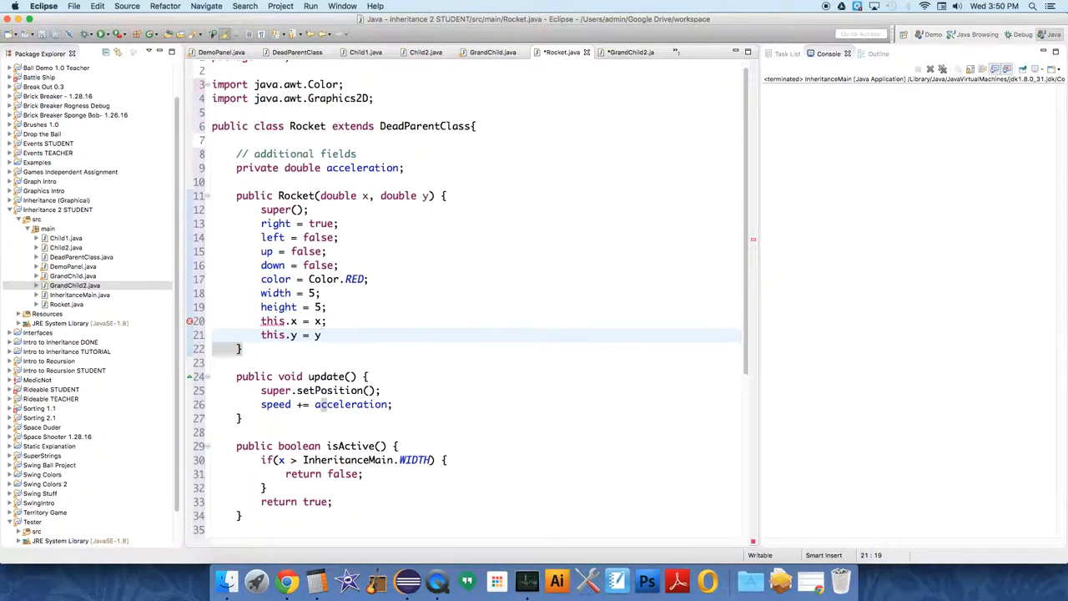
type(";")
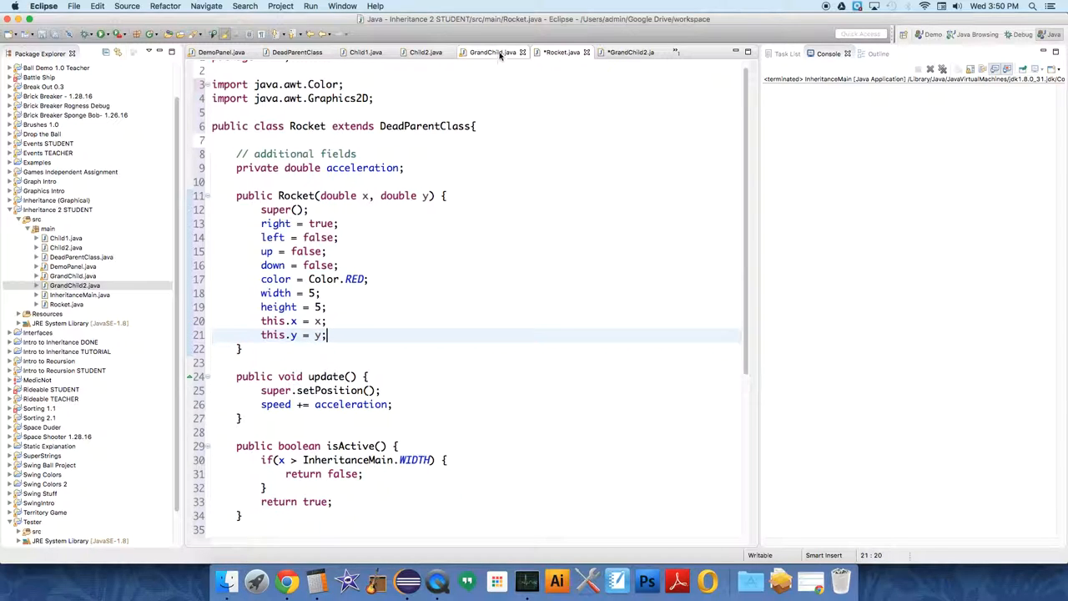
Step: In GrandChild2, spawn the Rocket at x + width, checking the Rocket constructor
left_click(631, 52)
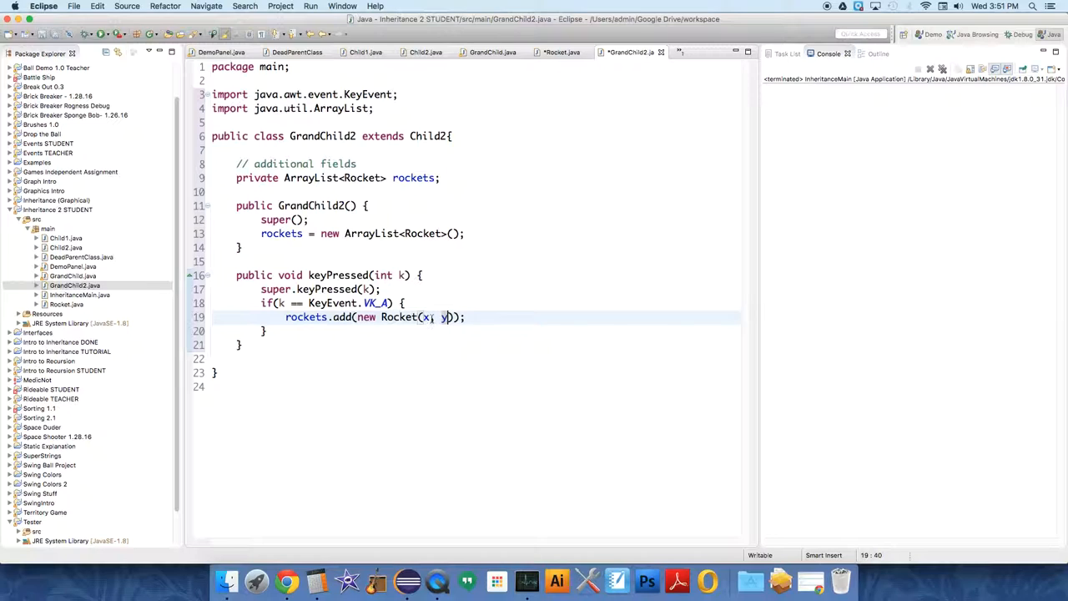
type("+ width")
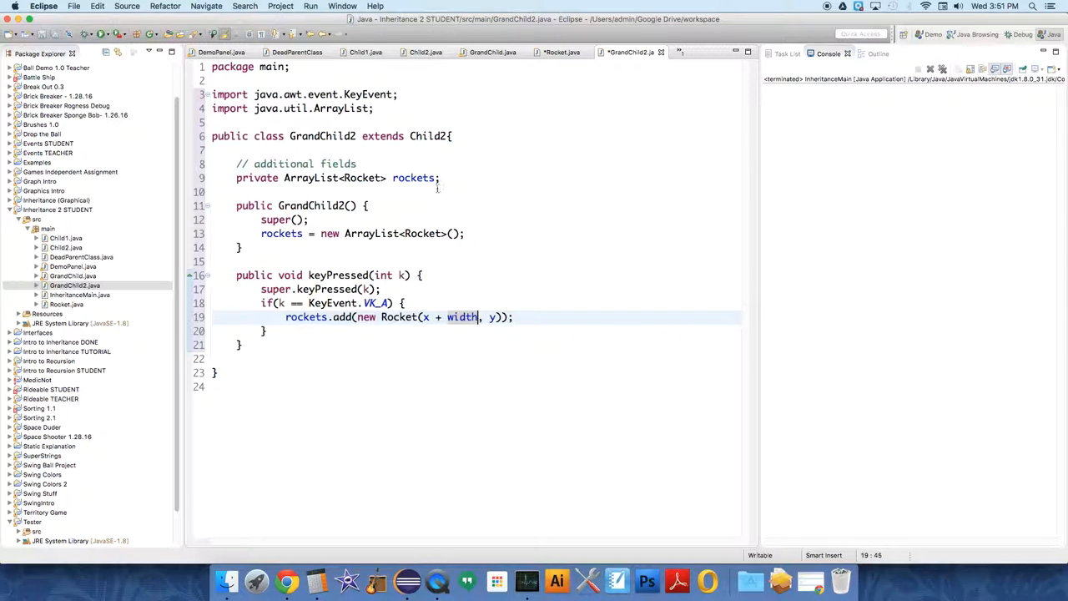
left_click(562, 52)
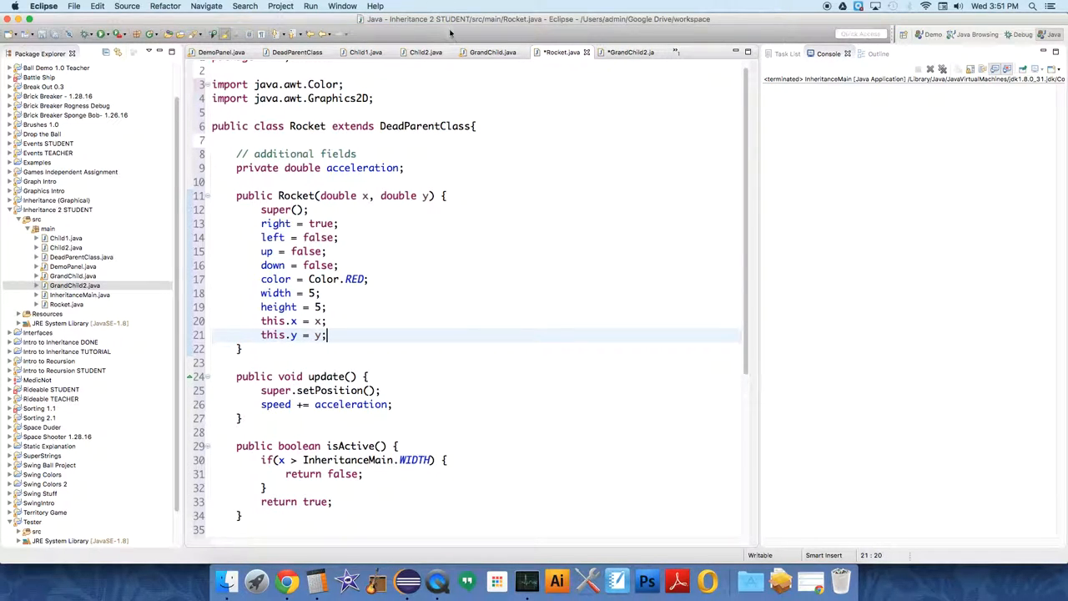
left_click(630, 51)
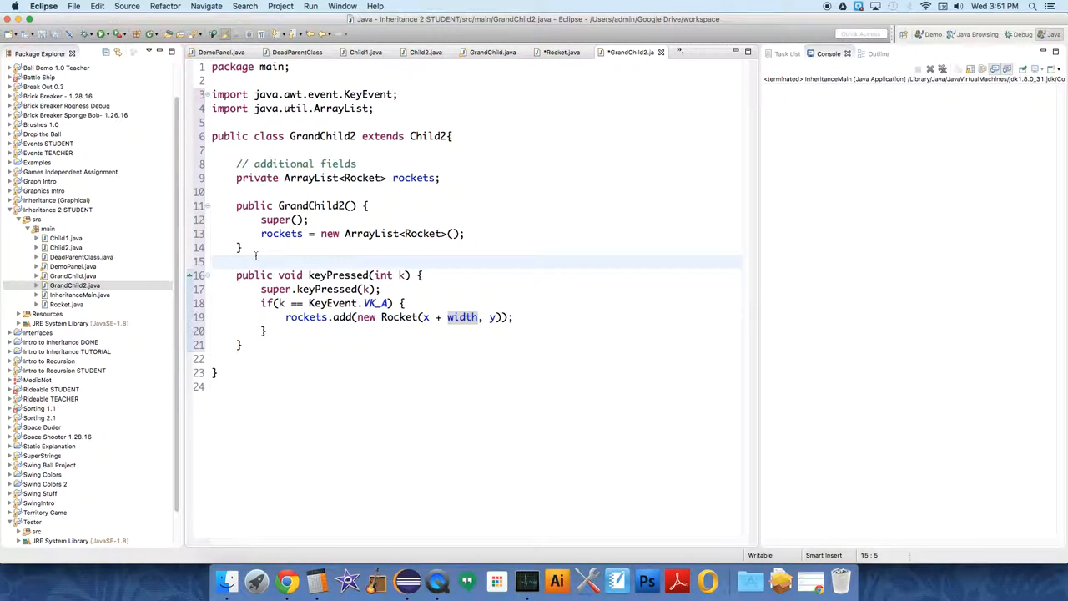
Step: Add public void update() calling super.update() and a for-each loop calling r.update()
type("p")
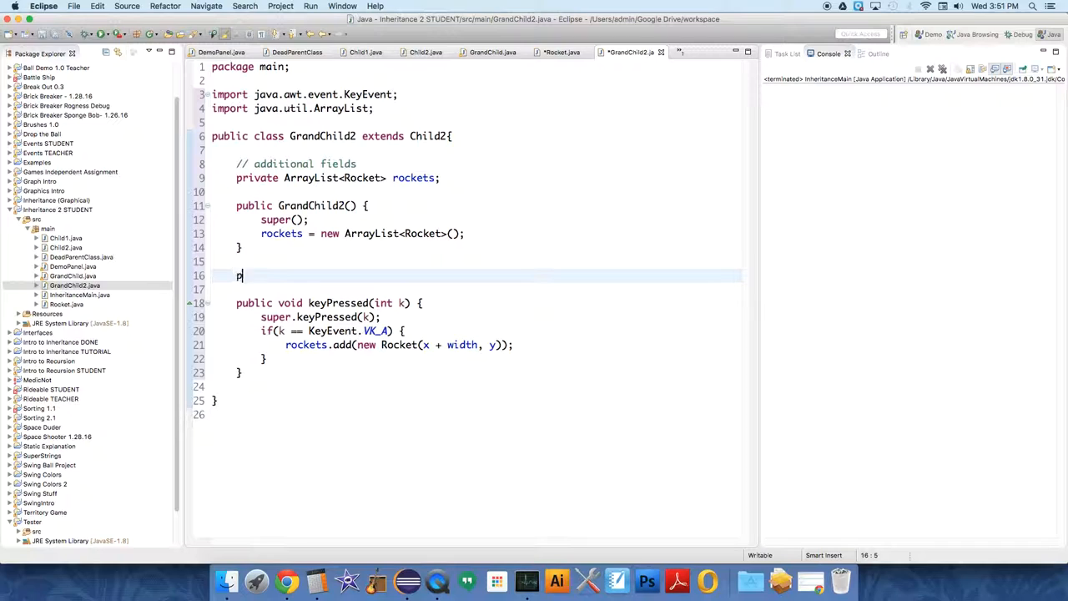
type("ublic void")
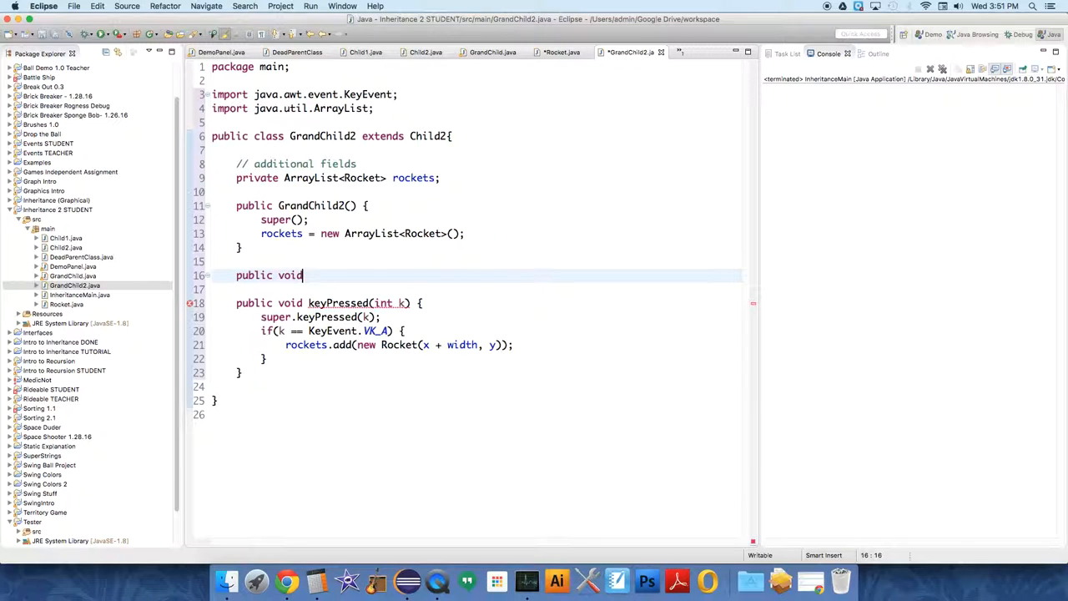
type("update() {")
type("su")
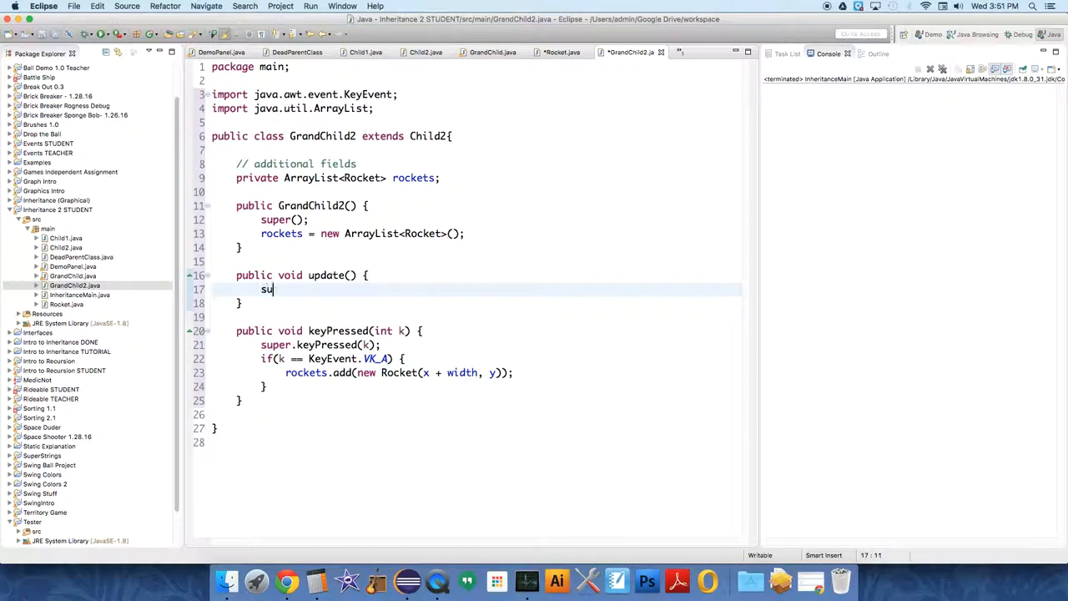
type("per.update();")
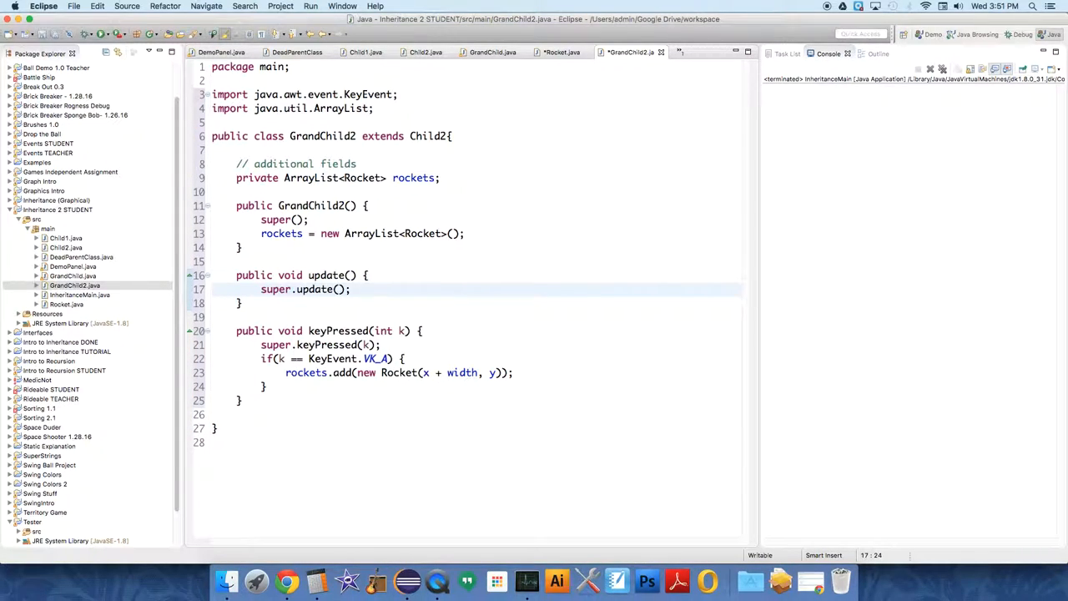
type("for()")
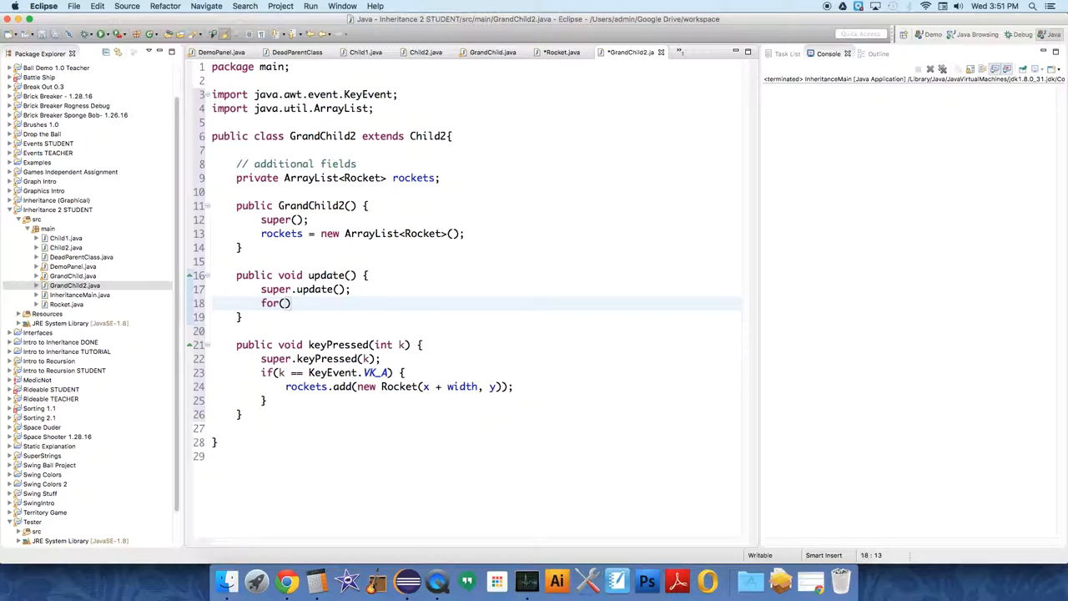
type("Rocket r : rockets")
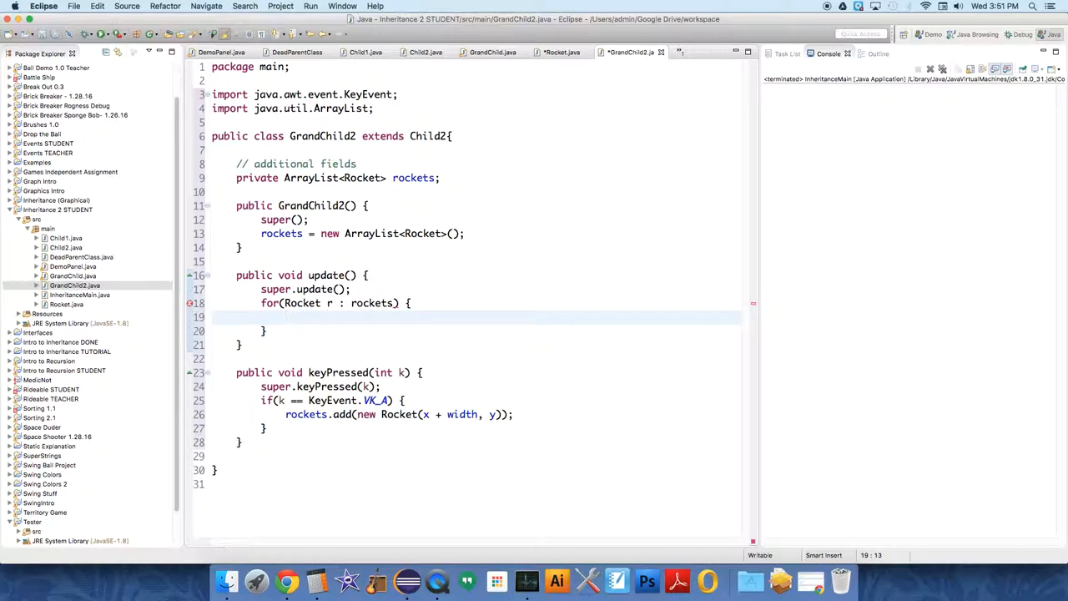
type("r.up")
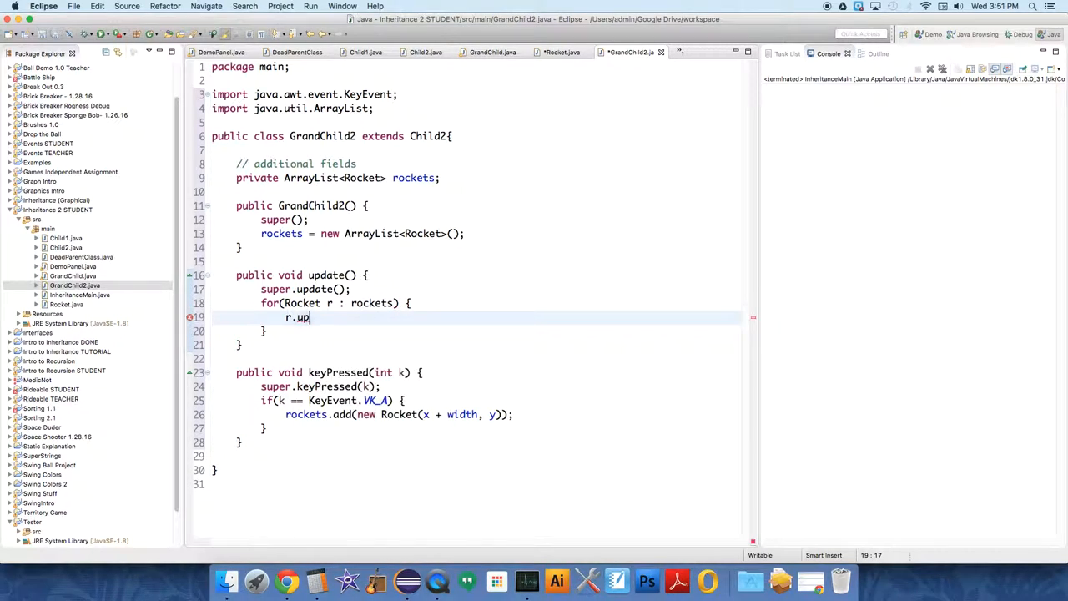
type("date()")
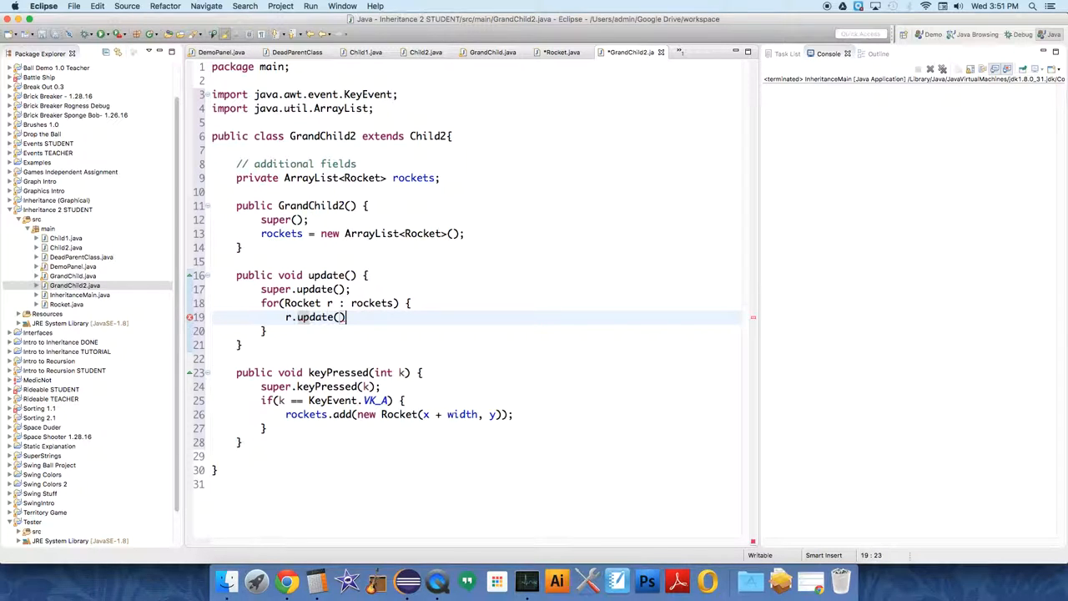
type(";")
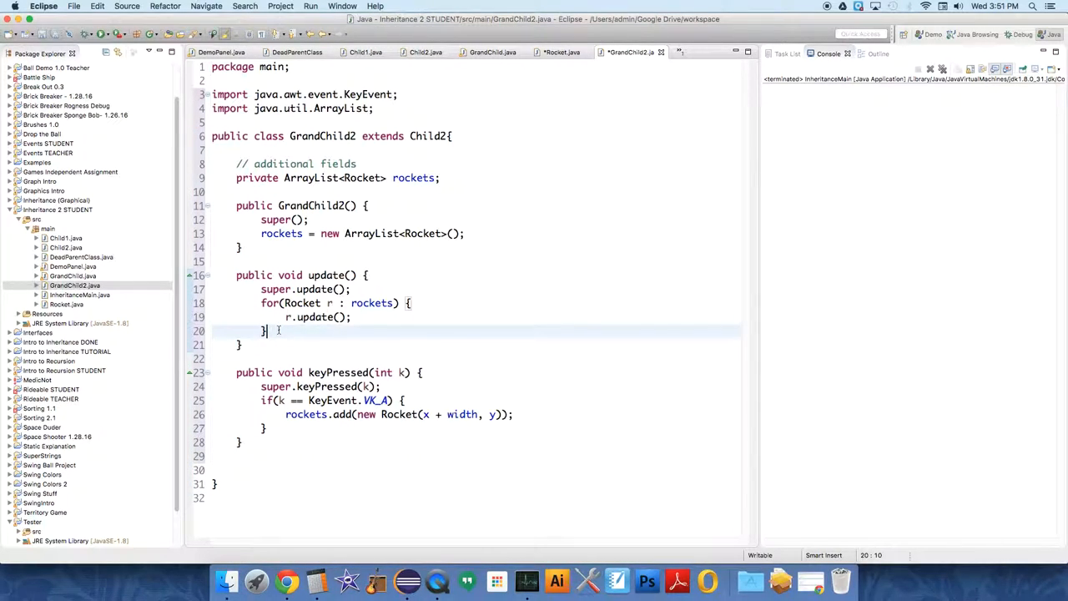
Step: Loop over the rockets by index with for (int i = 0; i < ...; i++)
type("for")
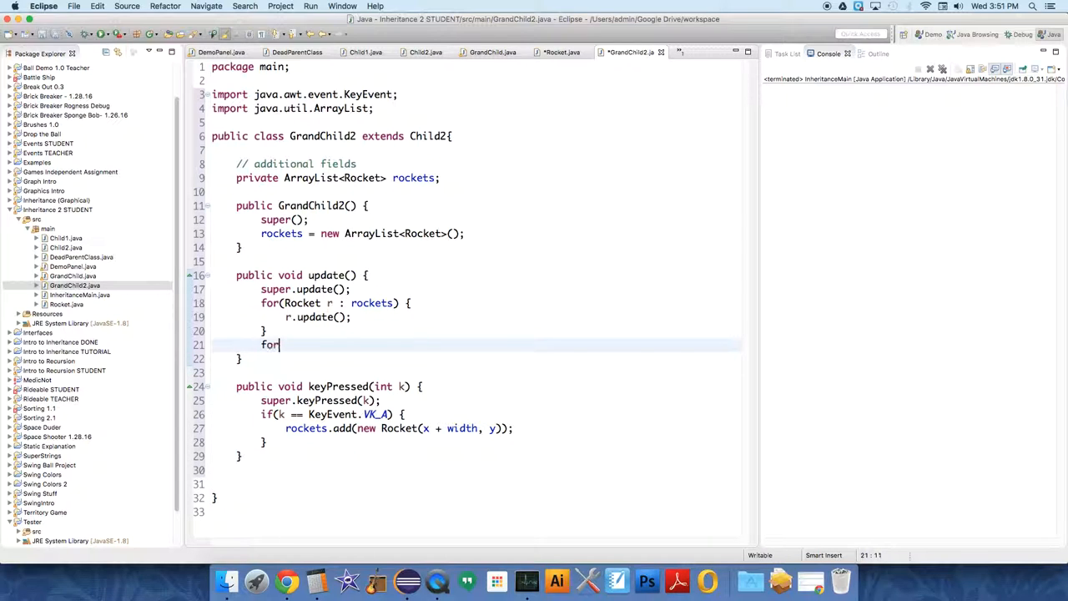
type("(int)")
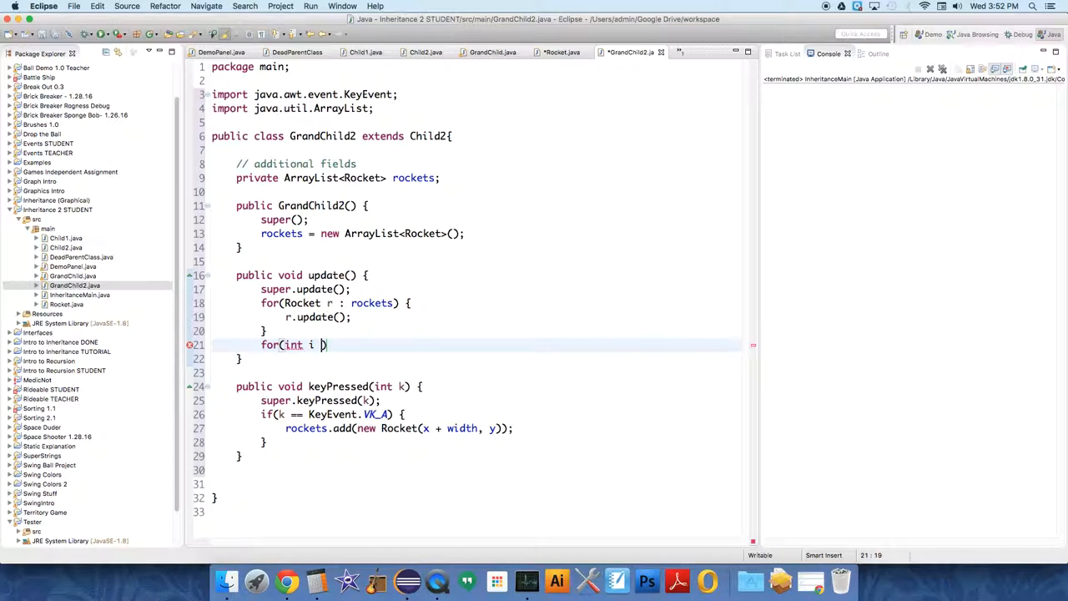
type("= 0")
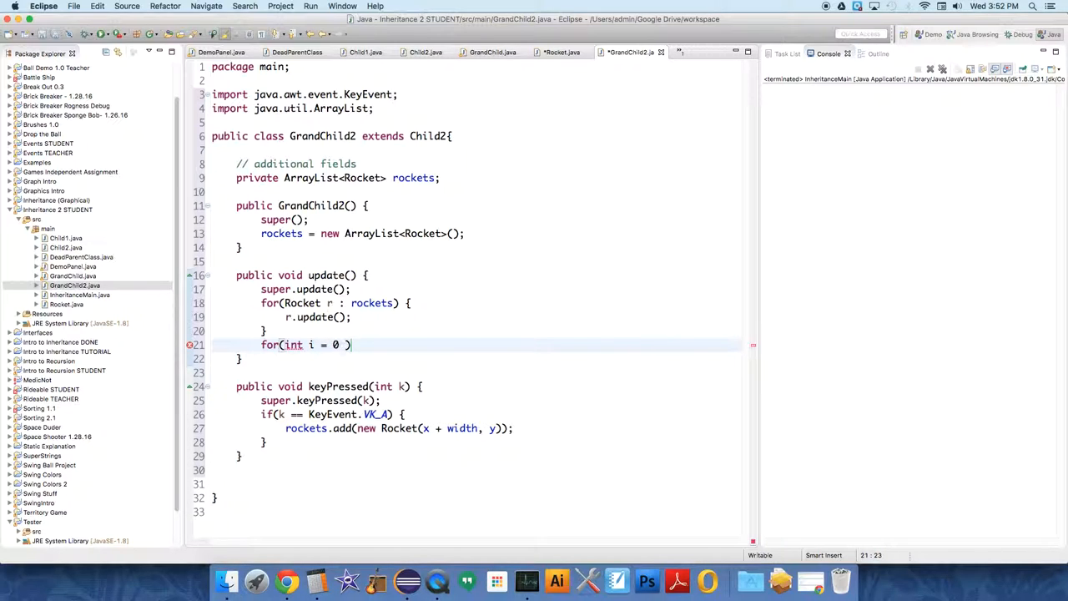
type("; i < rockets.size(")
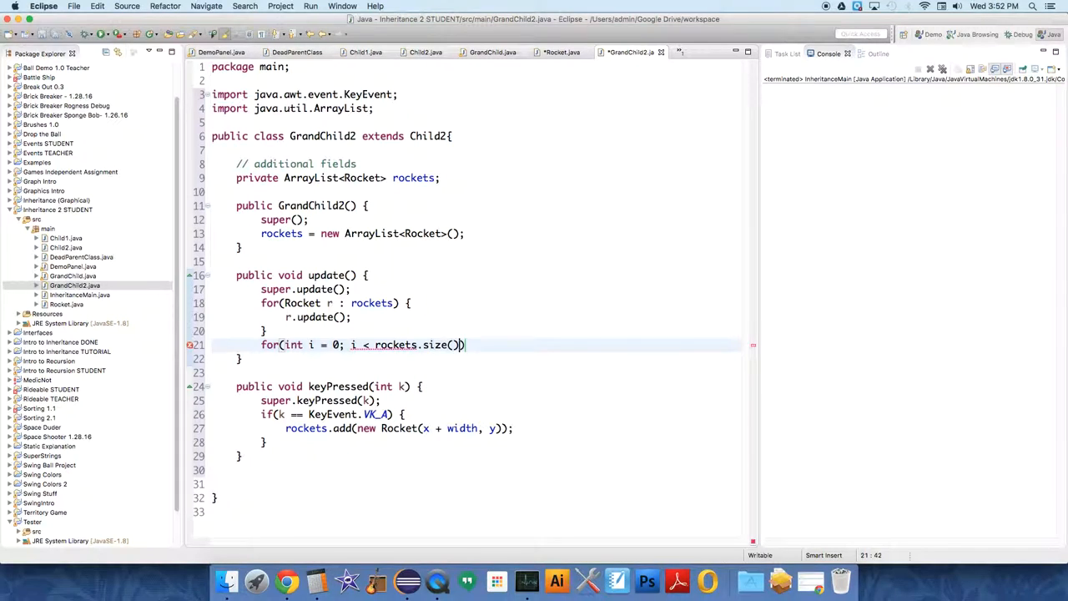
type("; i++) {")
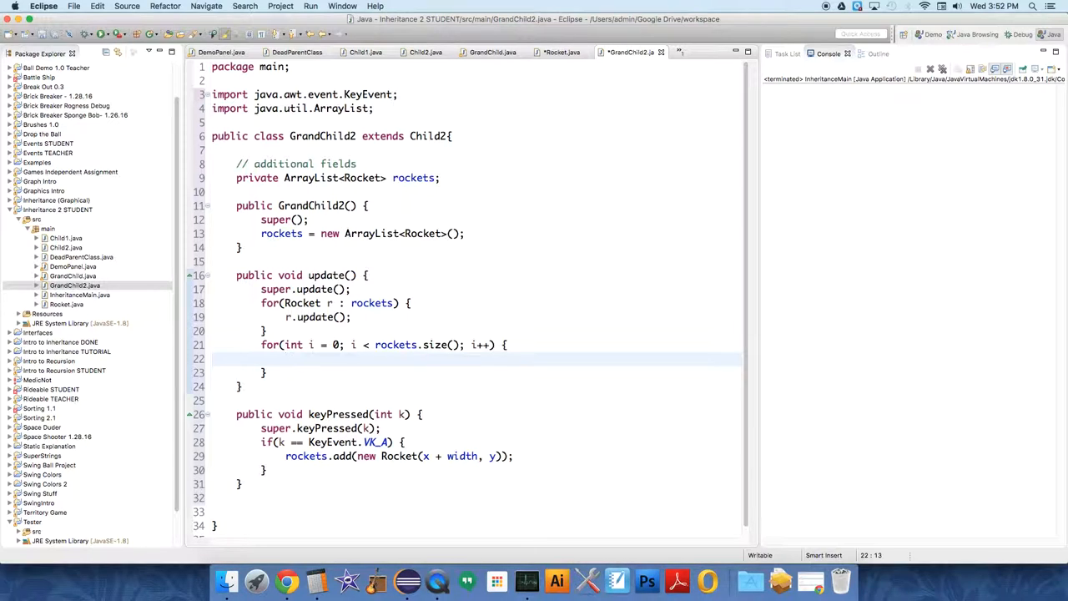
Step: Inside the loop, remove rockets whose isActive() == false with rockets.remove(i) and adjust i
type("if()")
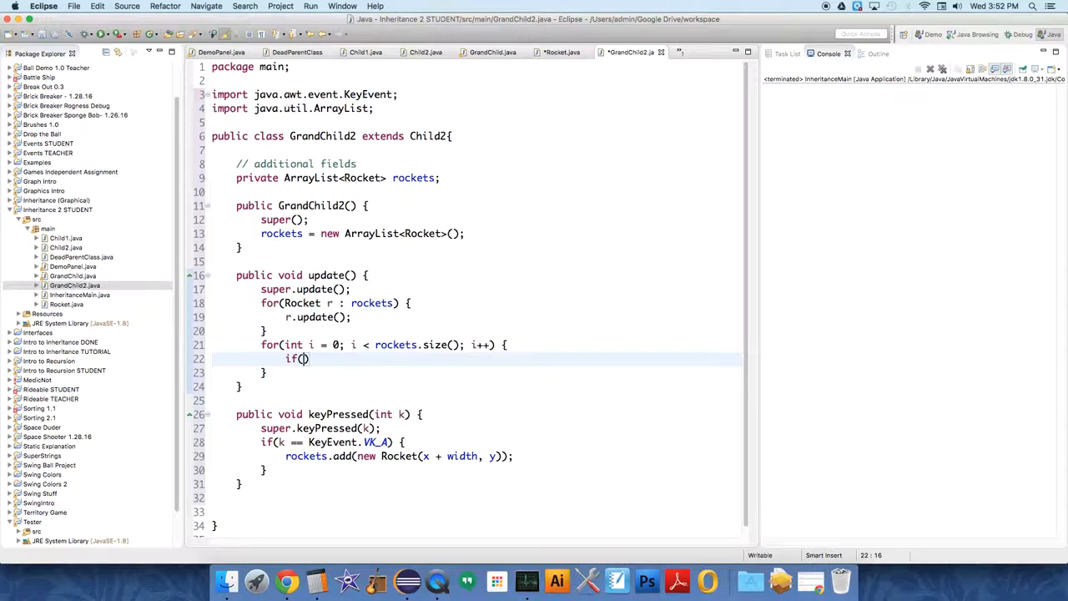
type("rockets.get(i")
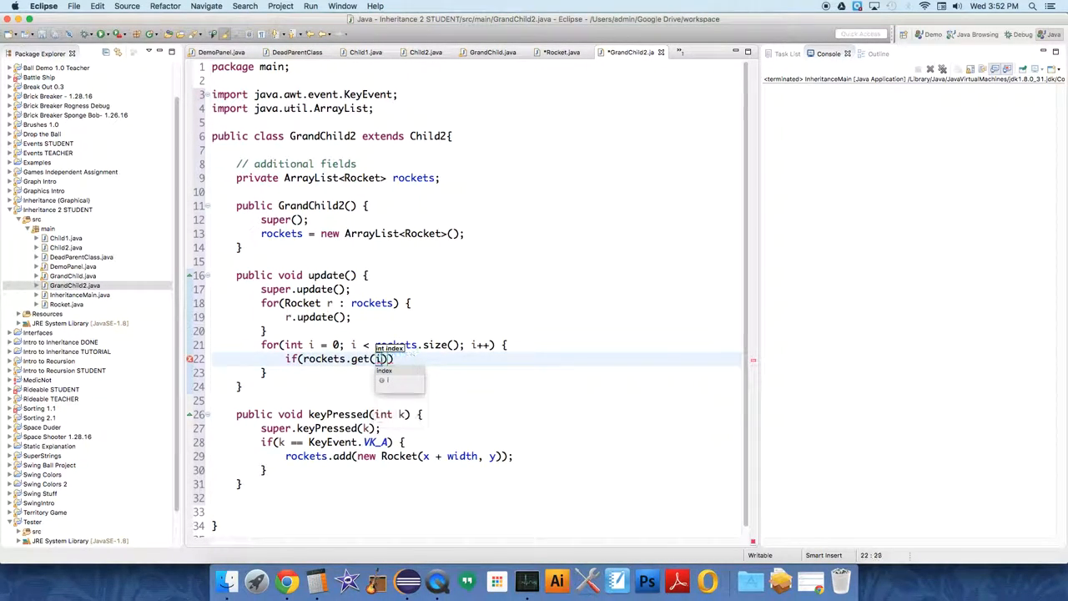
type(".isActive(")
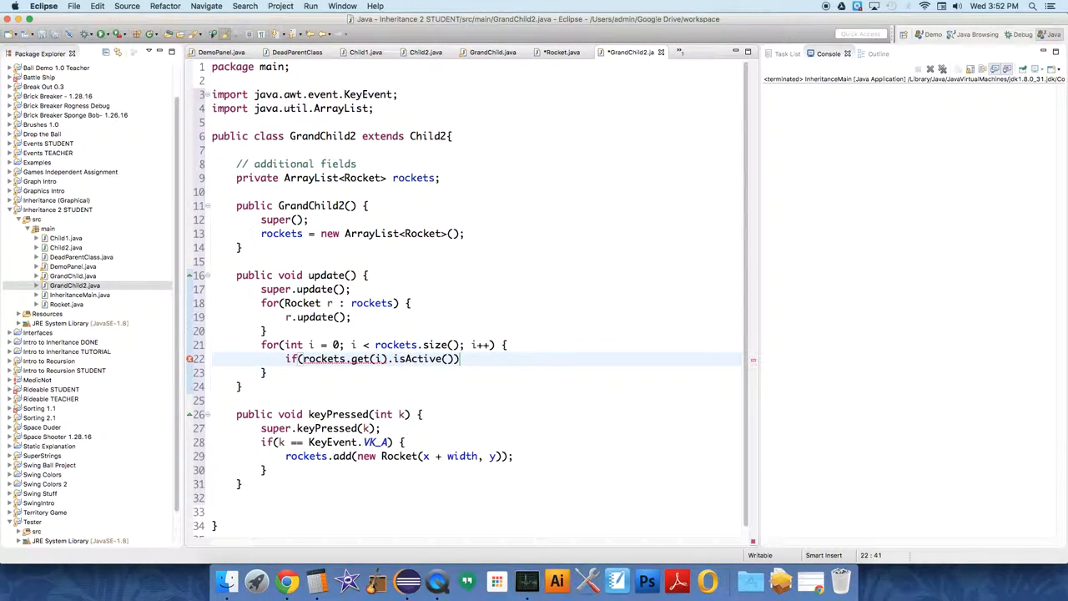
type("=")
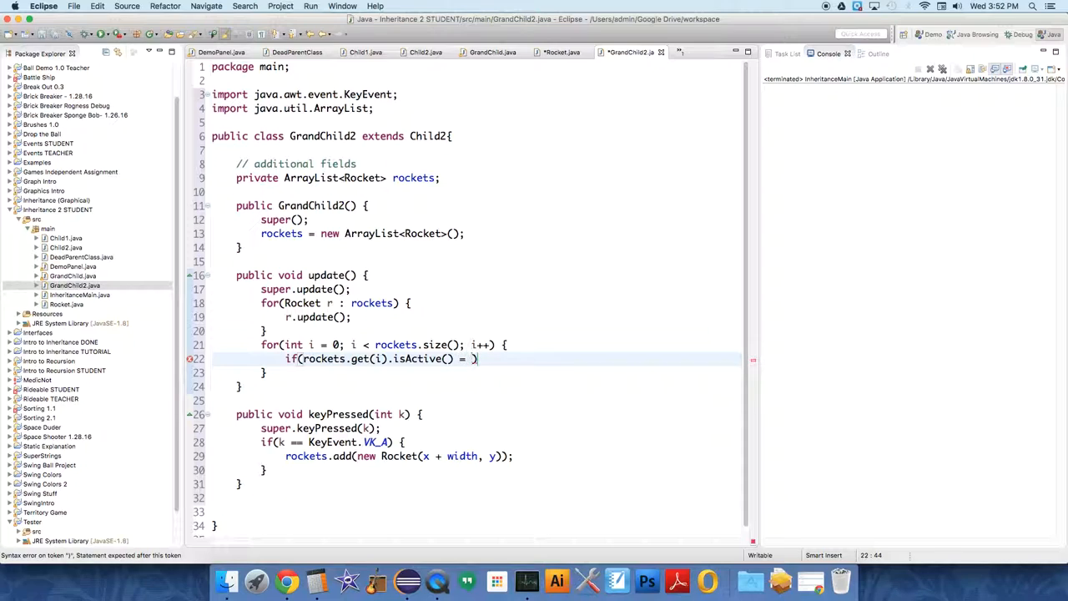
type("= false")
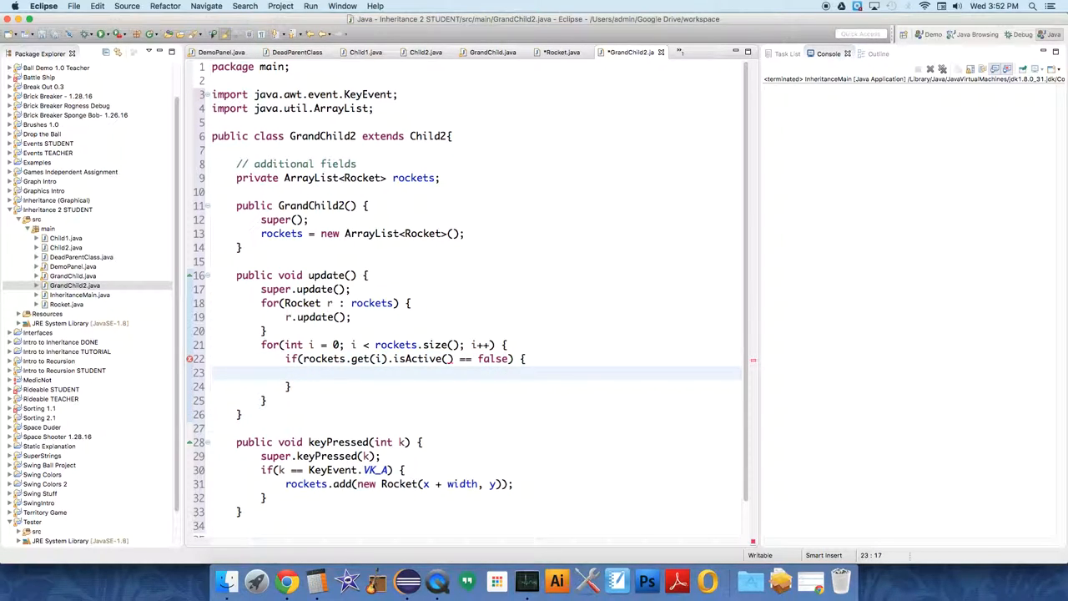
type("rockets.re")
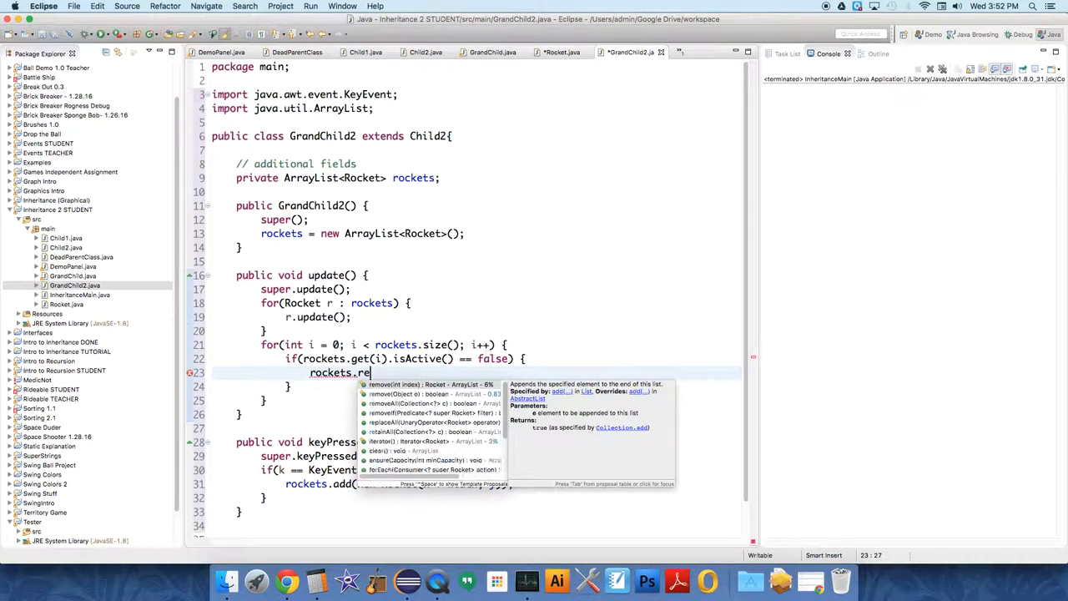
type("move(i")
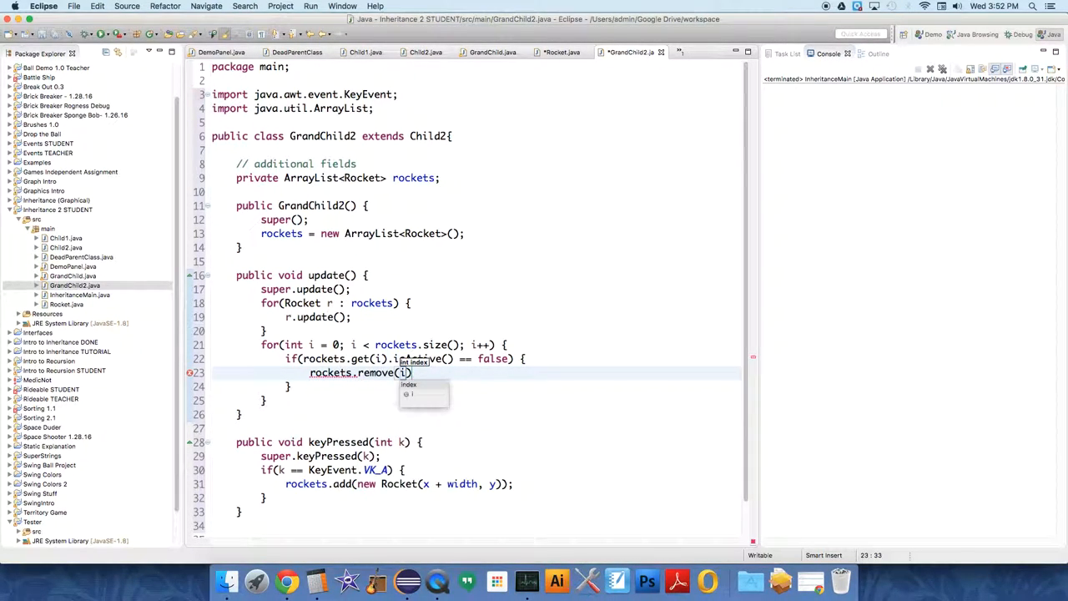
type("i")
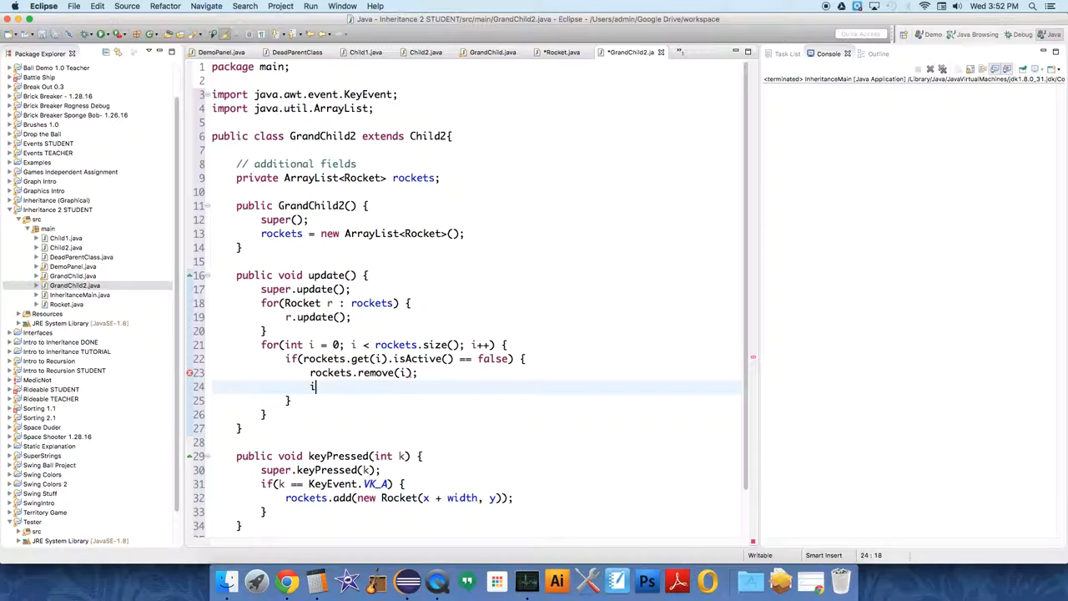
type("++")
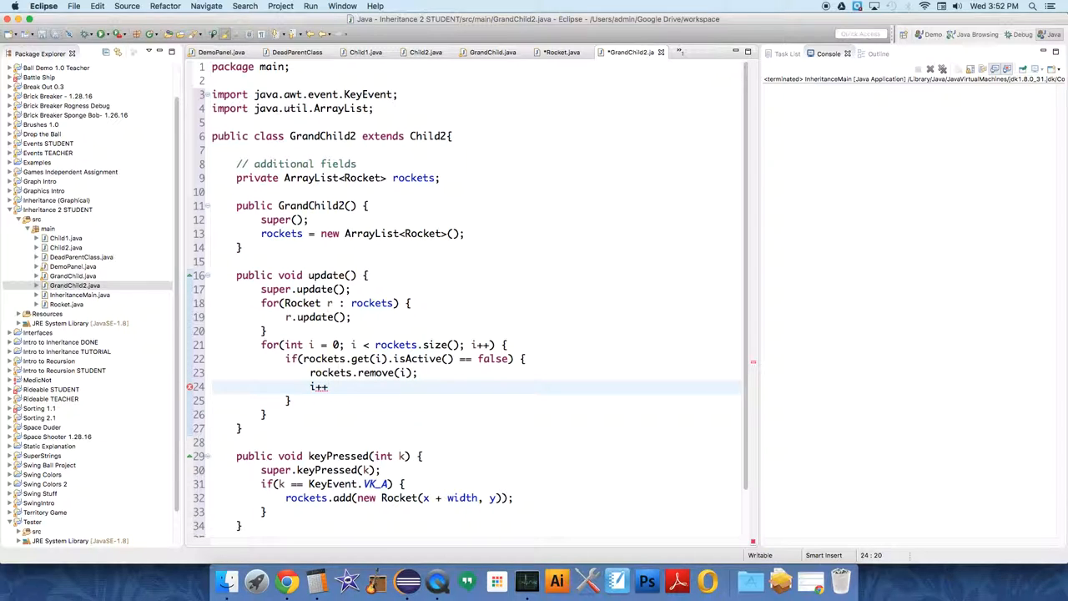
type(";")
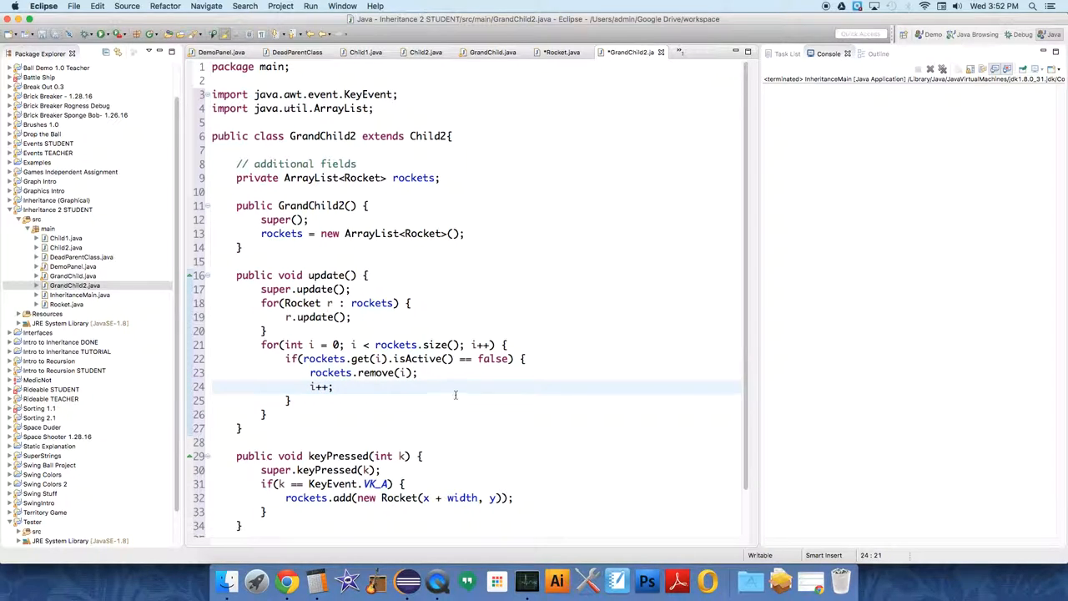
mouse_move(372, 412)
type("--")
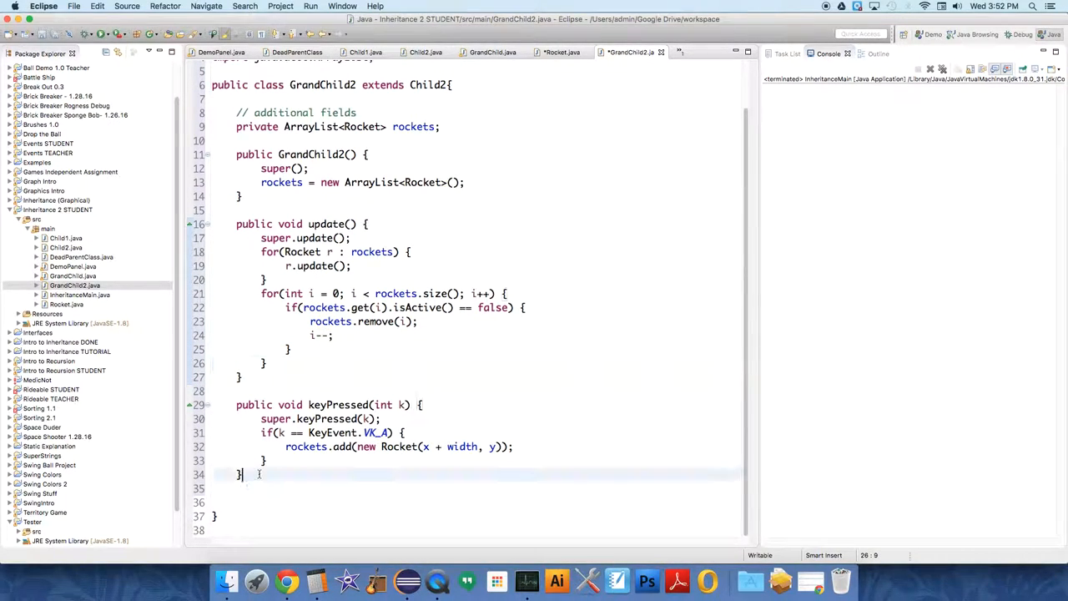
Step: Add public void draw(Graphics2D g), import Graphics2D, and call super.draw(g)
type("publi")
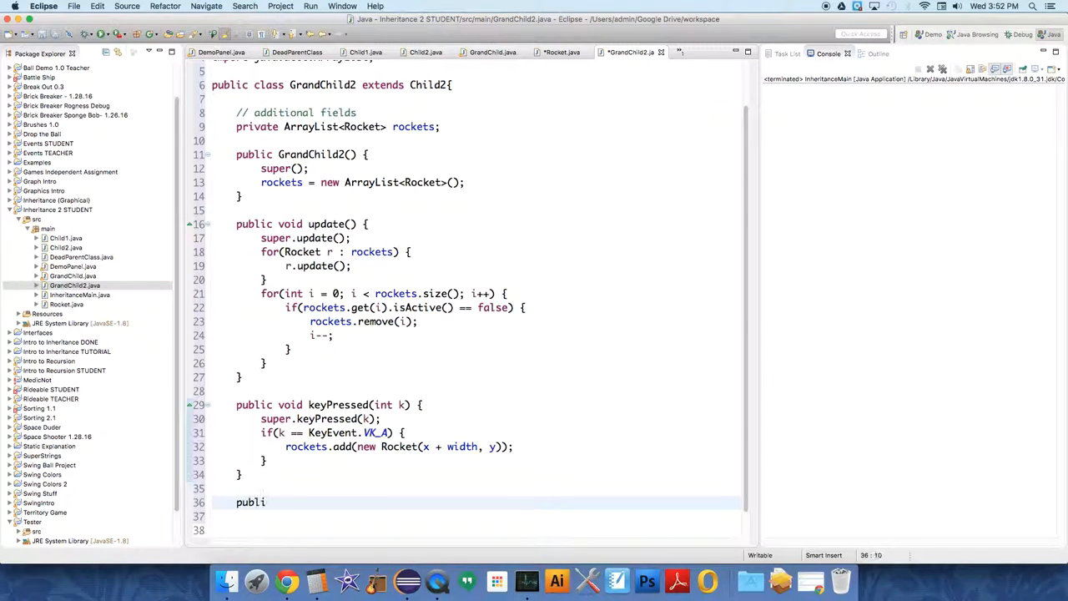
type("c void D")
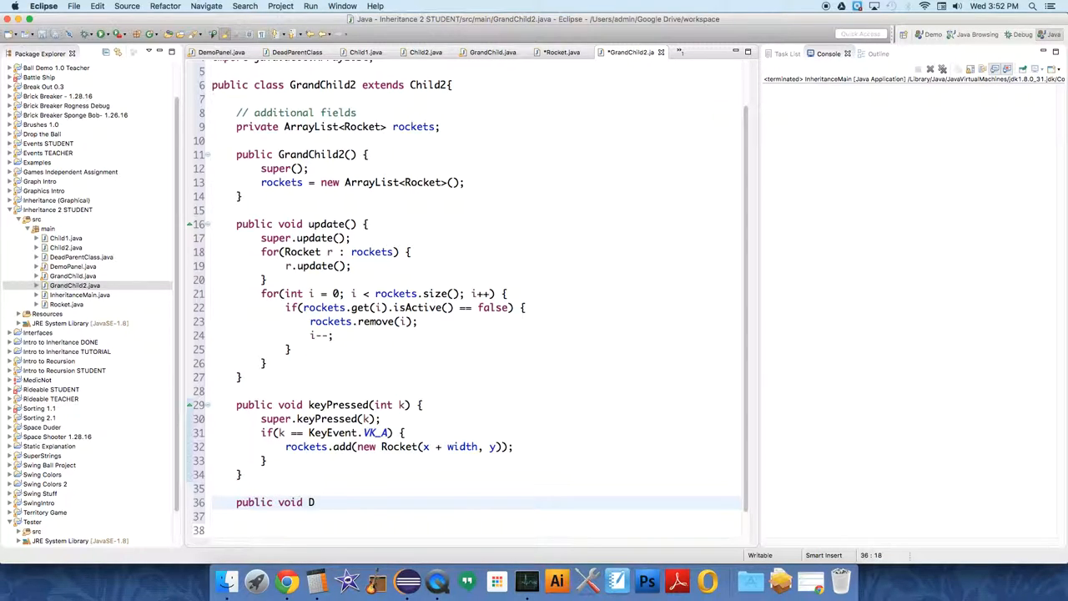
type("raw(Graphics2D g) {")
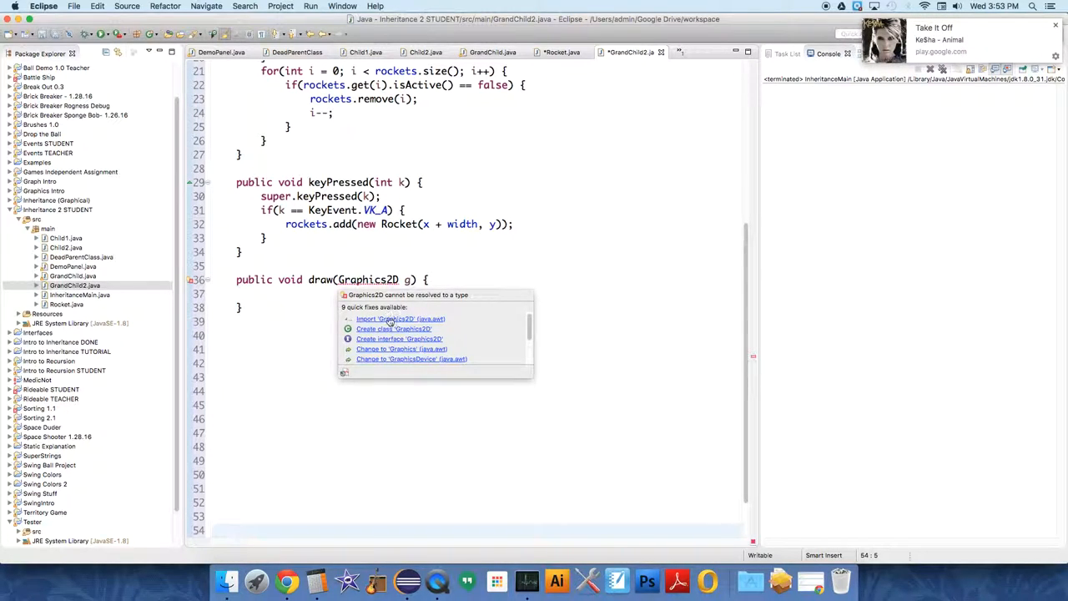
left_click(401, 318)
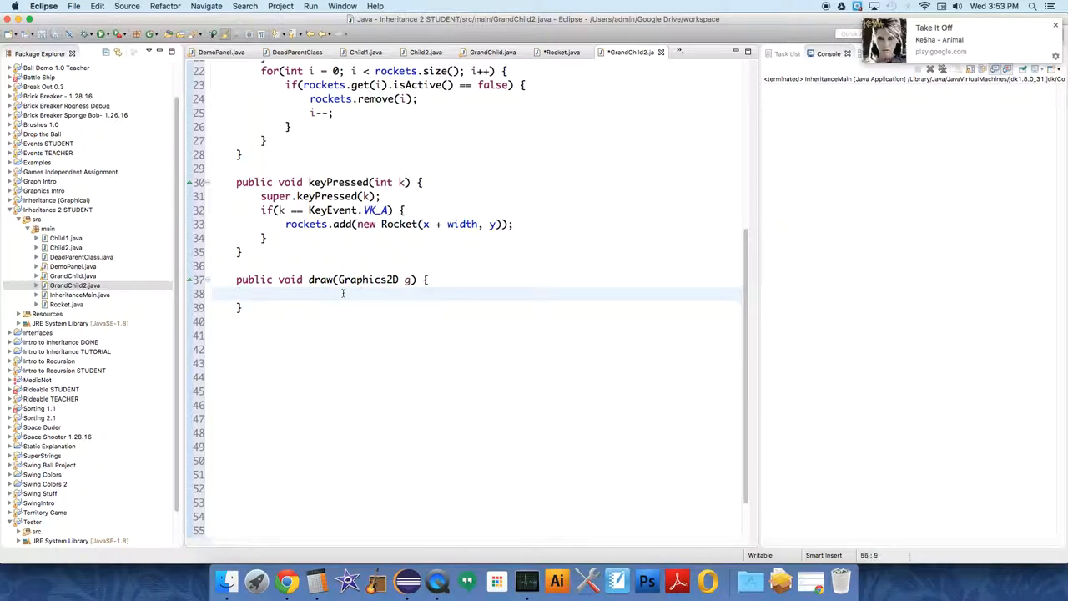
type("g.")
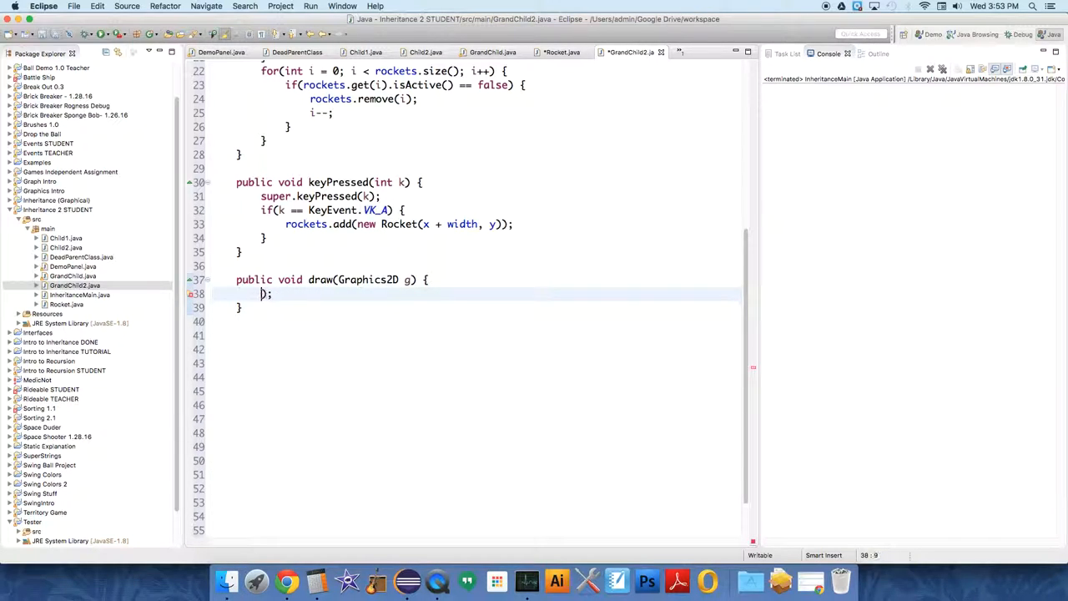
type("super")
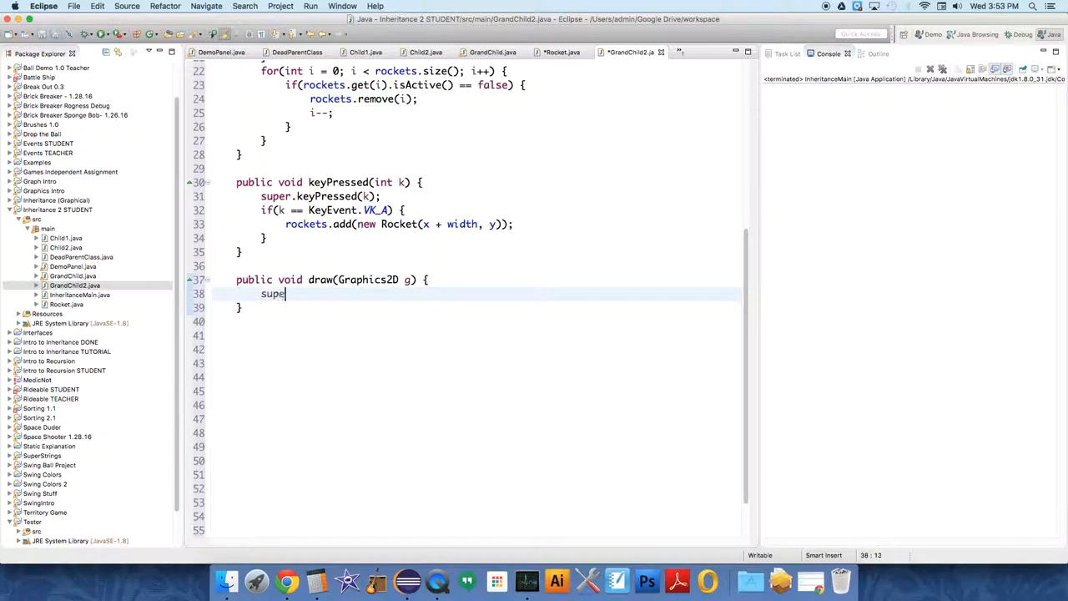
type(".draw(g);")
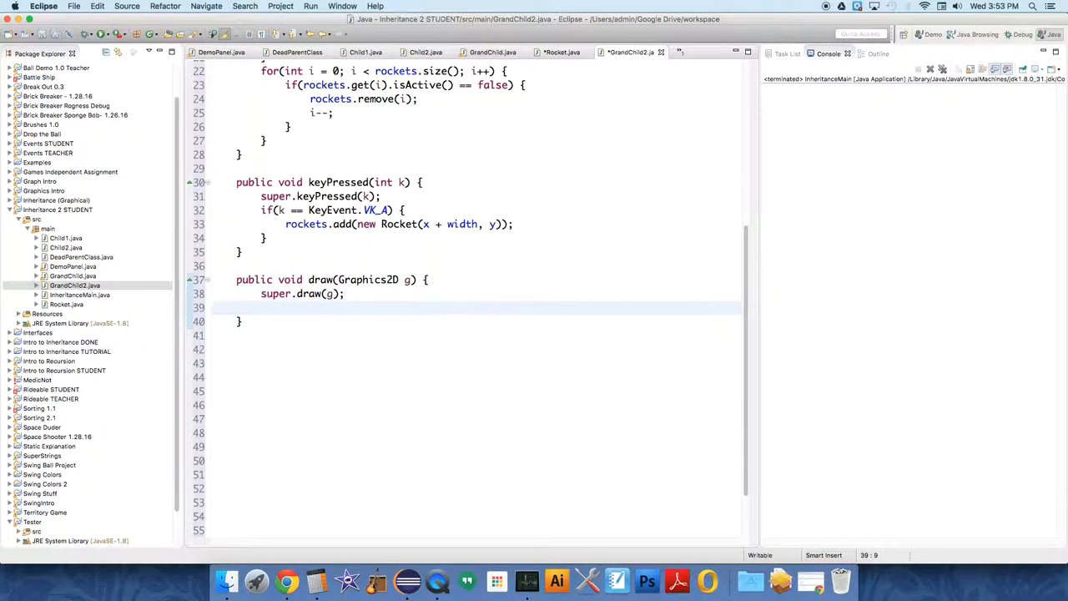
Step: Add a for (Rocket r : rockets) loop in draw calling r.draw
type("for(")
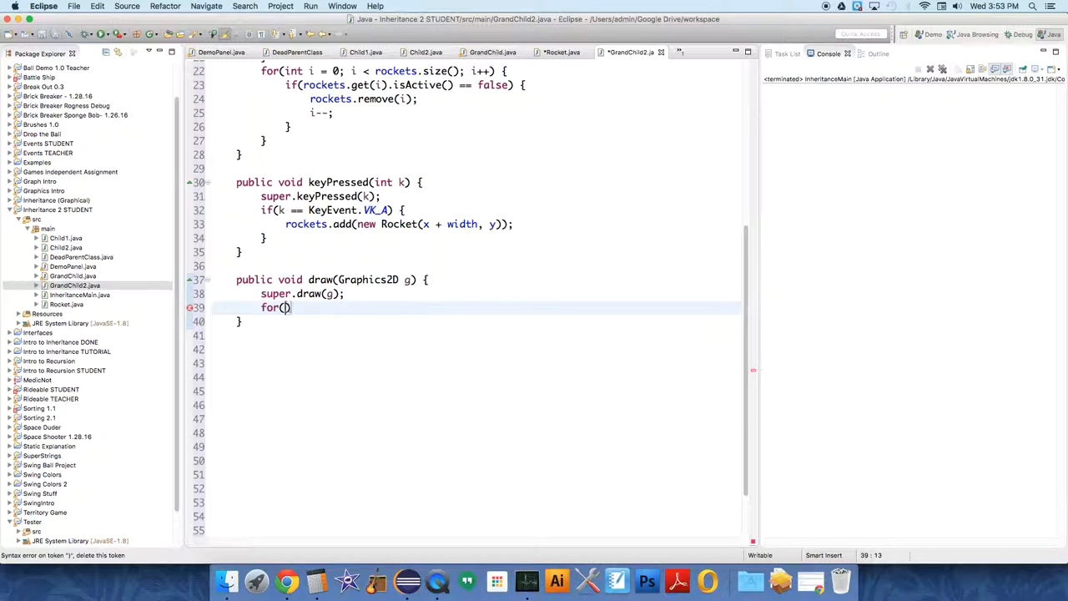
type("Rocket")
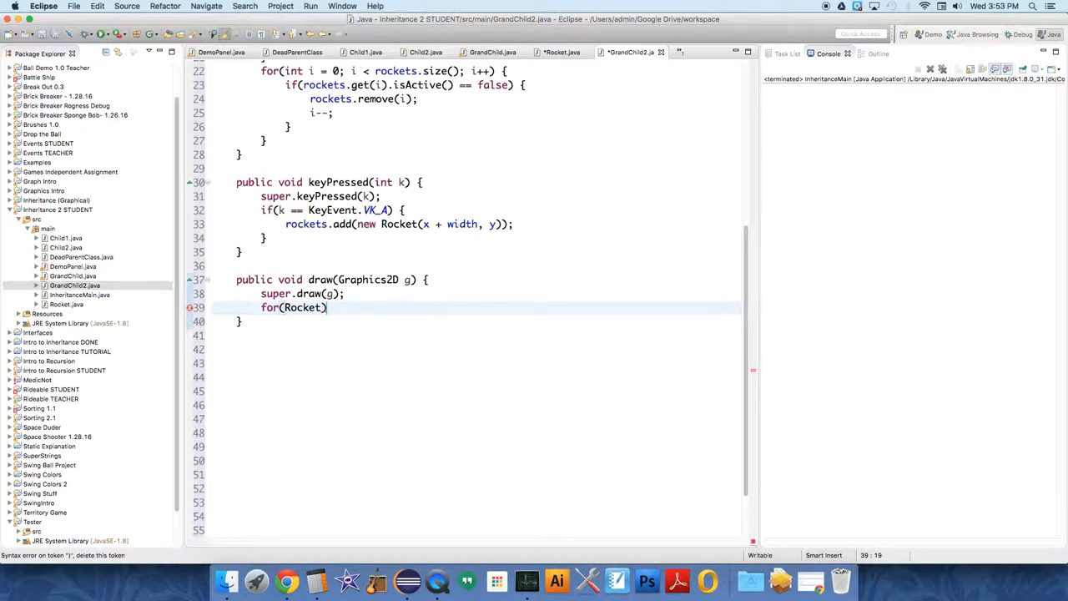
key("Backspace")
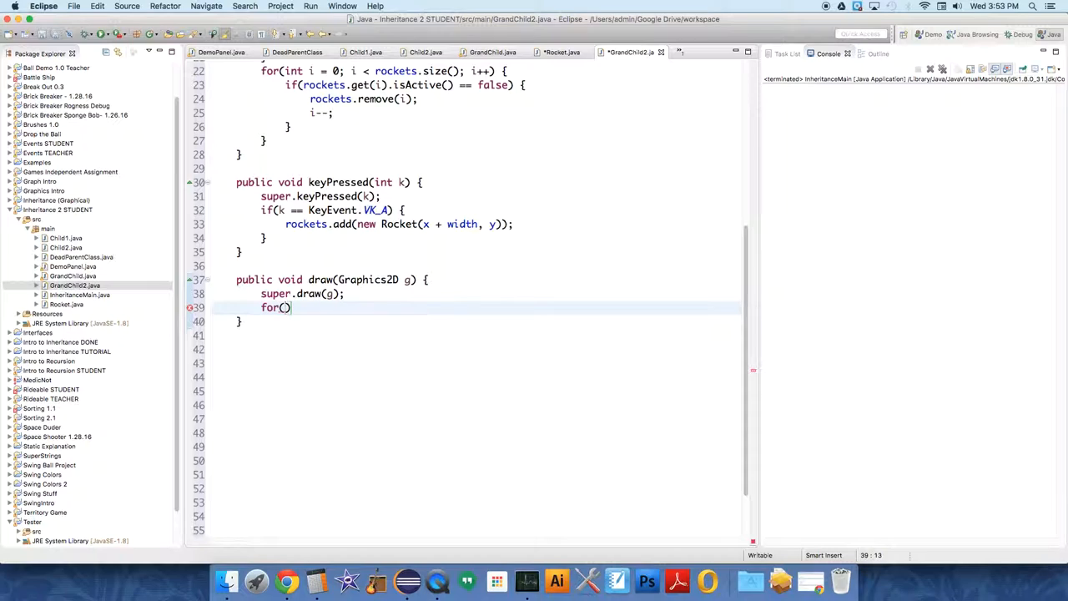
type("Rocket")
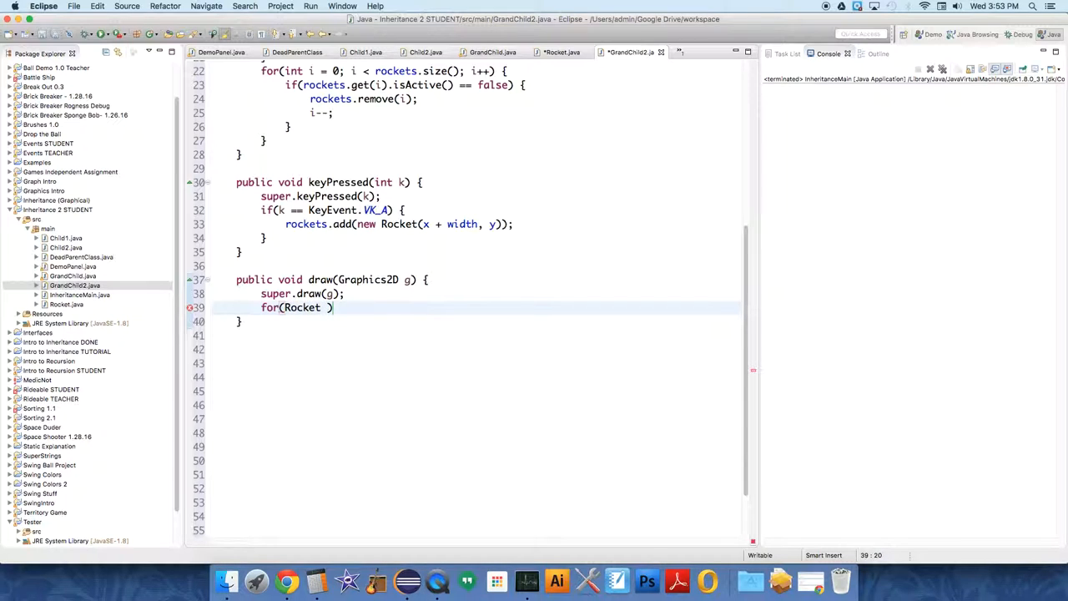
type("r :")
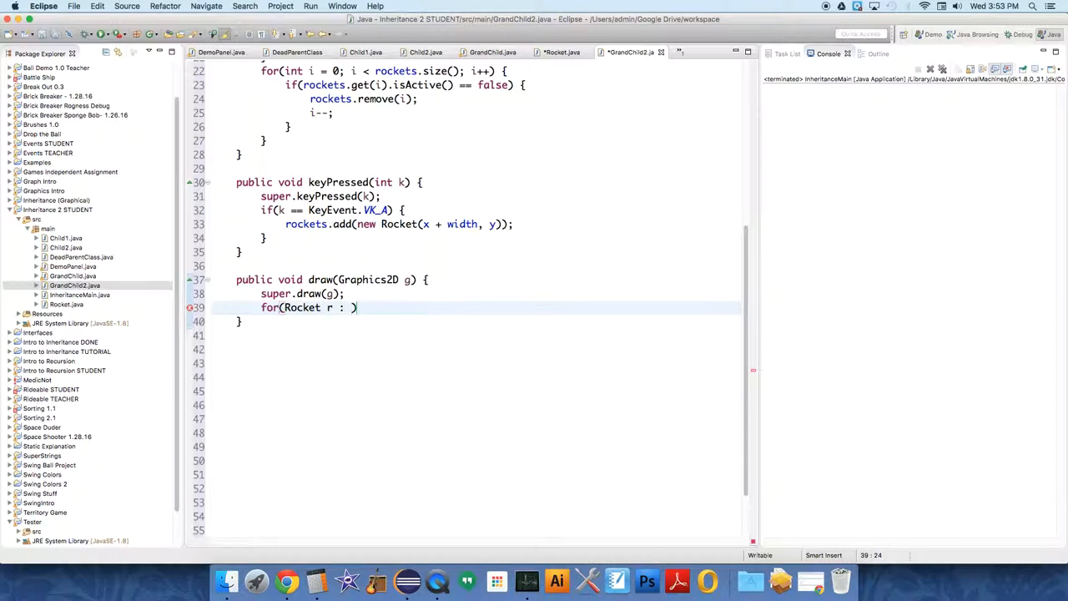
type("rockets")
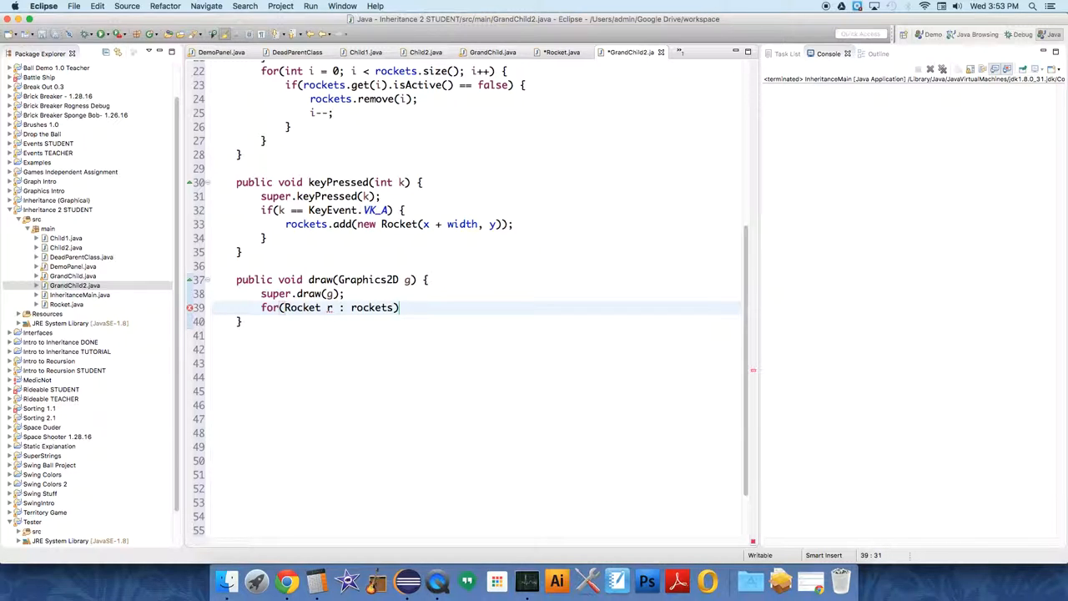
type("{")
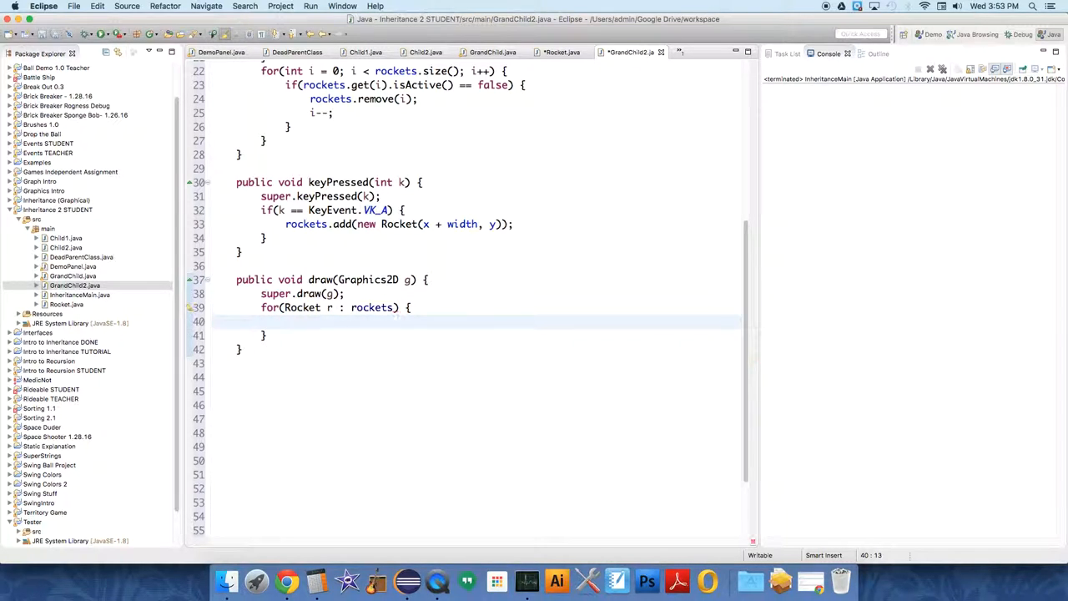
type("r.draw")
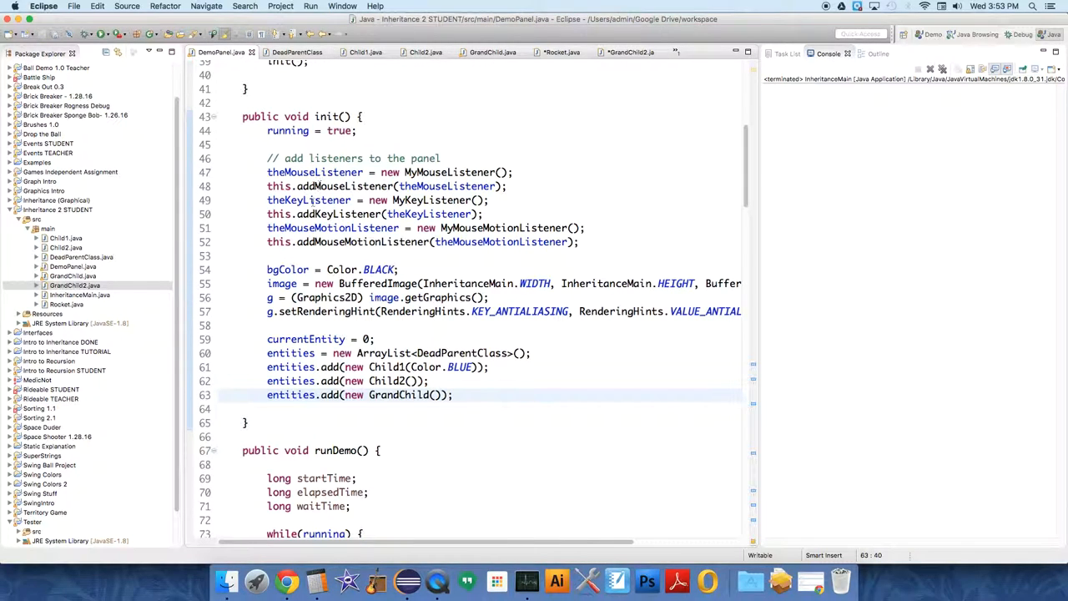
Step: Add a new GrandChild2 after the GrandChild entity, run the demo, then close its window
left_click(328, 394)
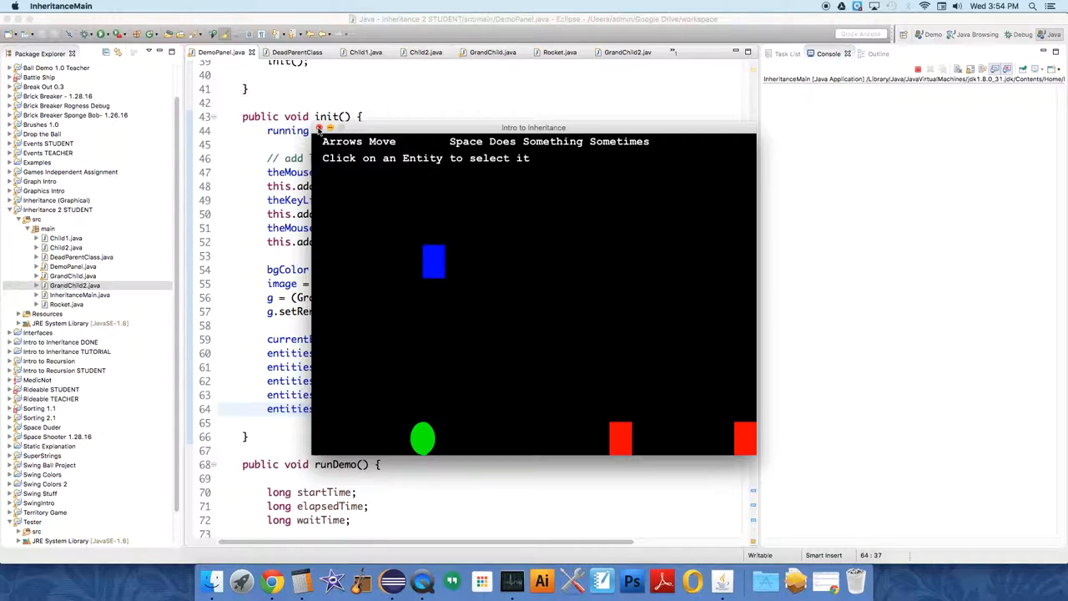
left_click(318, 128)
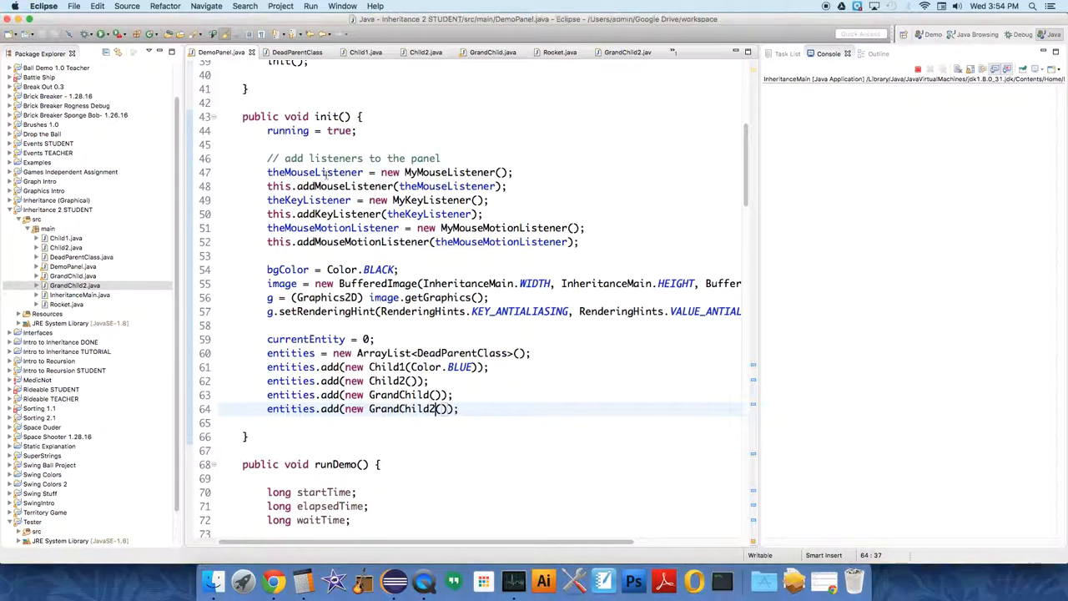